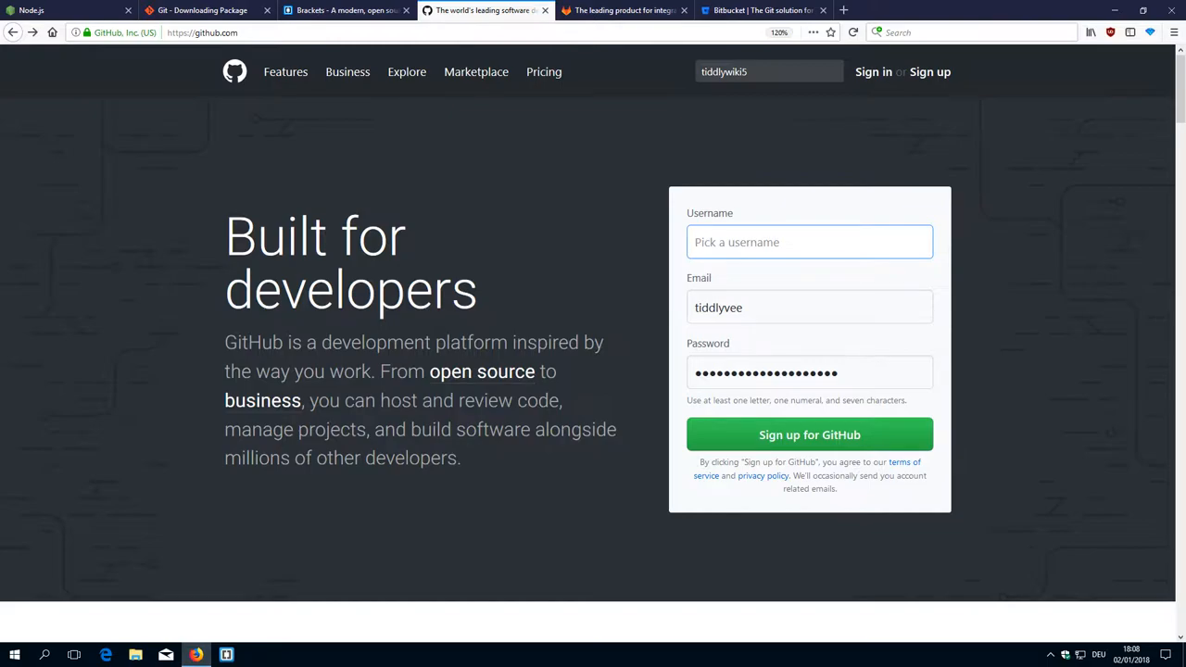
{"action": "mouse_move", "coordinate": [411, 217]}
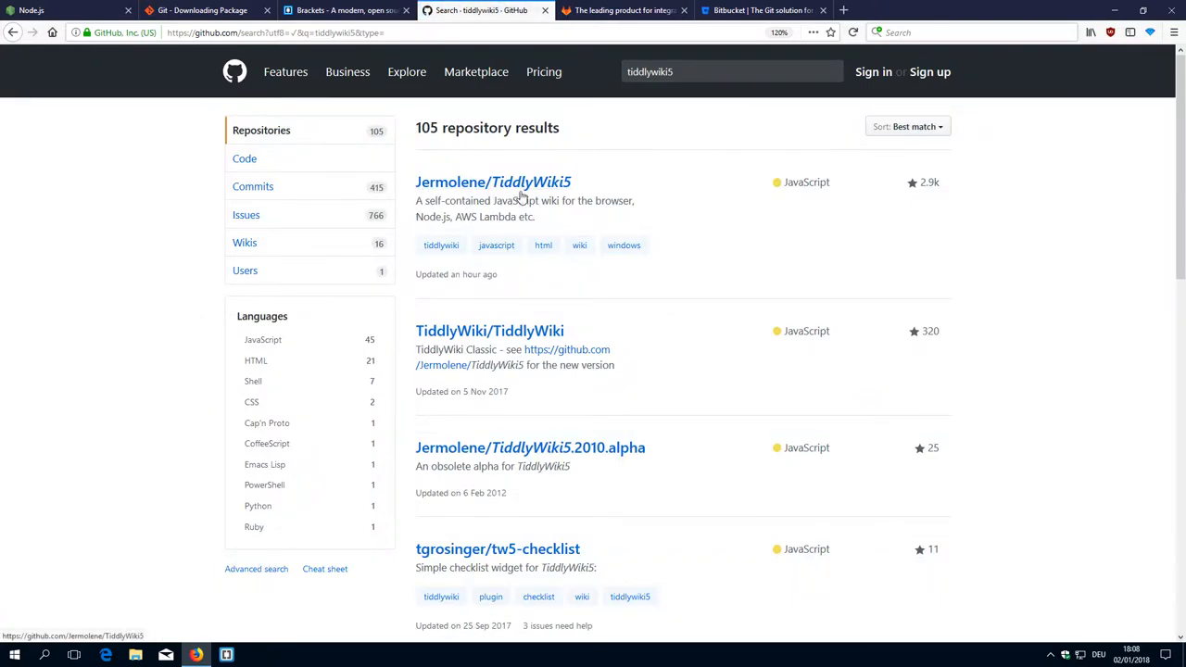
{"action": "mouse_move", "coordinate": [591, 197]}
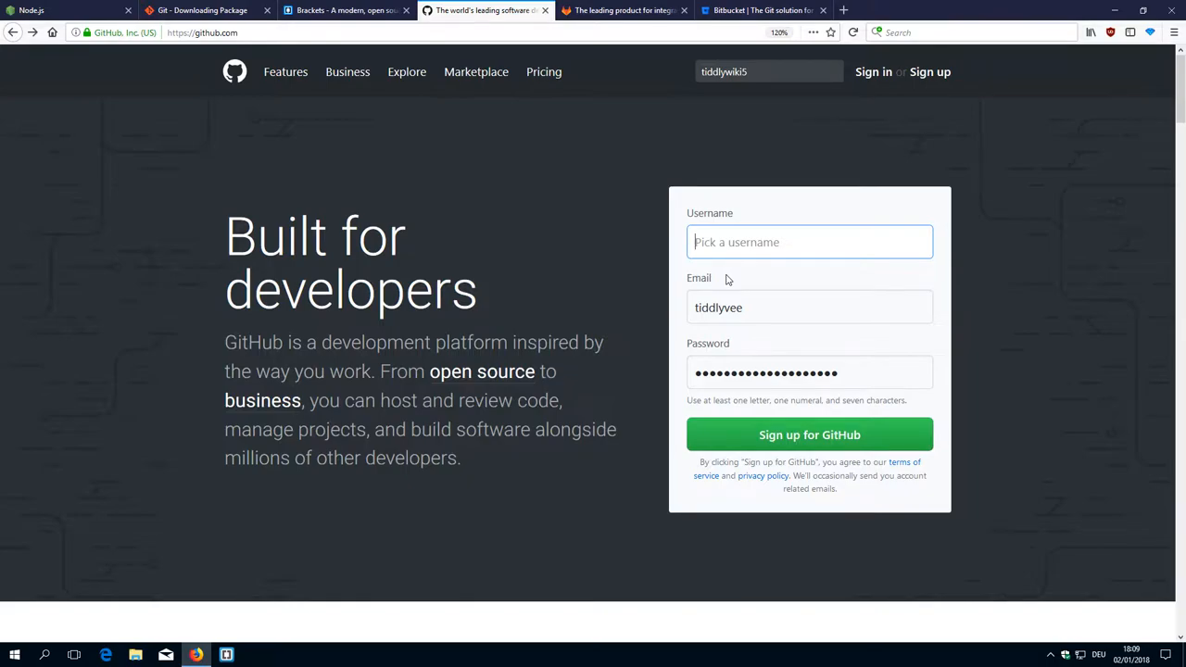
{"action": "mouse_move", "coordinate": [585, 220]}
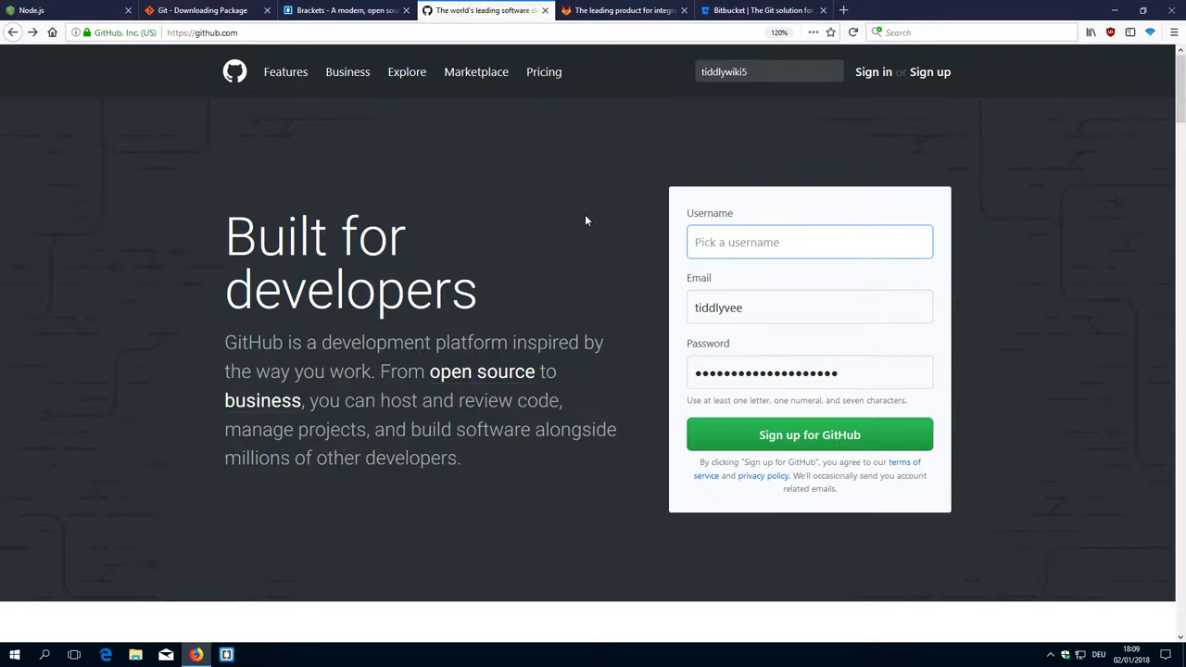
Look over the GitLab homepage and its Create feature overview.
{"action": "left_click", "coordinate": [808, 241]}
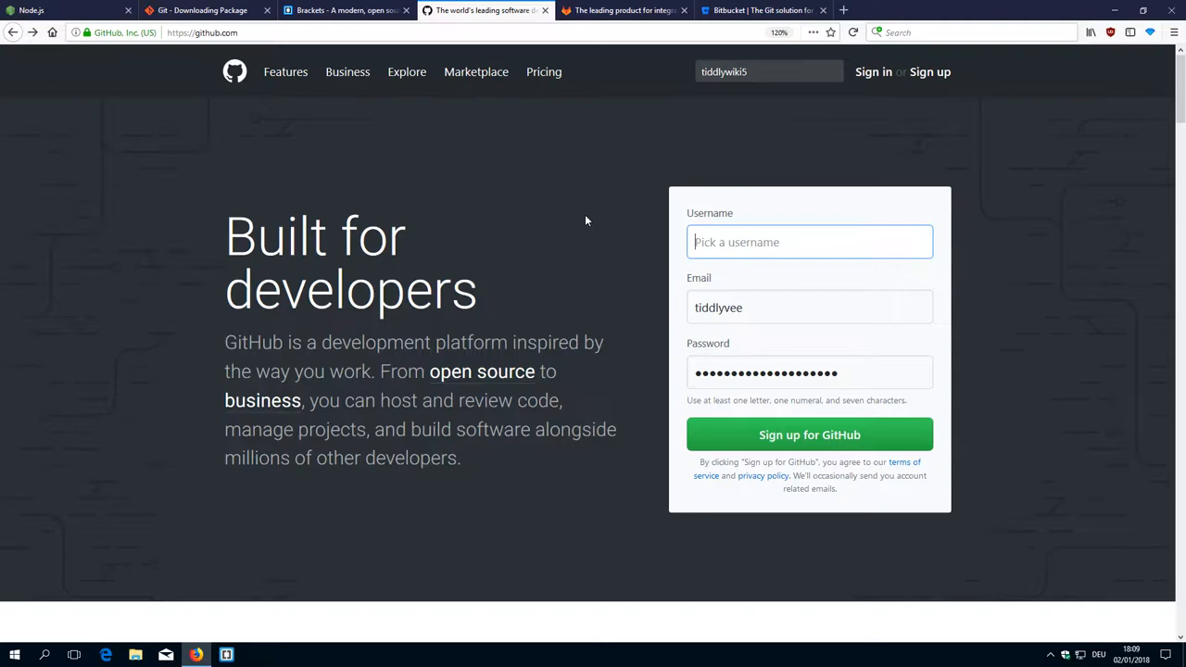
{"action": "left_click", "coordinate": [626, 12]}
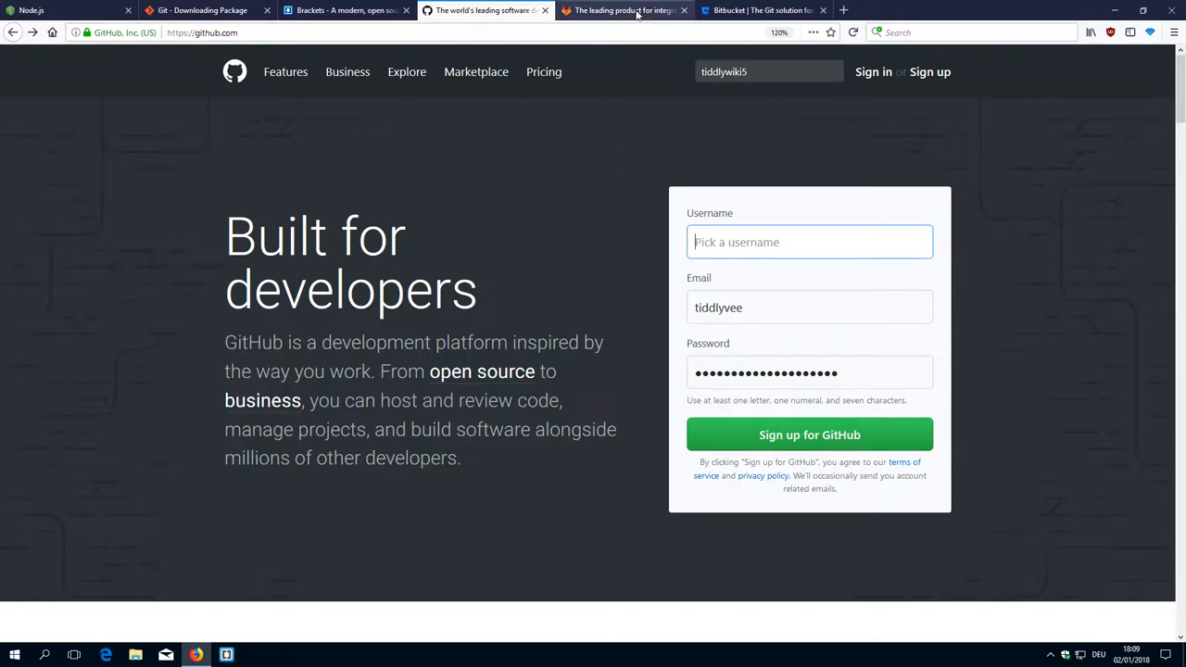
{"action": "left_click", "coordinate": [627, 11]}
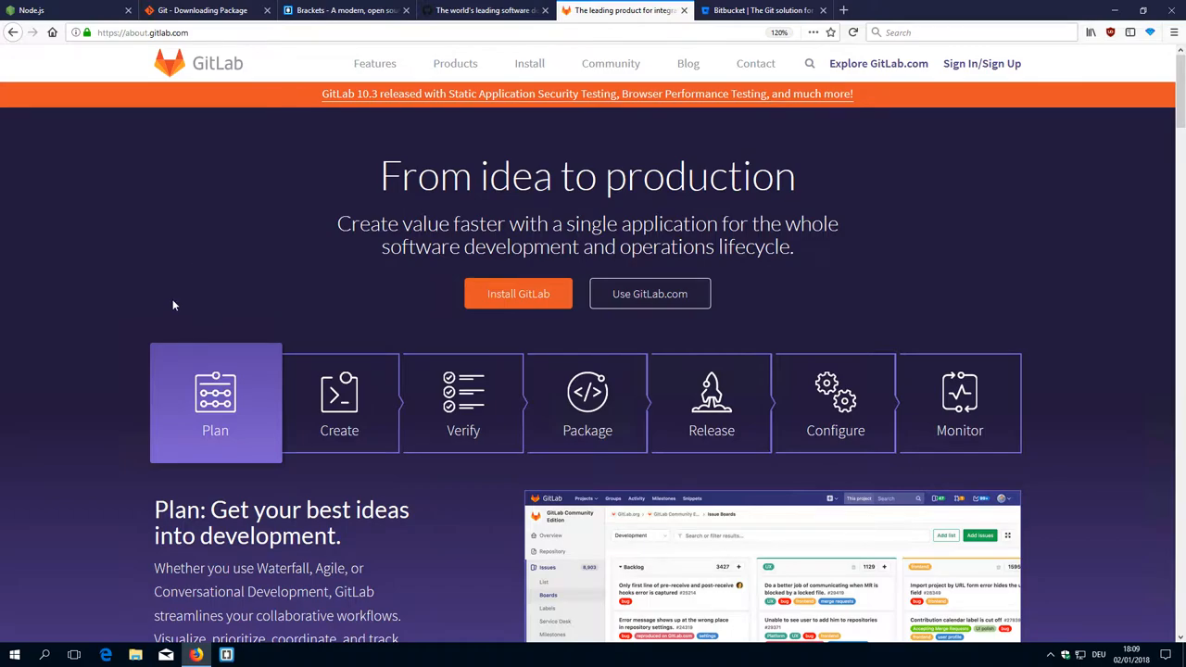
{"action": "mouse_move", "coordinate": [180, 289]}
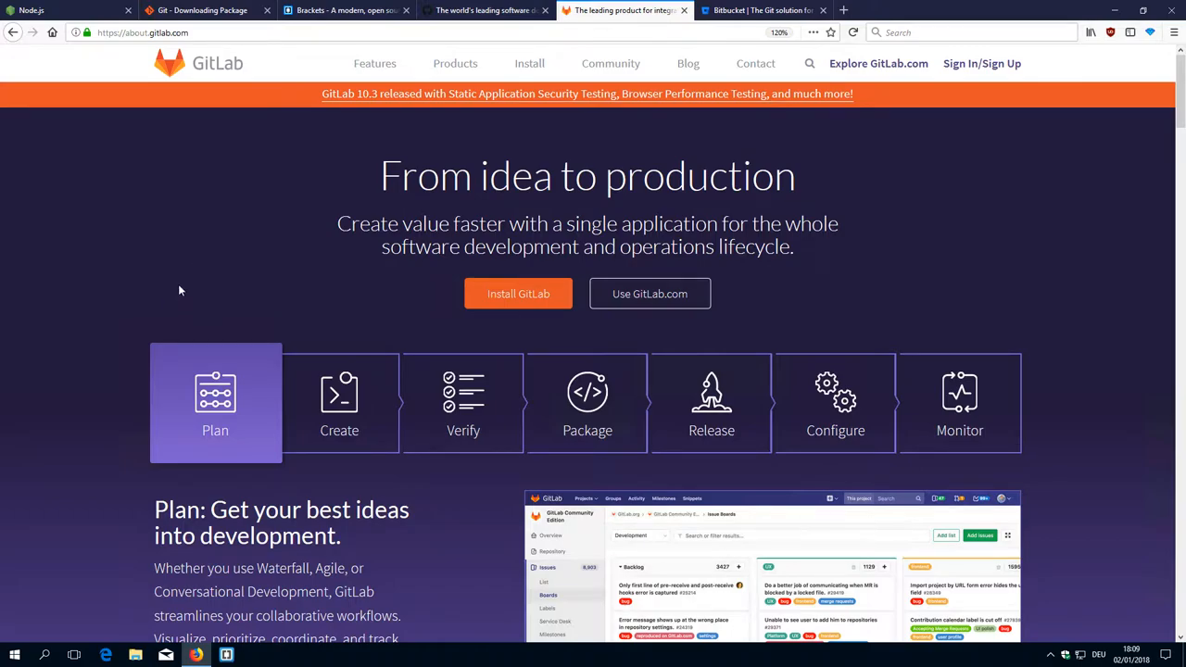
{"action": "mouse_move", "coordinate": [239, 256]}
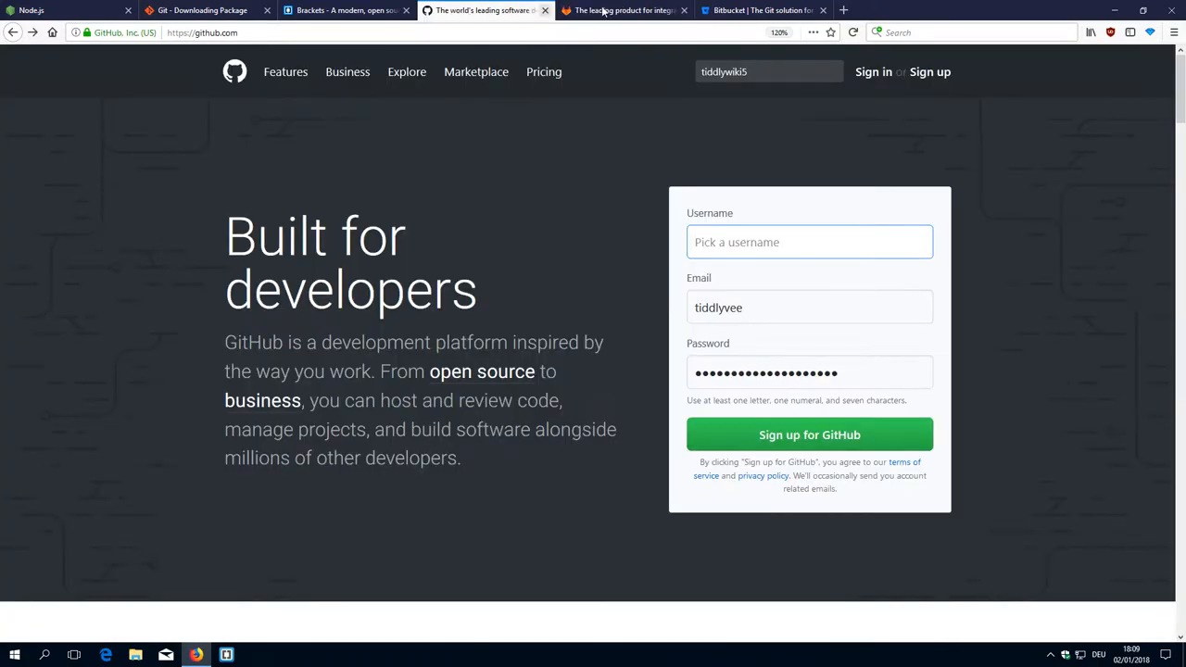
{"action": "left_click", "coordinate": [625, 11]}
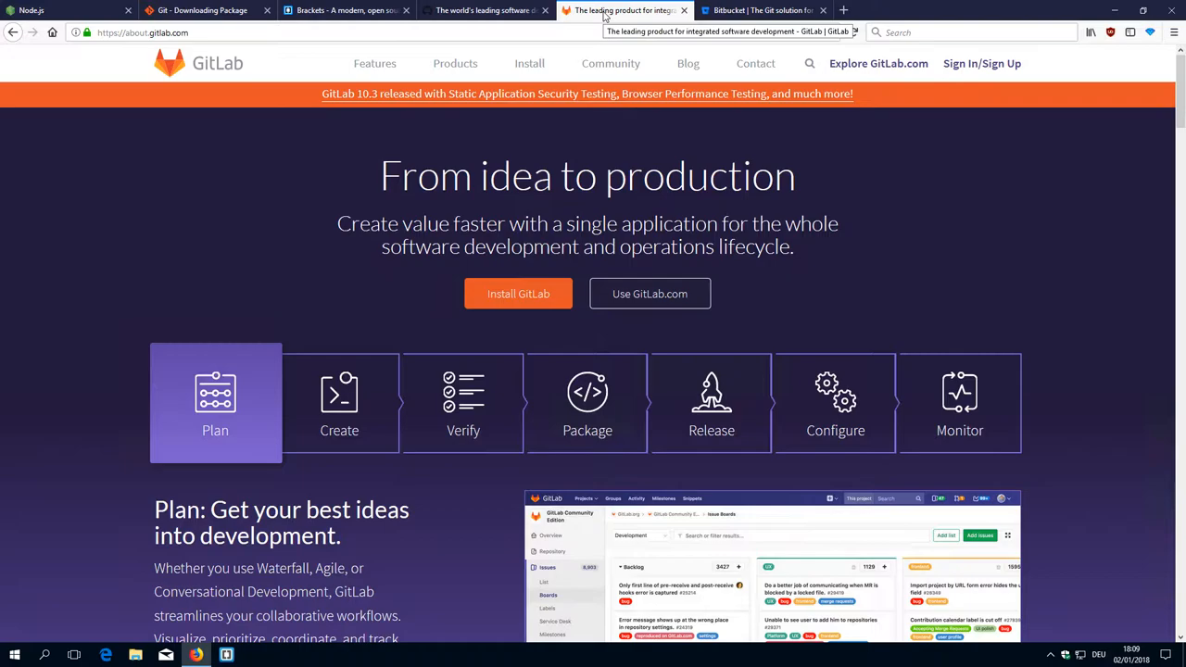
{"action": "left_click", "coordinate": [339, 404]}
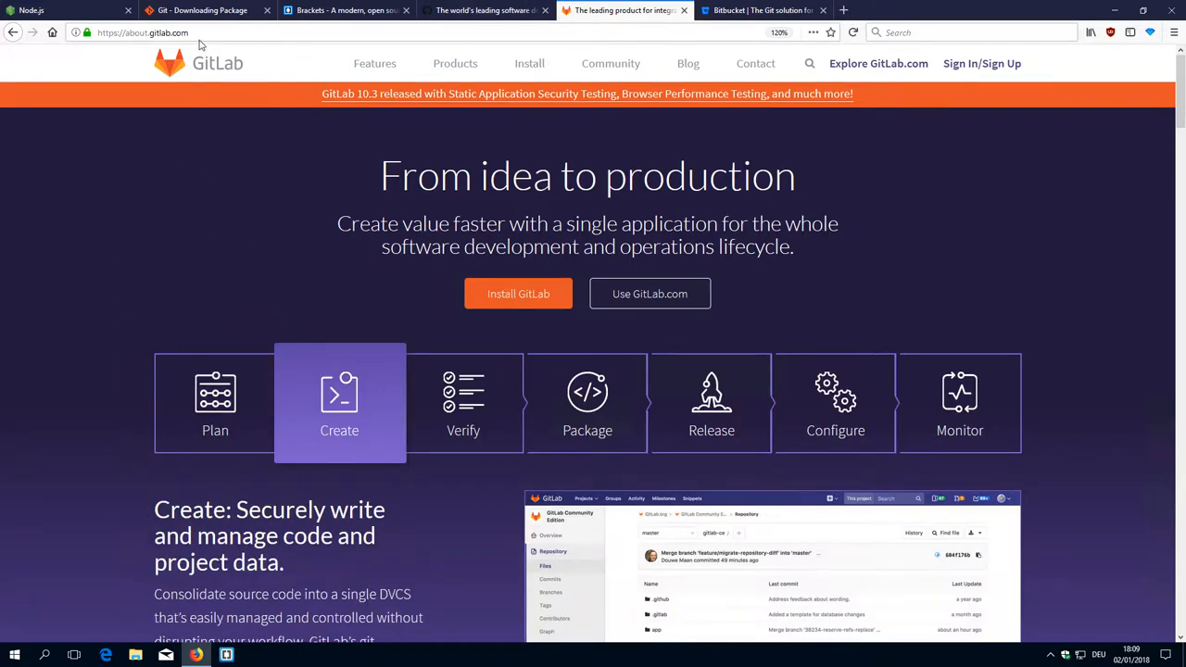
{"action": "left_click", "coordinate": [143, 33]}
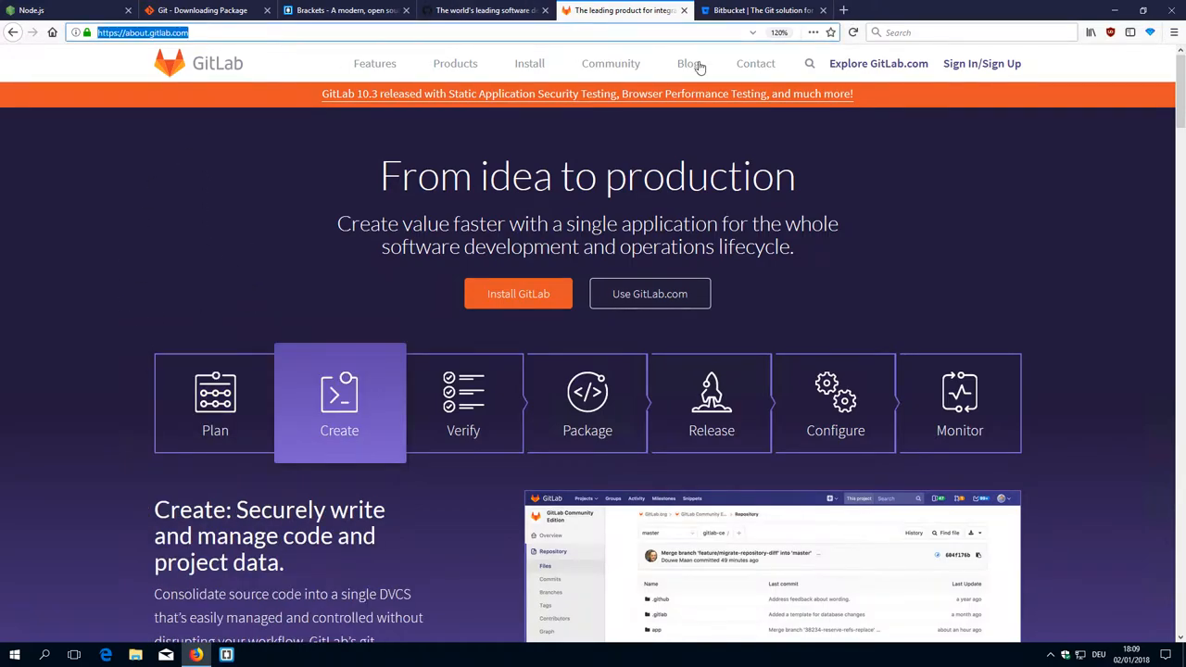
View the Bitbucket homepage, then return to GitHub and close the GitLab page.
{"action": "left_click", "coordinate": [759, 11]}
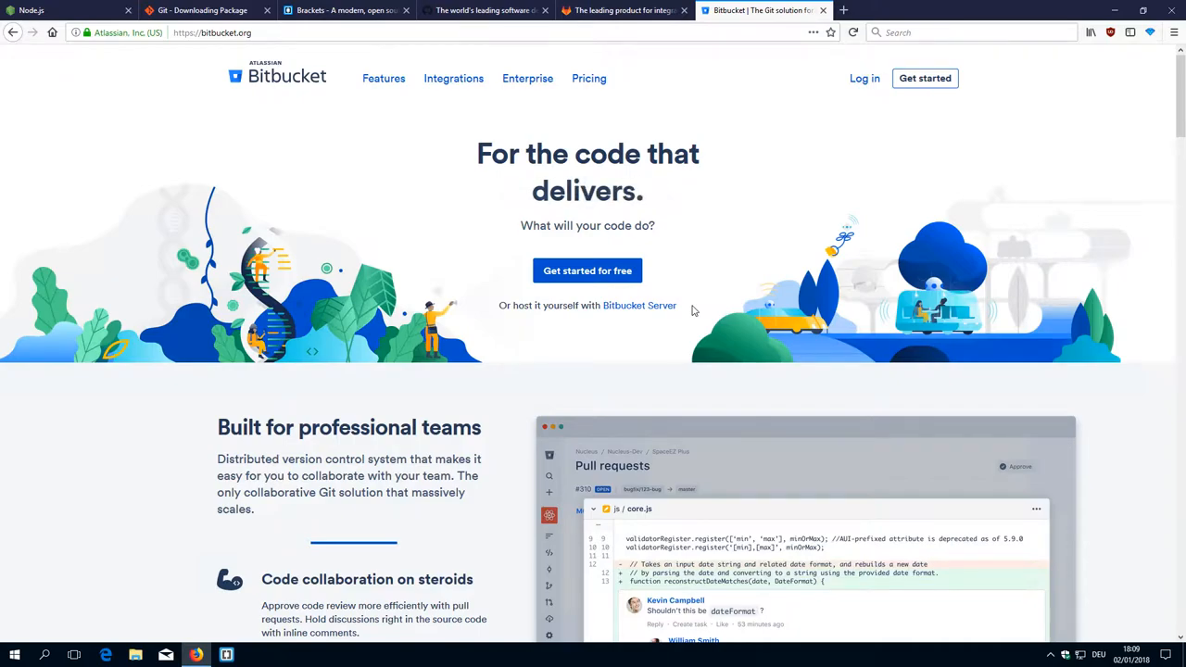
{"action": "mouse_move", "coordinate": [385, 306]}
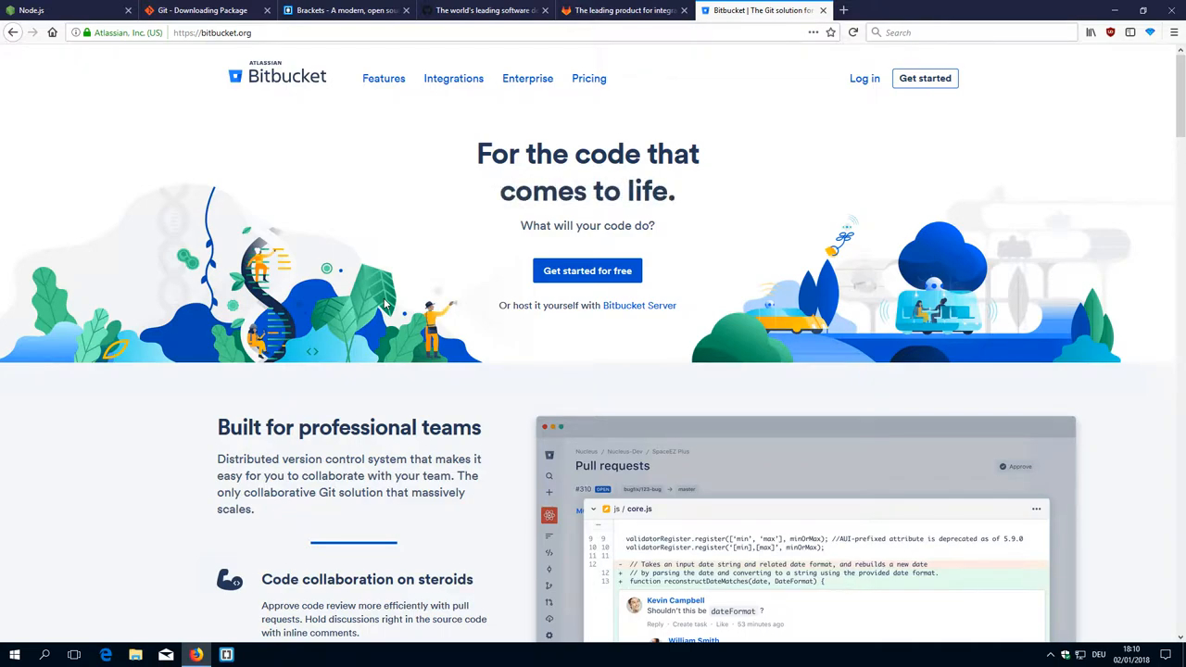
{"action": "left_click", "coordinate": [481, 11]}
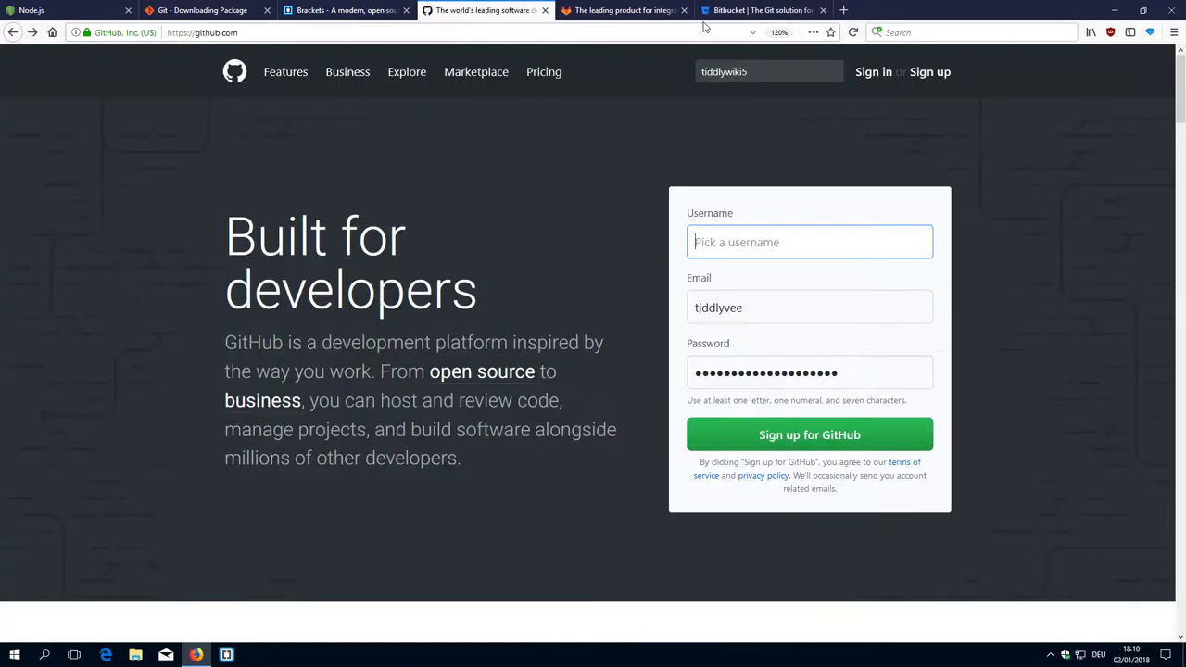
{"action": "left_click", "coordinate": [684, 11]}
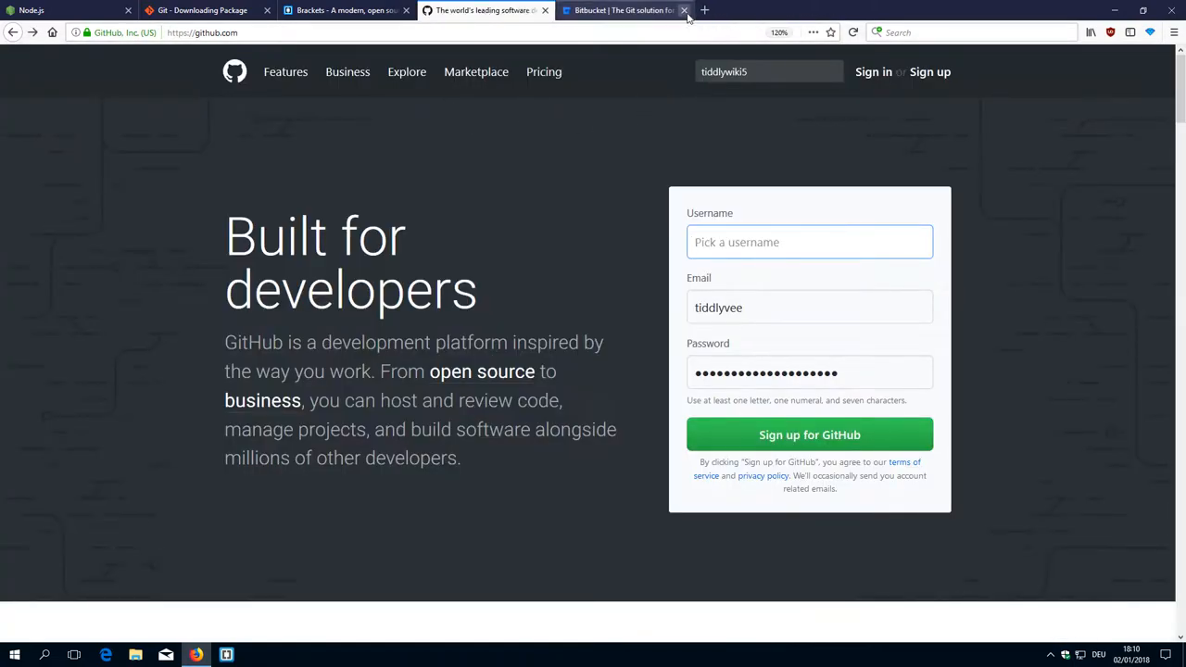
Close the Bitbucket page and sign in to GitHub to reach the personal dashboard.
{"action": "left_click", "coordinate": [684, 11]}
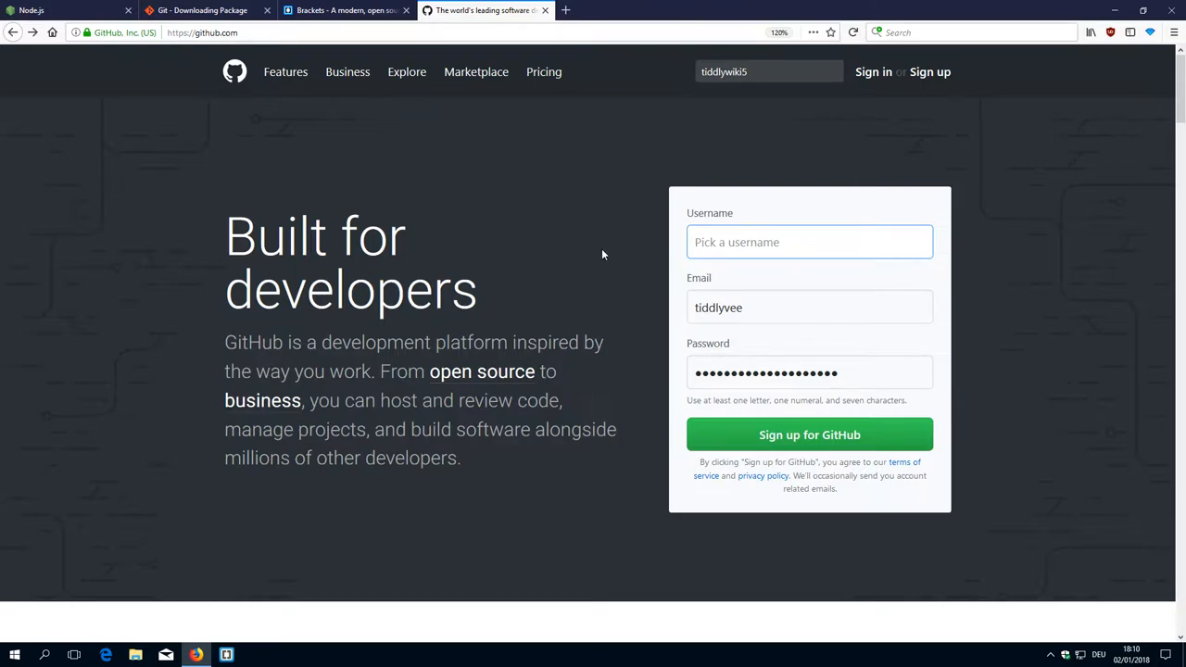
{"action": "mouse_move", "coordinate": [889, 115]}
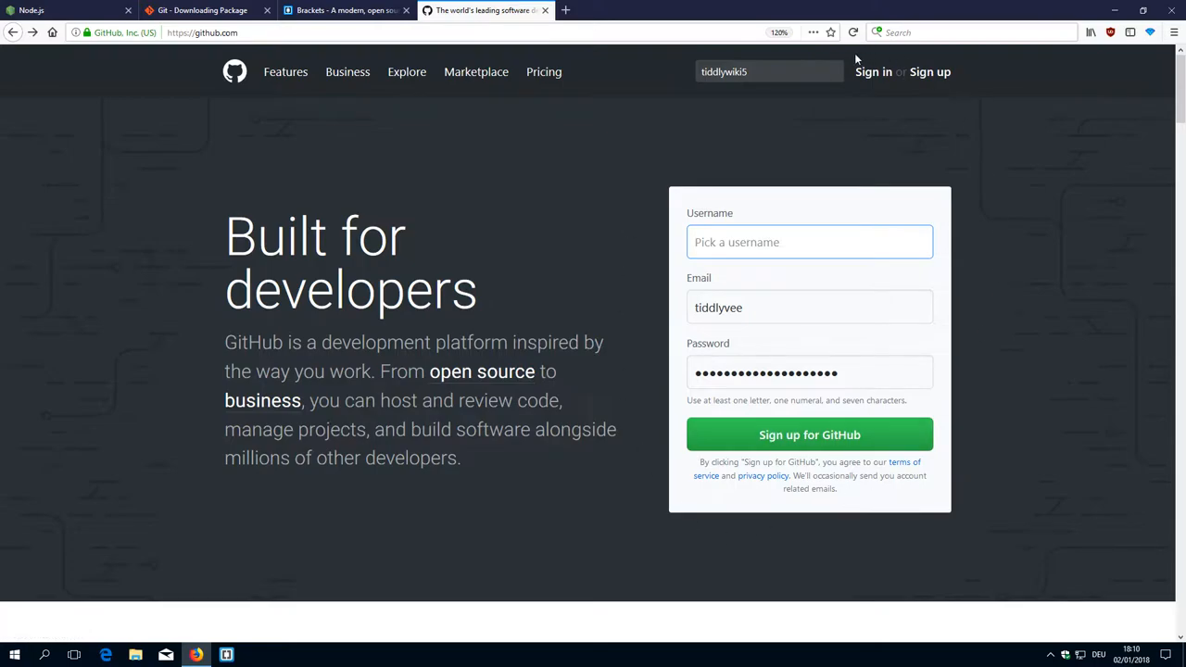
{"action": "left_click", "coordinate": [872, 70]}
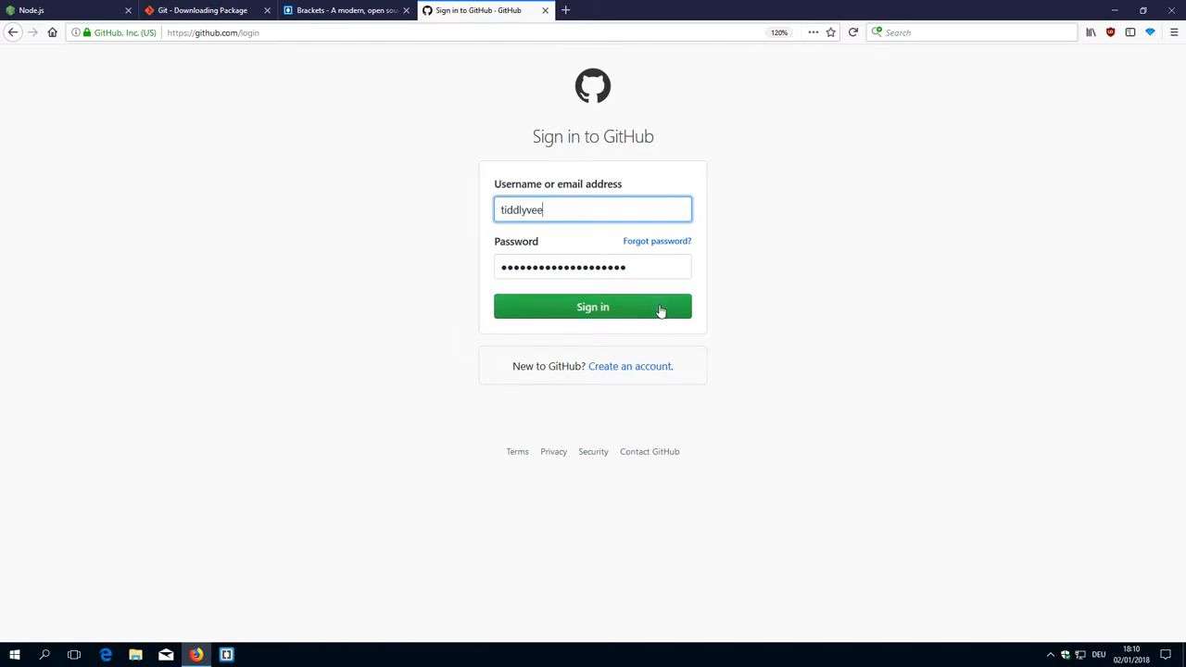
{"action": "left_click", "coordinate": [593, 307]}
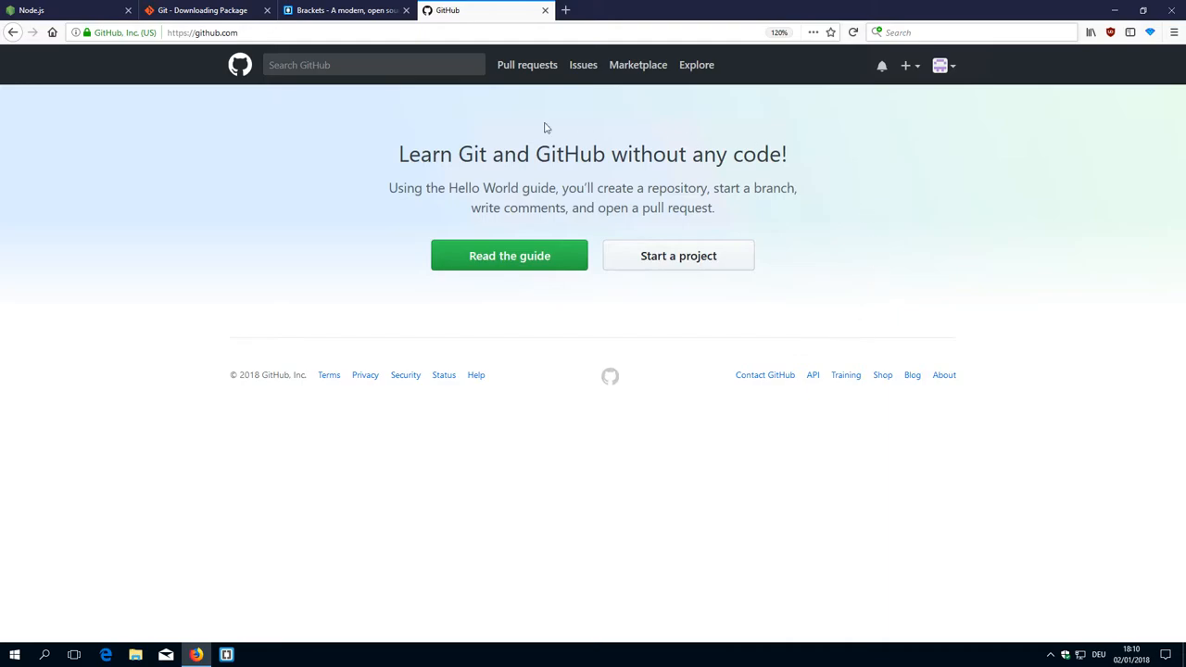
{"action": "mouse_move", "coordinate": [444, 300]}
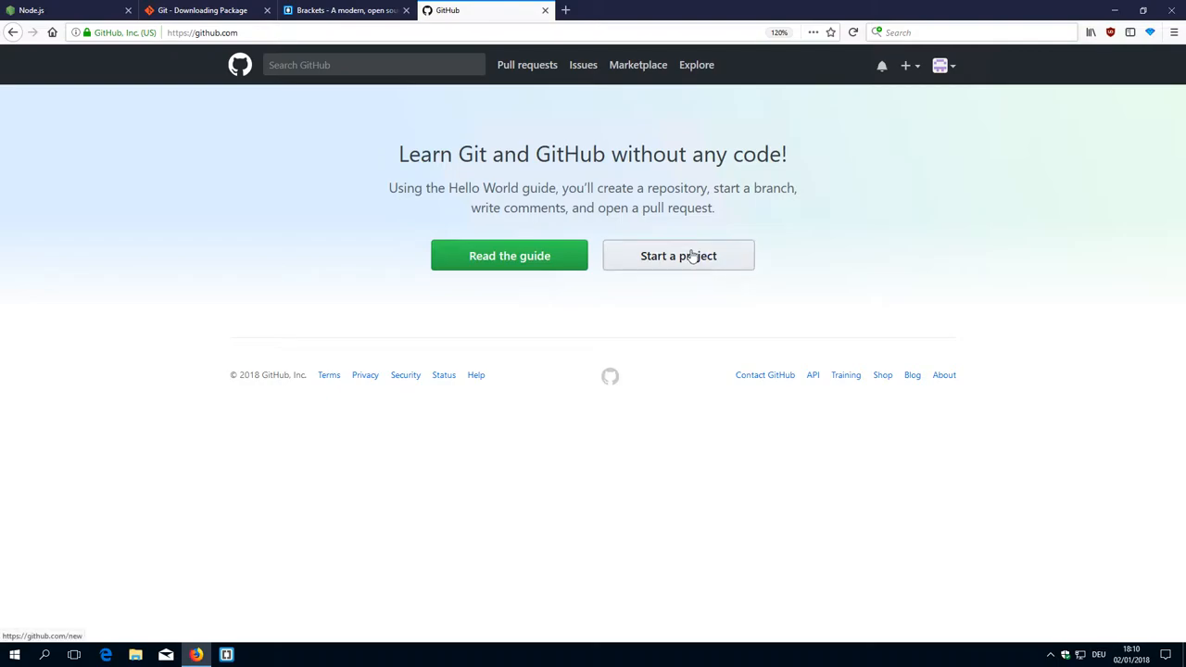
Start a new repository named 'test' with a Node .gitignore template selected.
{"action": "left_click", "coordinate": [678, 255]}
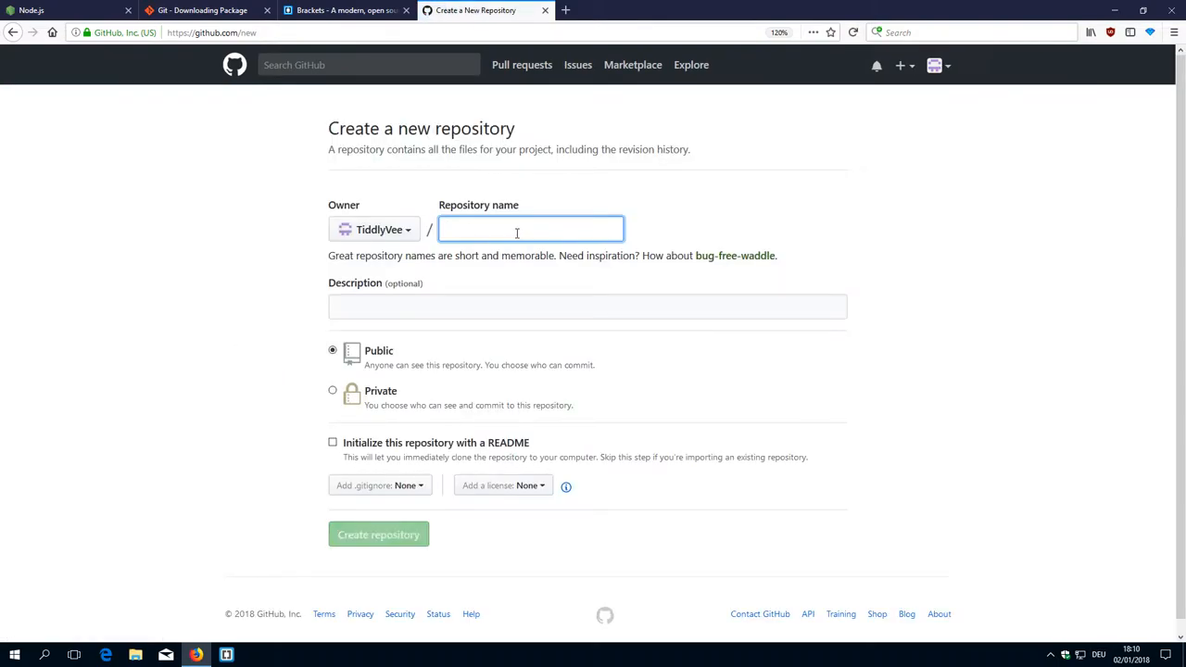
{"action": "type", "text": "test"}
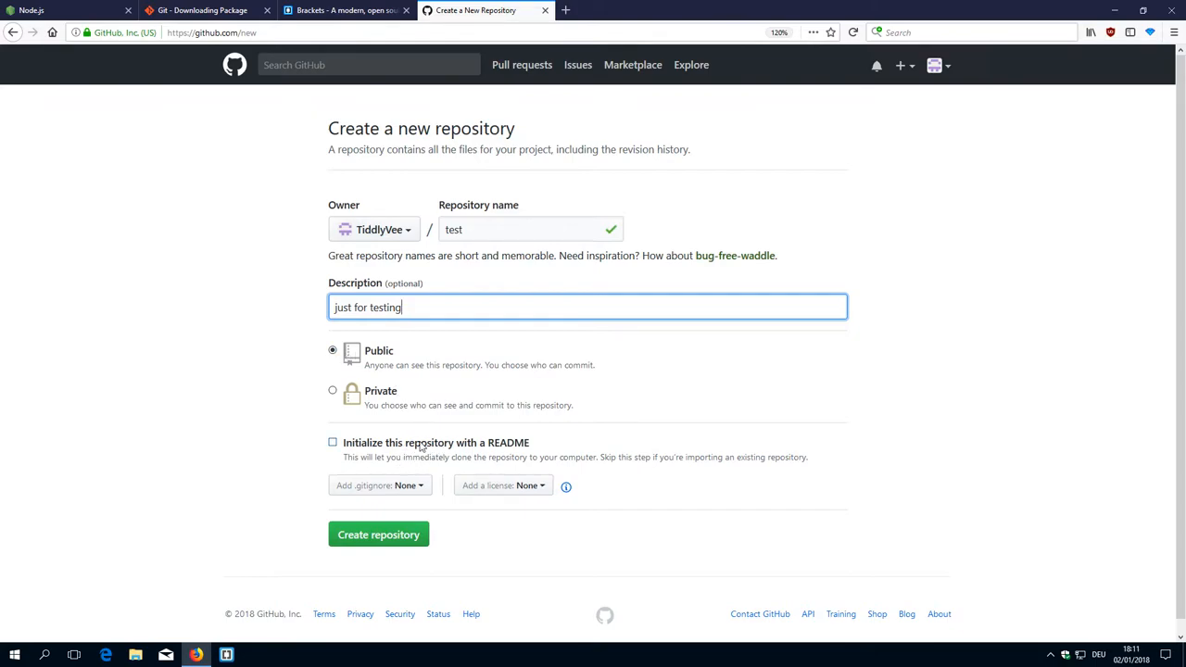
{"action": "mouse_move", "coordinate": [270, 396]}
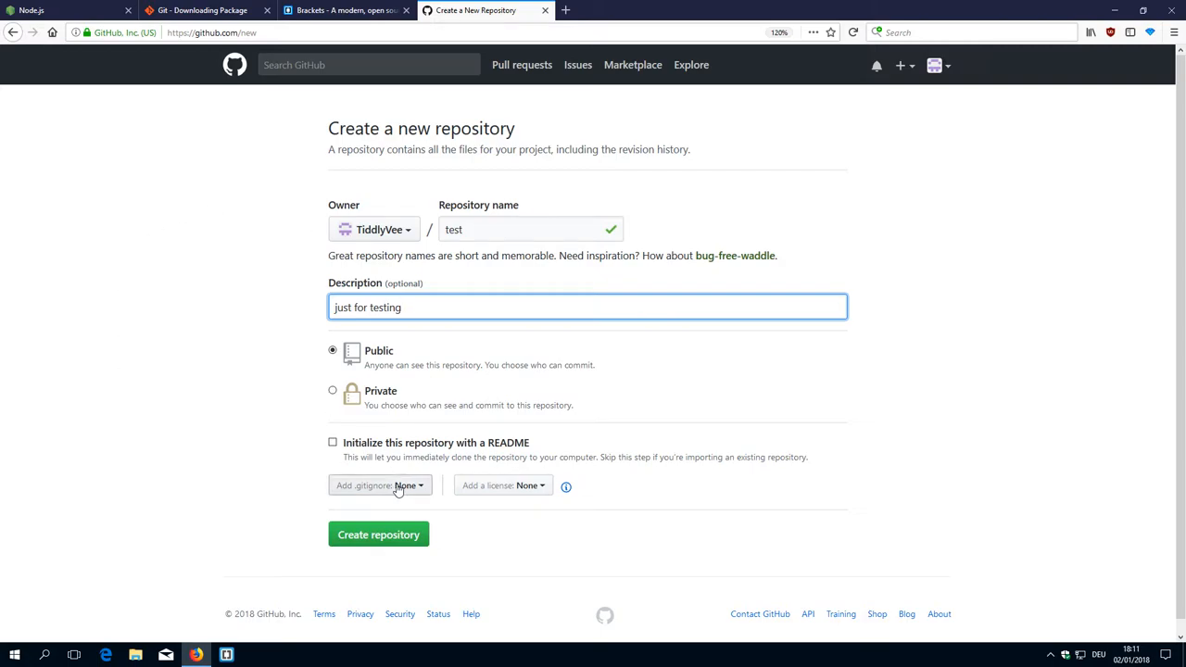
{"action": "left_click", "coordinate": [380, 485]}
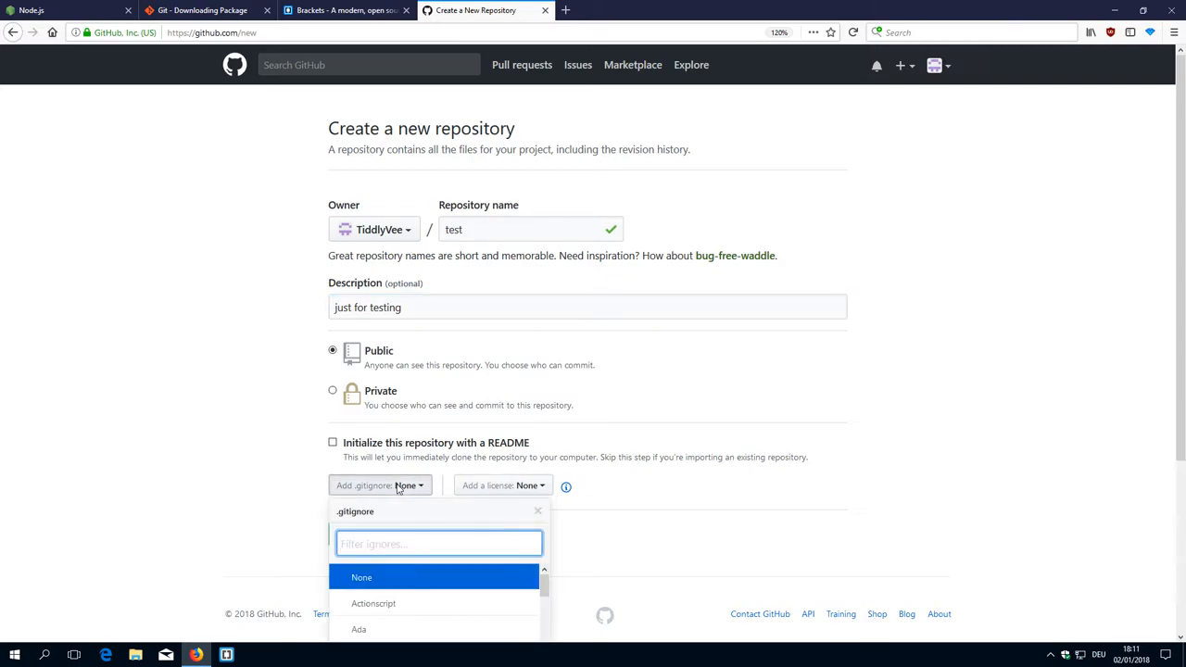
{"action": "type", "text": "node"}
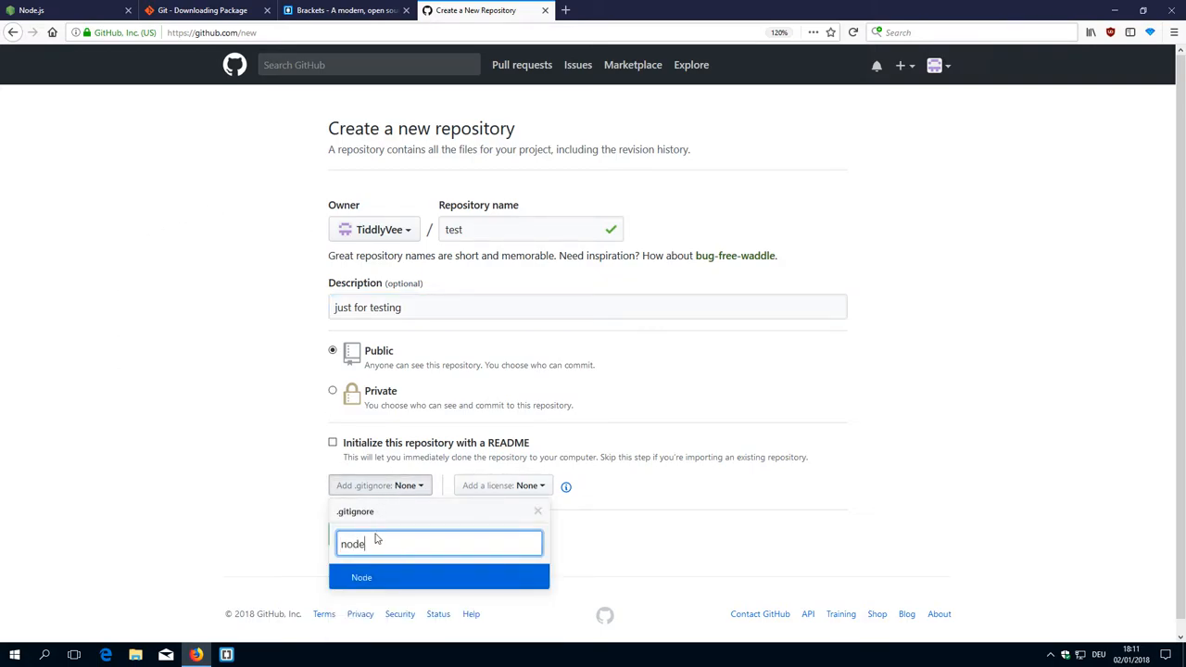
{"action": "left_click", "coordinate": [361, 578]}
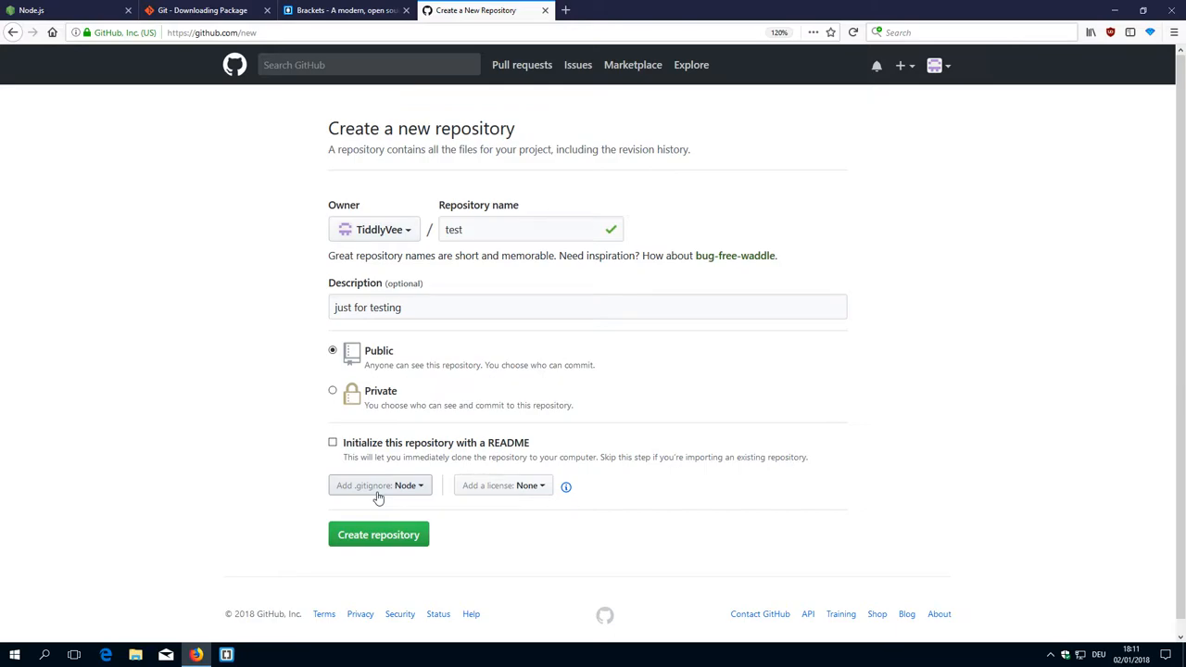
{"action": "mouse_move", "coordinate": [478, 513]}
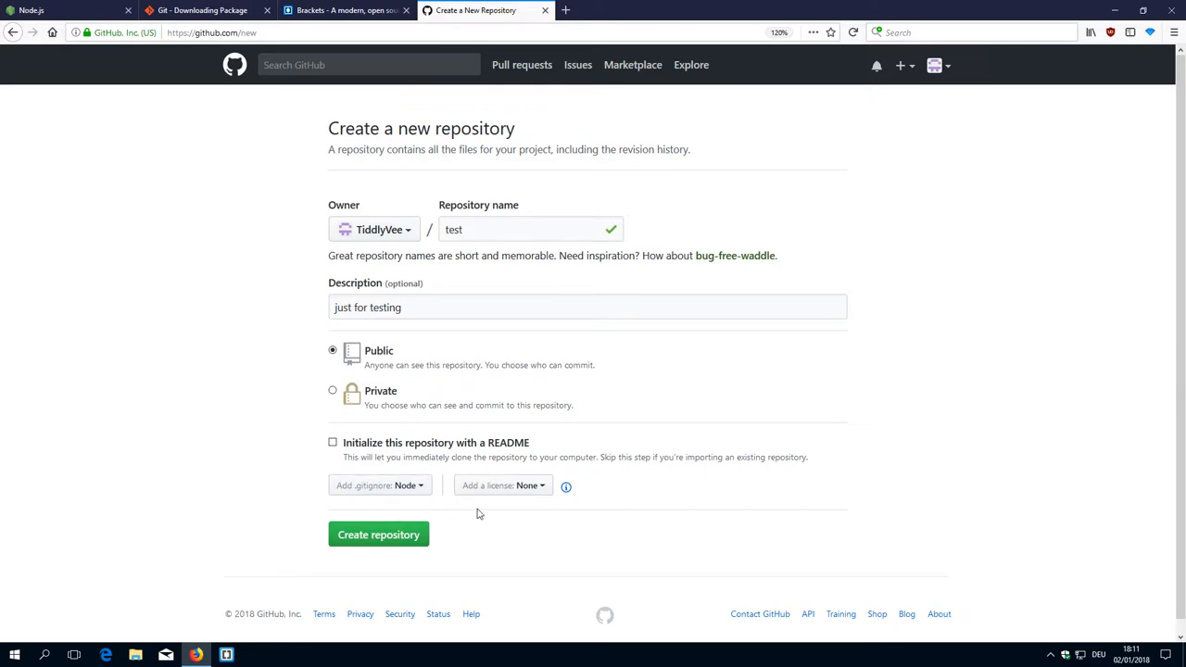
{"action": "mouse_move", "coordinate": [417, 493]}
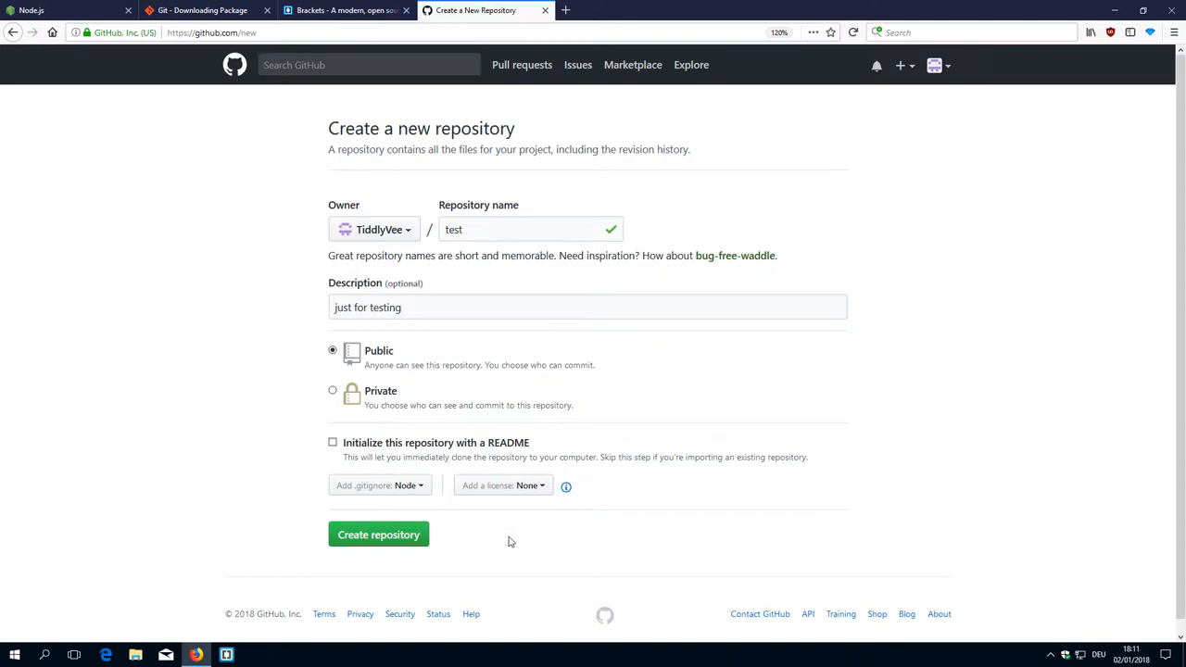
{"action": "mouse_move", "coordinate": [393, 545]}
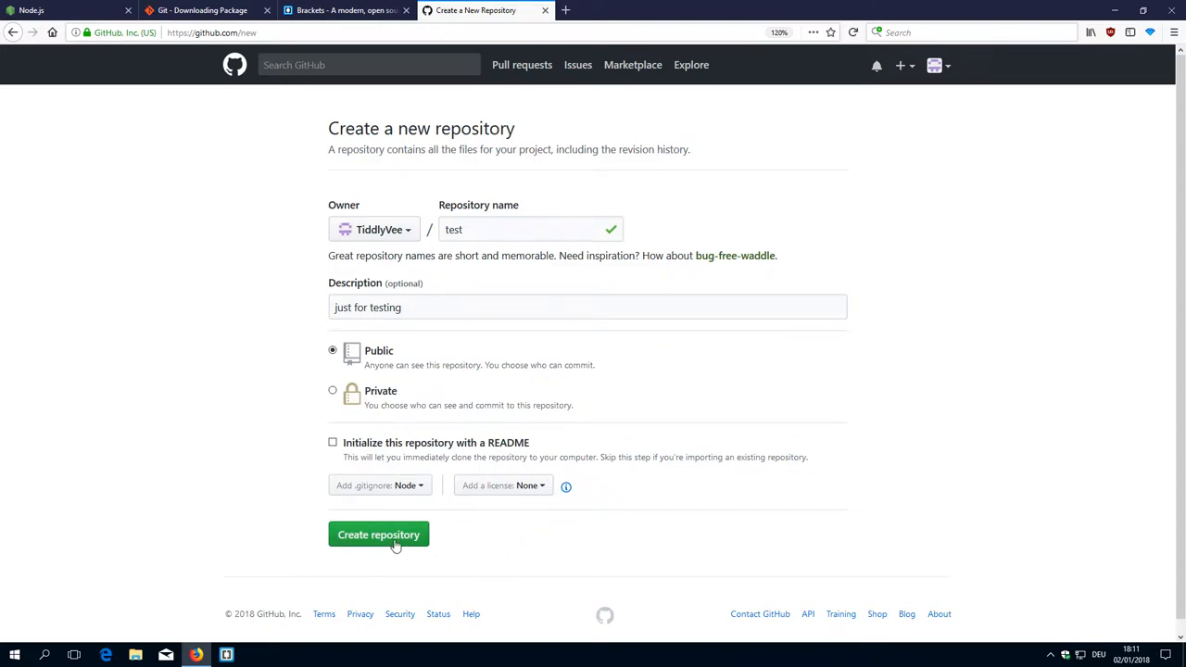
Create the test repository, landing on its page with the initial .gitignore commit.
{"action": "left_click", "coordinate": [378, 534]}
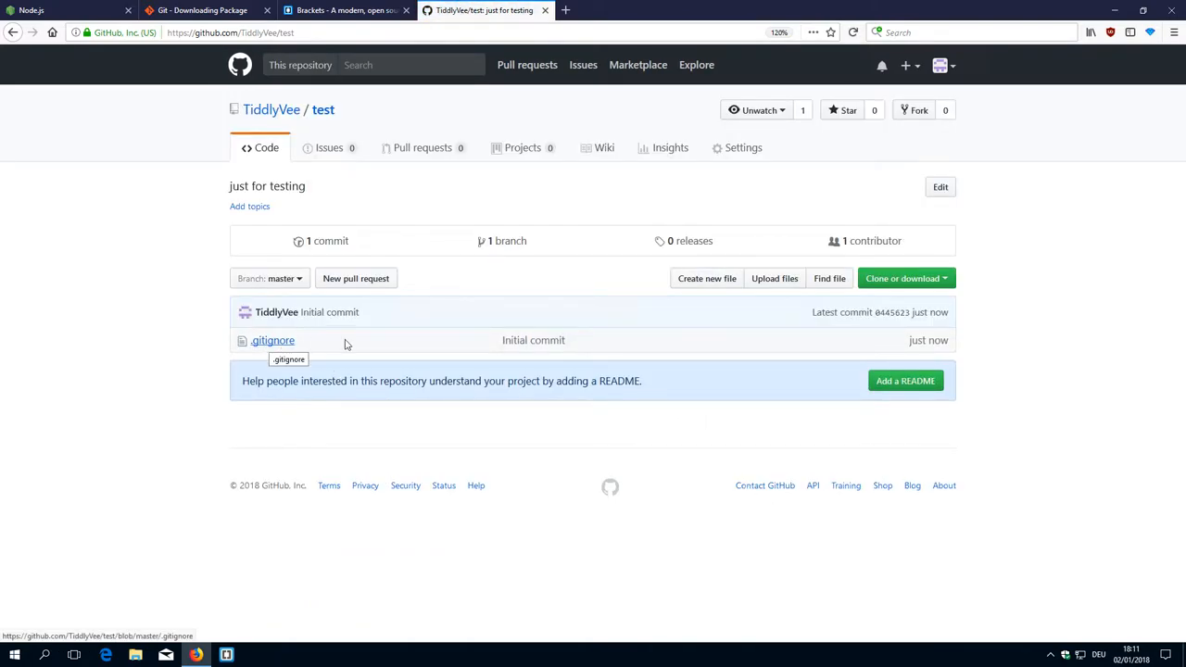
{"action": "mouse_move", "coordinate": [561, 371]}
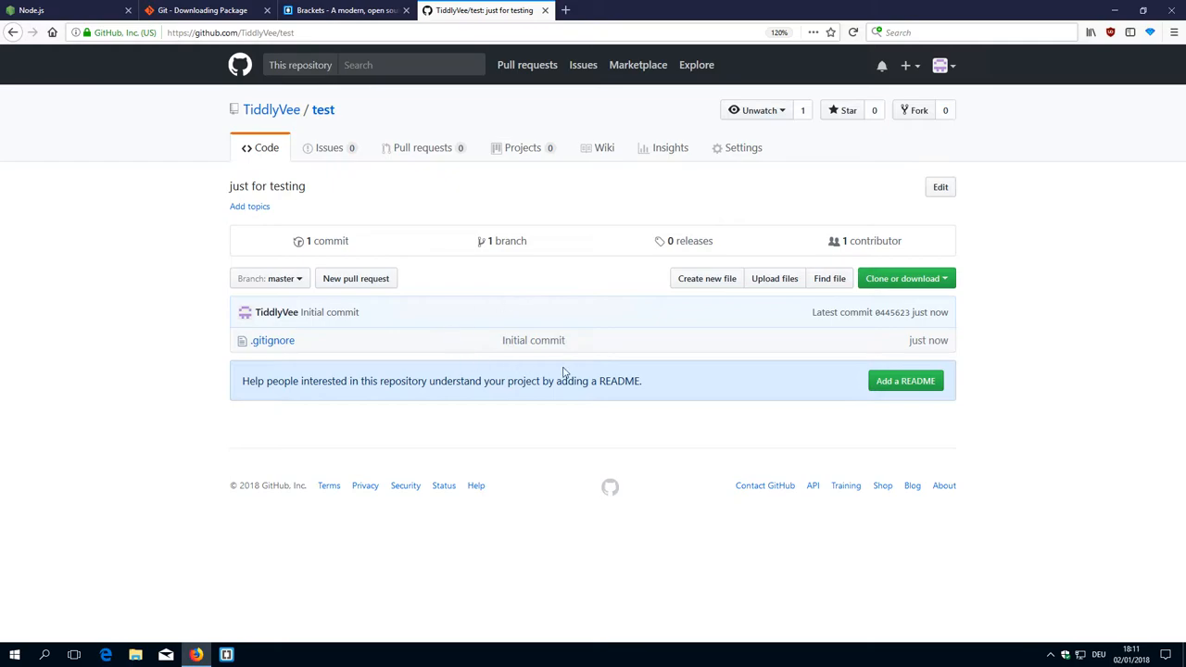
{"action": "mouse_move", "coordinate": [600, 352]}
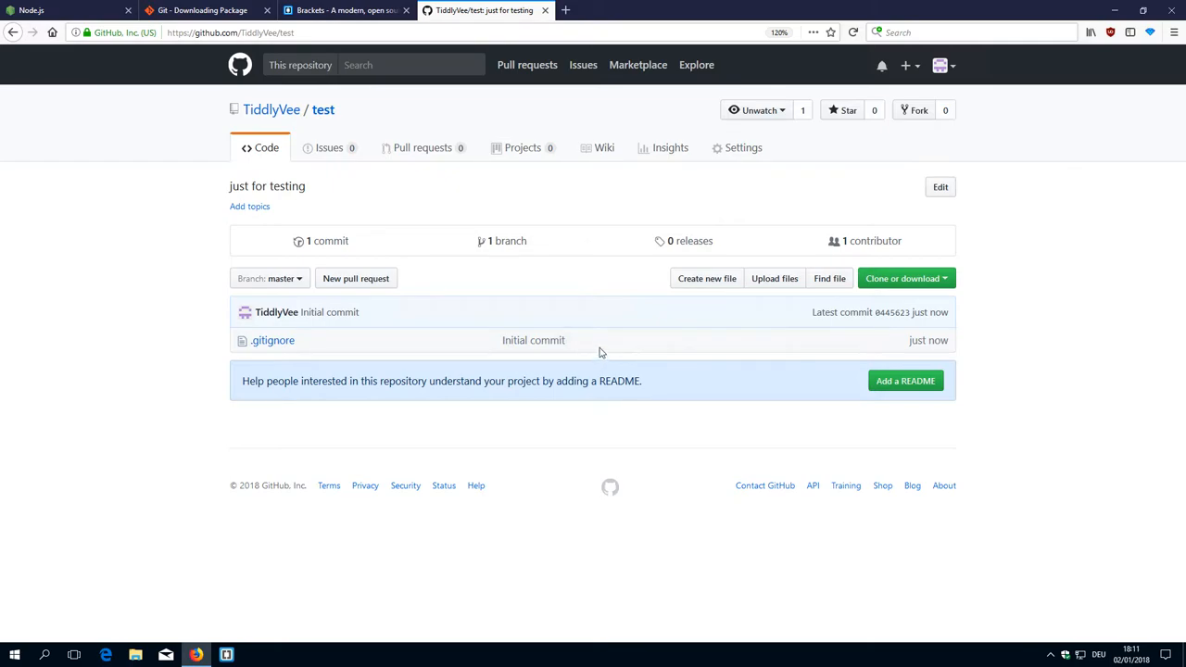
{"action": "mouse_move", "coordinate": [767, 334]}
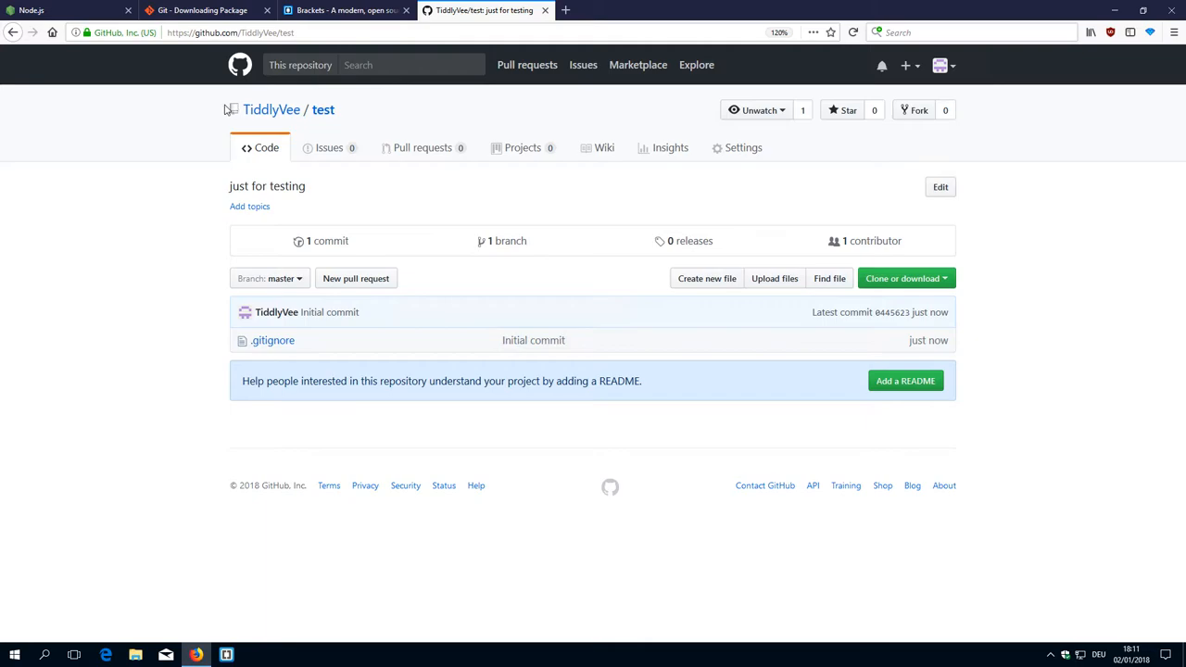
{"action": "mouse_move", "coordinate": [270, 109]}
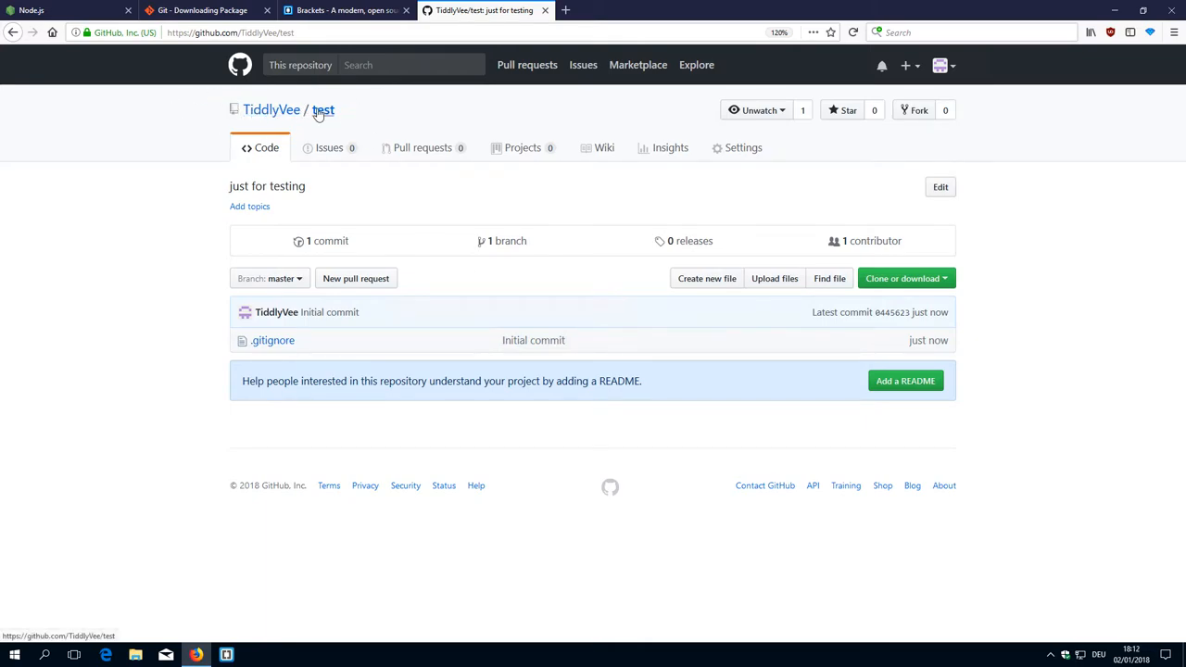
{"action": "mouse_move", "coordinate": [904, 278]}
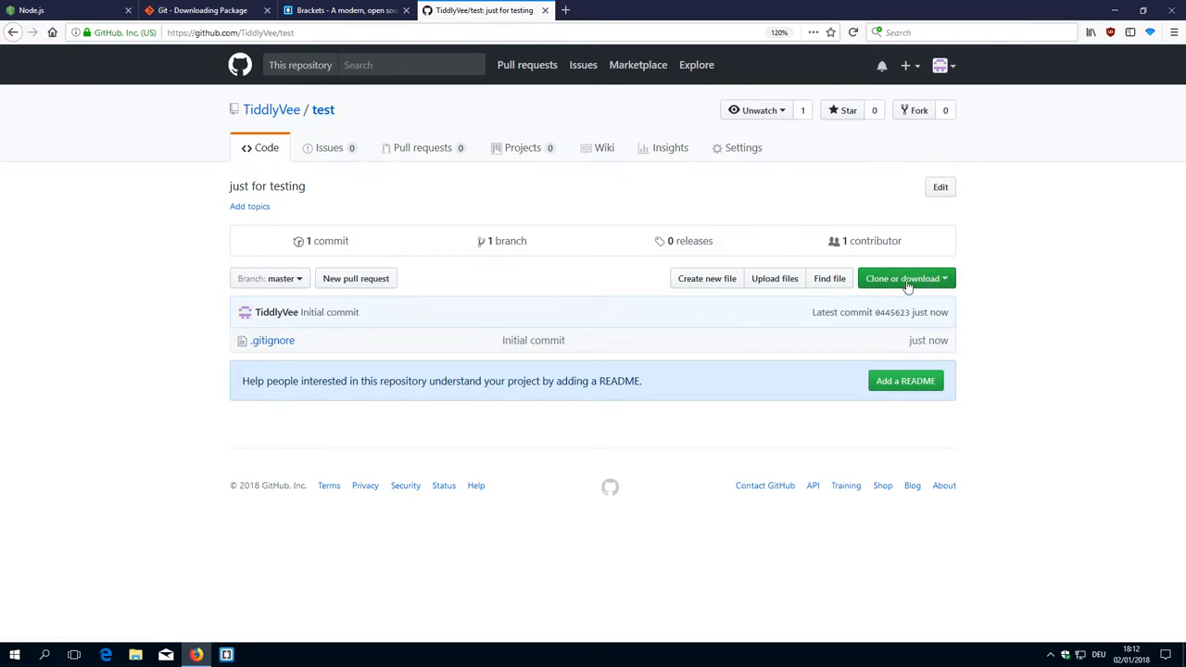
Show the clone addresses for test, toggling SSH and back to HTTPS, and select the URL.
{"action": "left_click", "coordinate": [904, 278]}
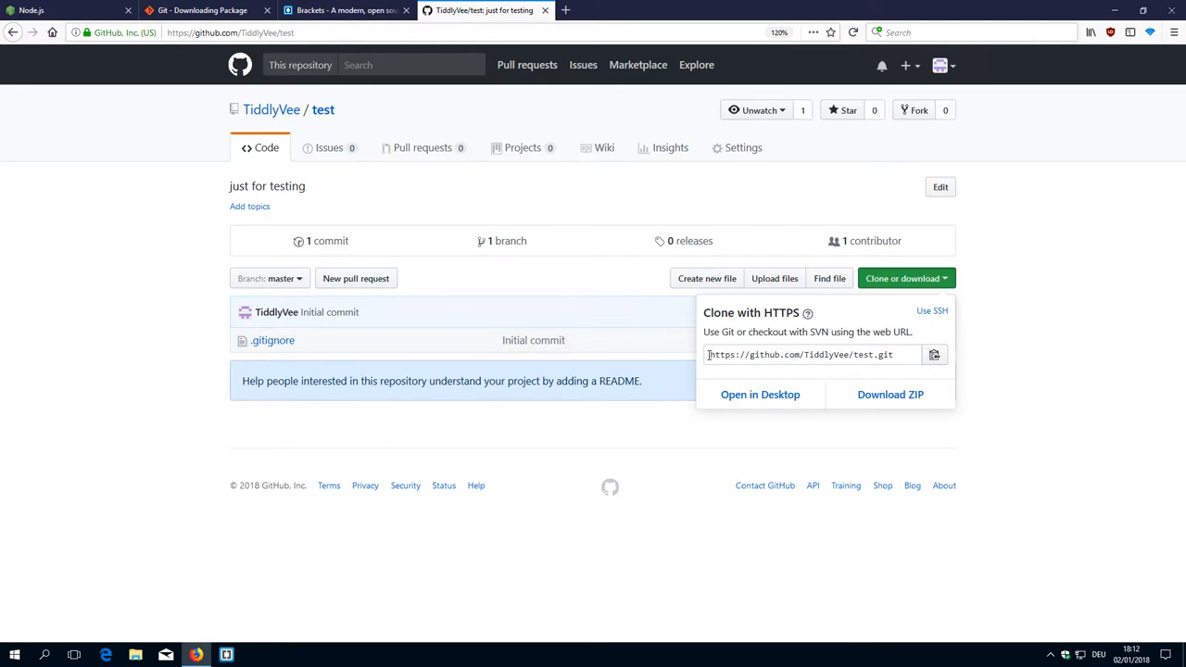
{"action": "left_click", "coordinate": [813, 354]}
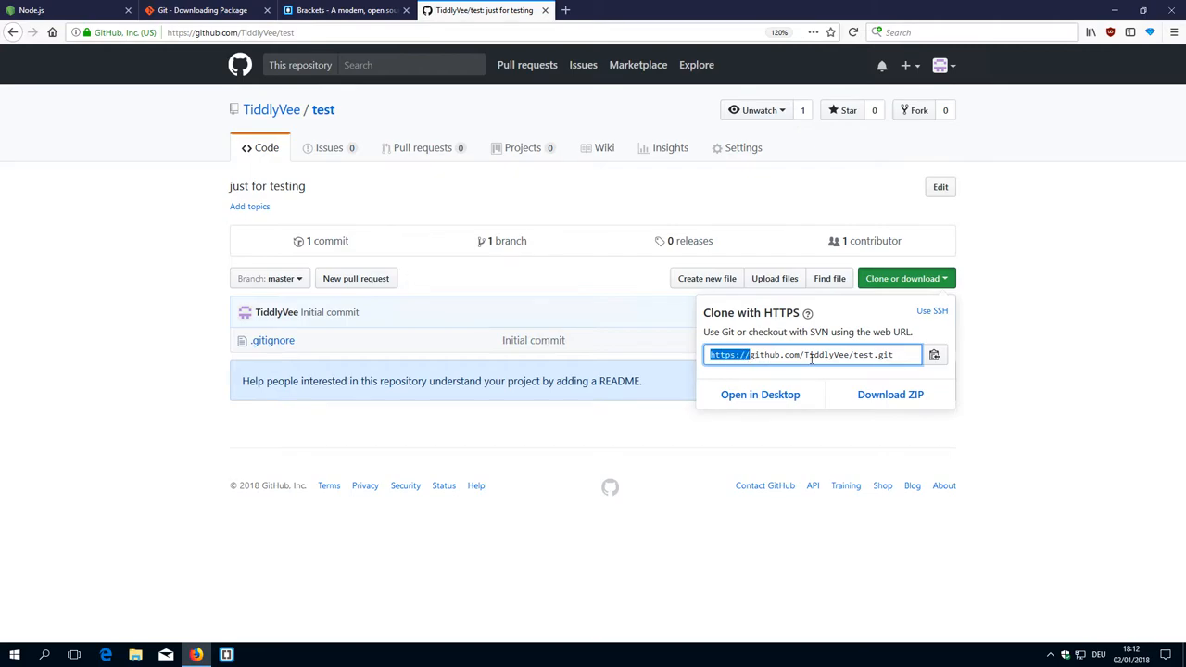
{"action": "left_click", "coordinate": [932, 311]}
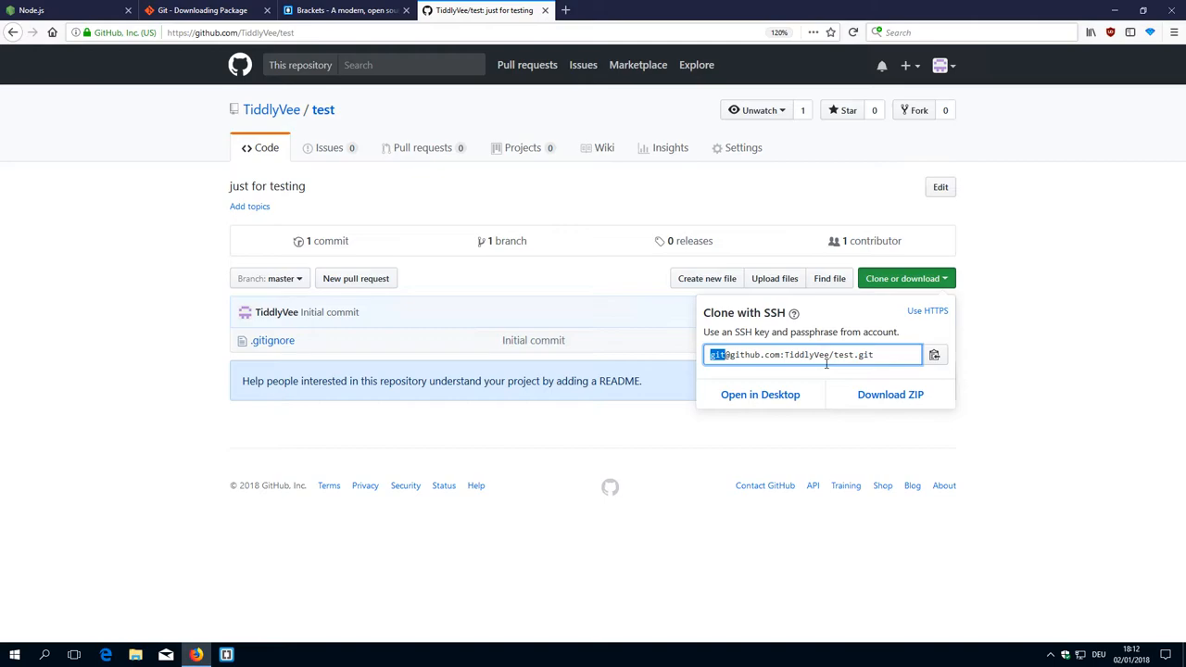
{"action": "left_click", "coordinate": [926, 311]}
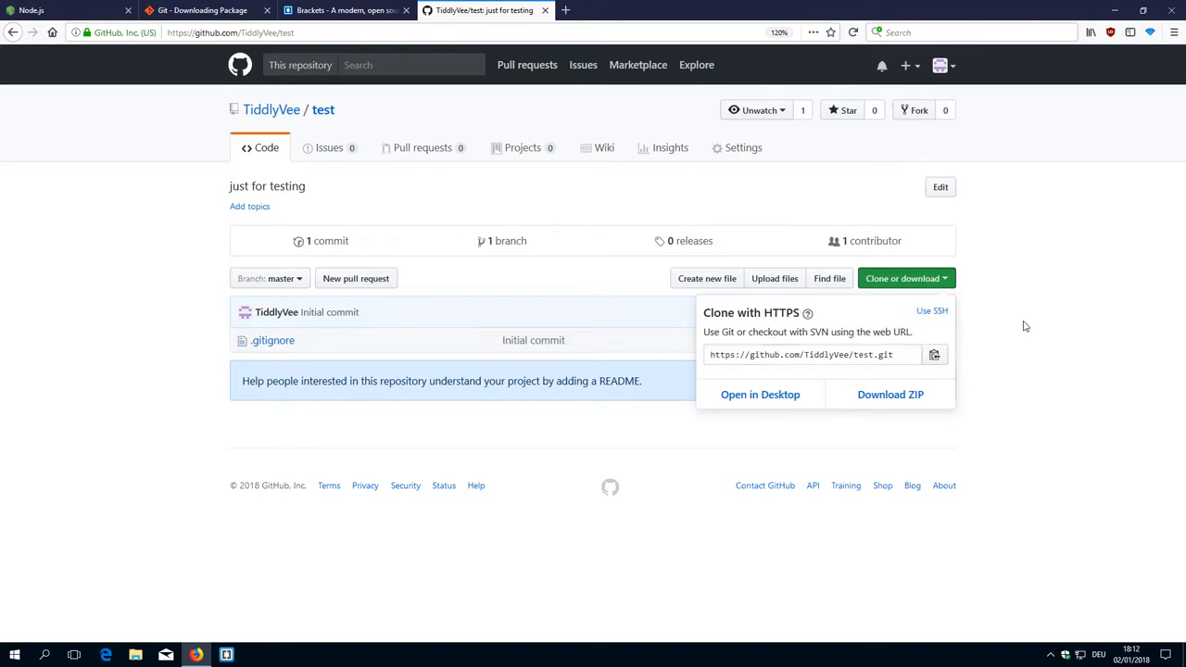
{"action": "left_click", "coordinate": [806, 353]}
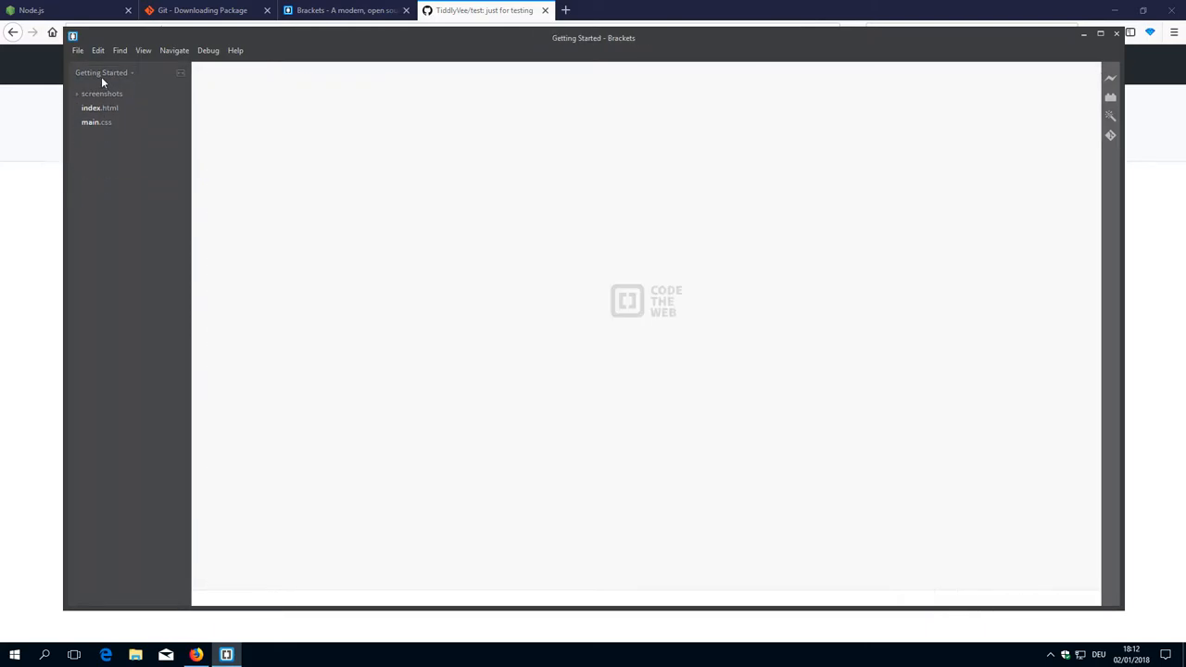
In the Open Folder picker, go to drive C and create a new 'git' folder.
{"action": "left_click", "coordinate": [104, 72]}
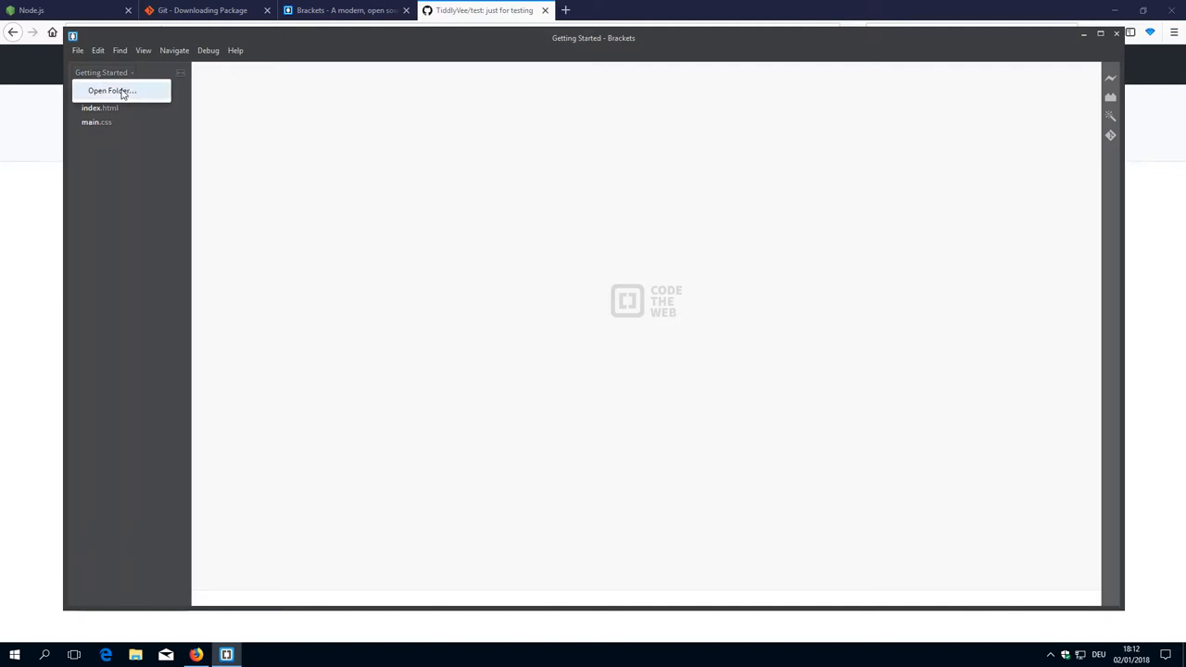
{"action": "left_click", "coordinate": [111, 89]}
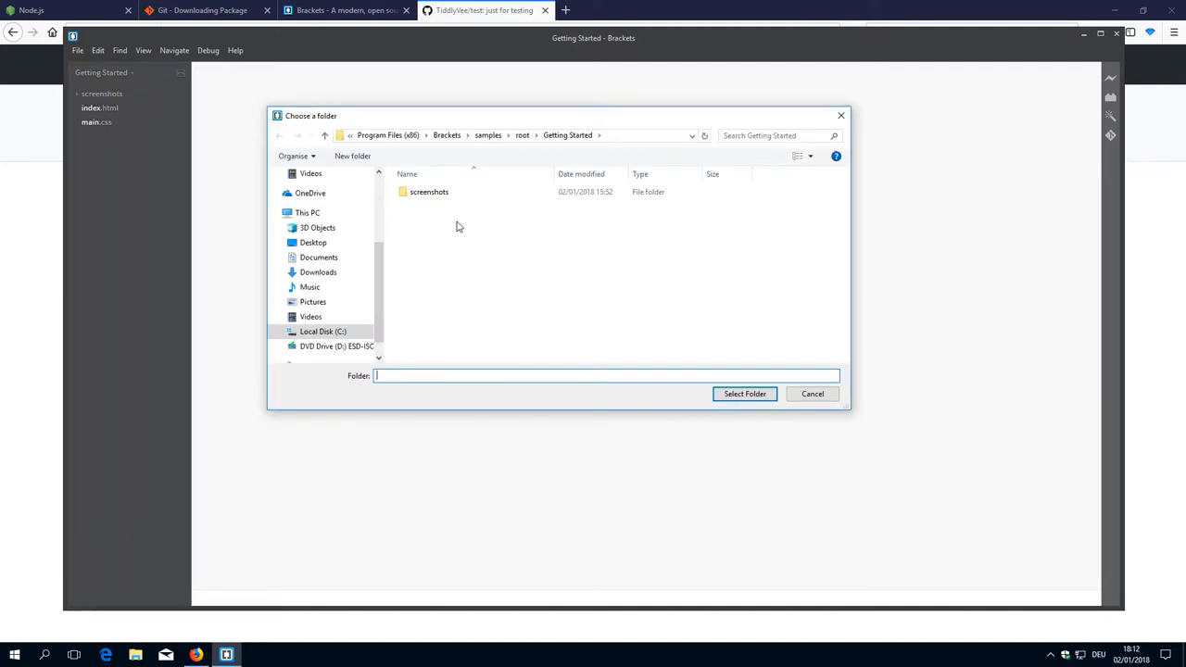
{"action": "left_click", "coordinate": [322, 330]}
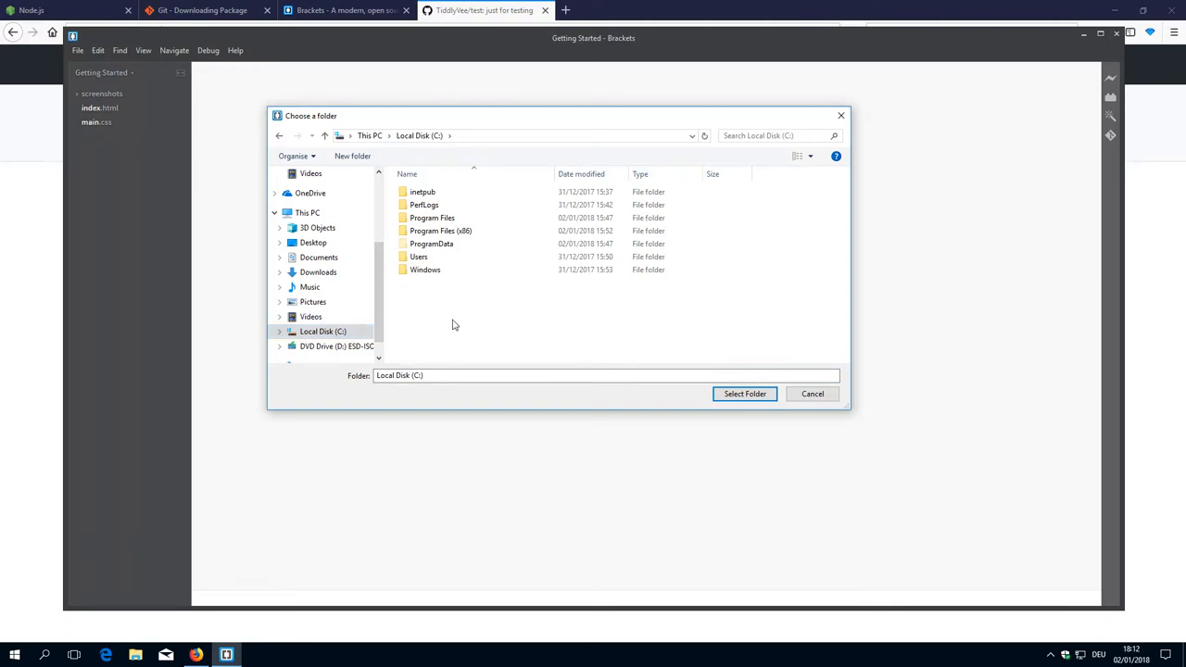
{"action": "mouse_move", "coordinate": [437, 319]}
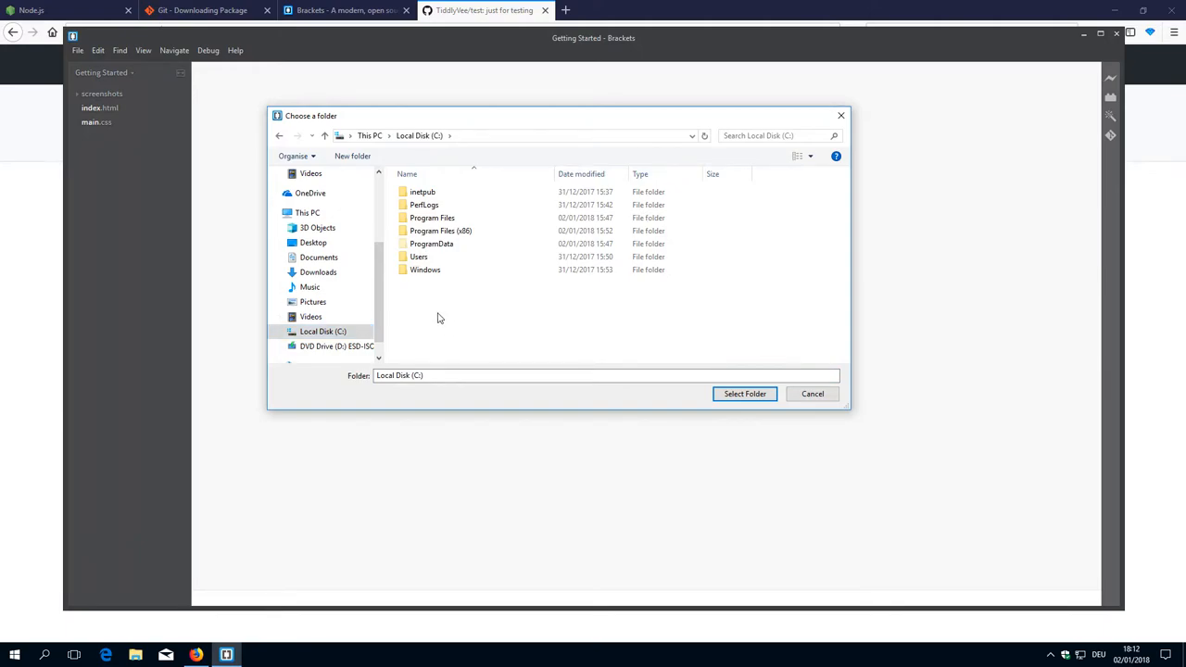
{"action": "mouse_move", "coordinate": [441, 319]}
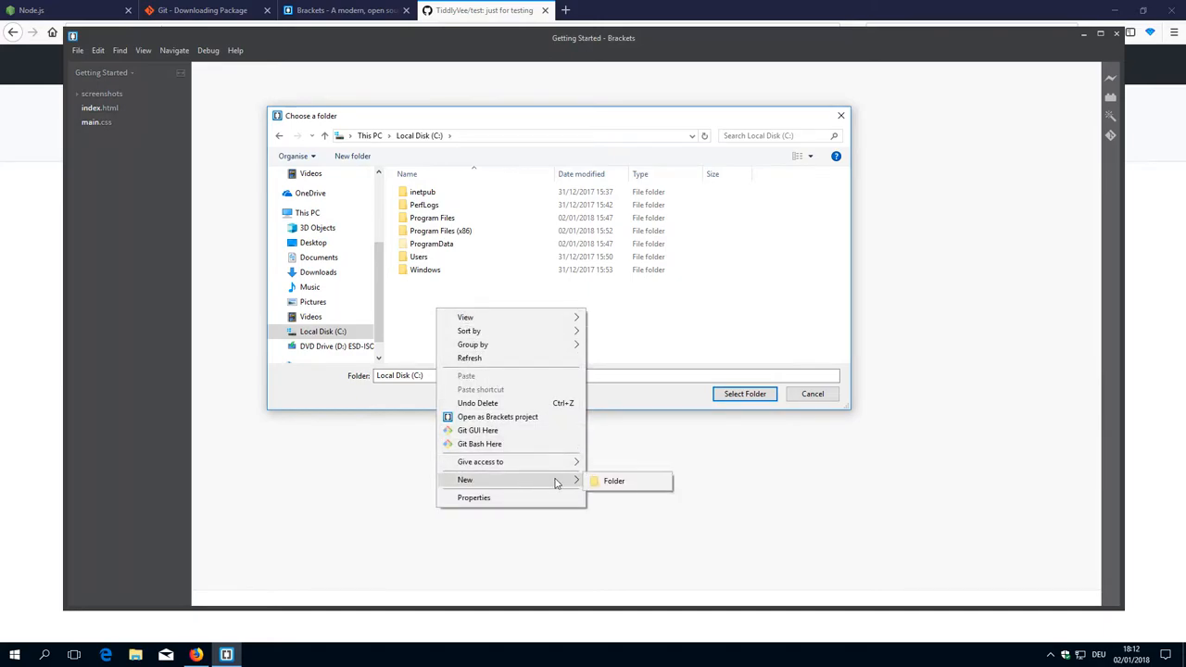
{"action": "left_click", "coordinate": [613, 480]}
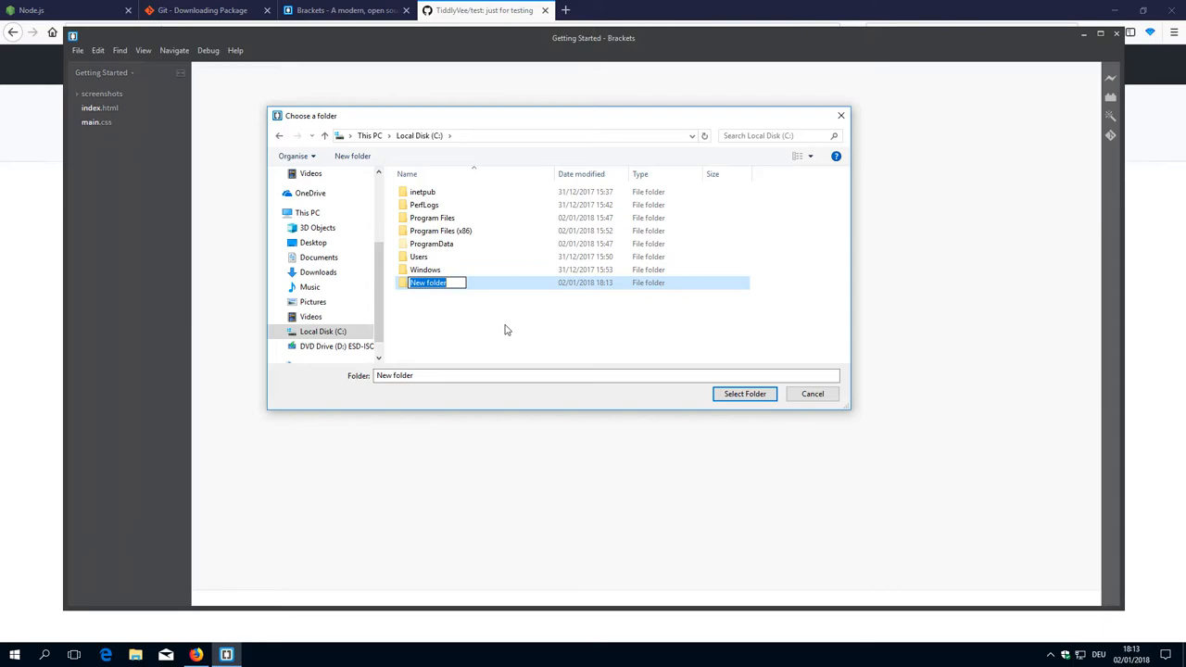
{"action": "type", "text": "git"}
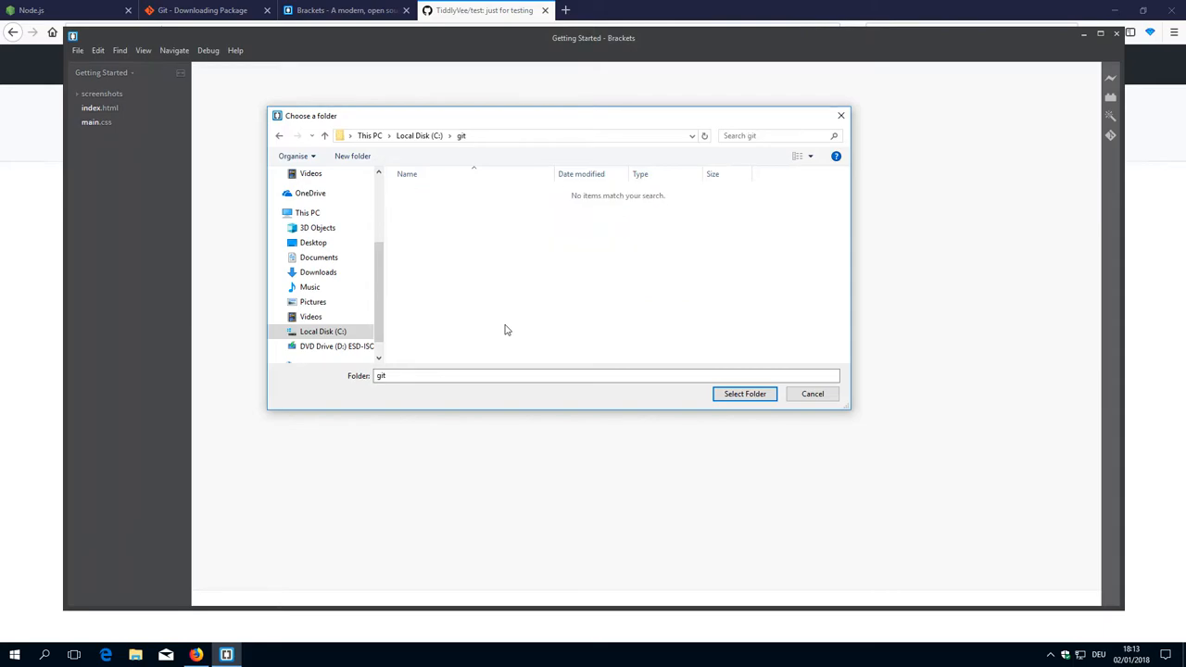
Inside git, create 'tiddly' and 'test' subfolders, then go into test.
{"action": "right_click", "coordinate": [504, 330]}
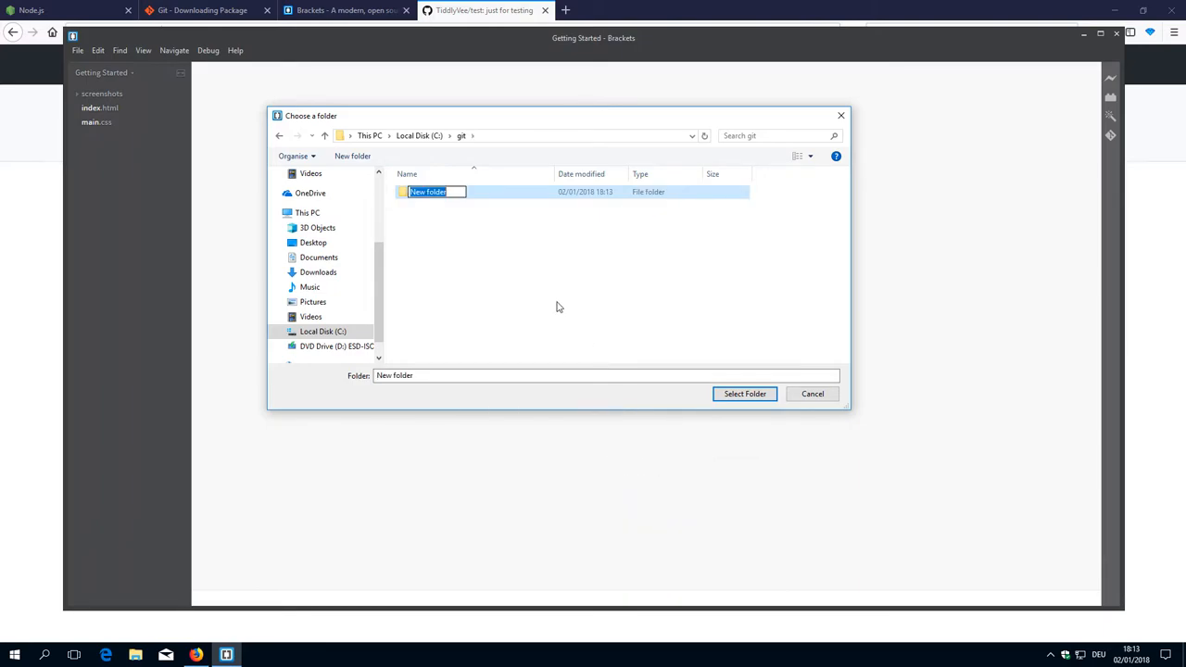
{"action": "type", "text": "tiddly"}
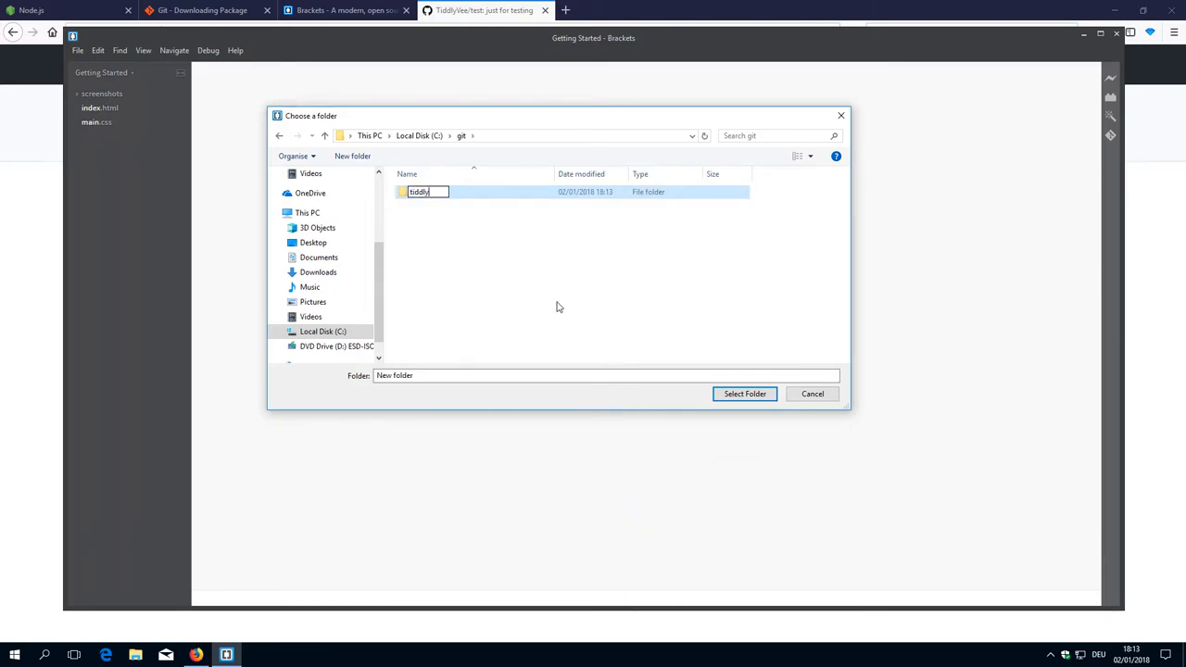
{"action": "right_click", "coordinate": [556, 306]}
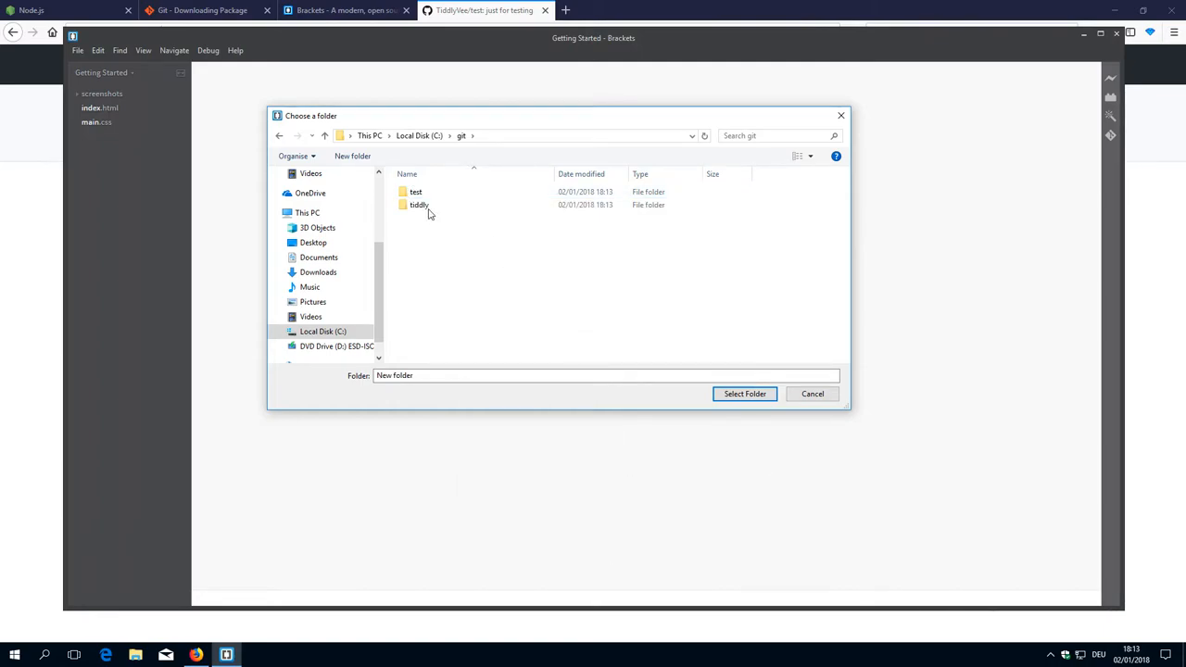
{"action": "double_click", "coordinate": [415, 191]}
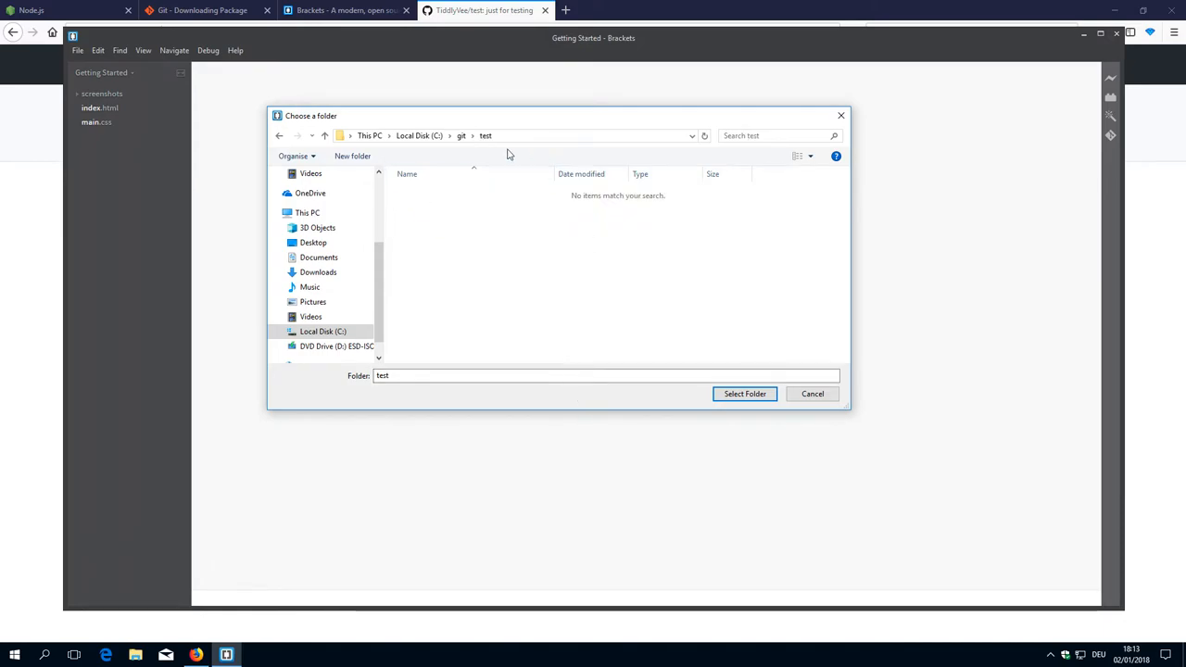
{"action": "left_click", "coordinate": [608, 374]}
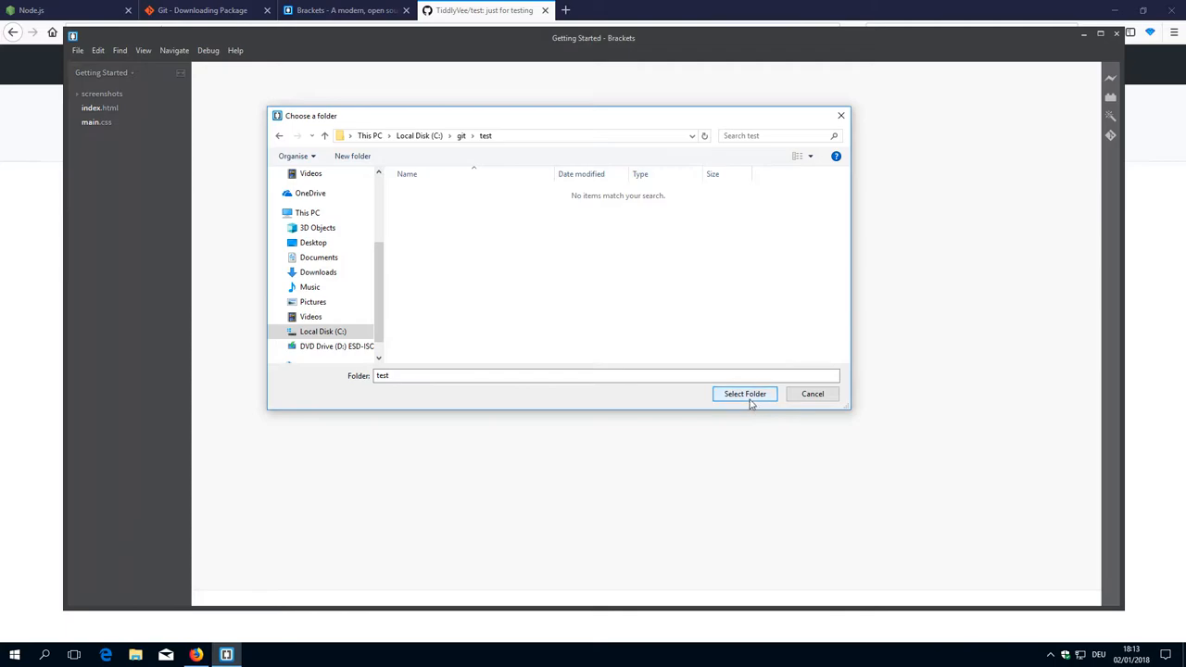
Open C:\git\test as the project and dismiss the missing test.txt error.
{"action": "left_click", "coordinate": [745, 392]}
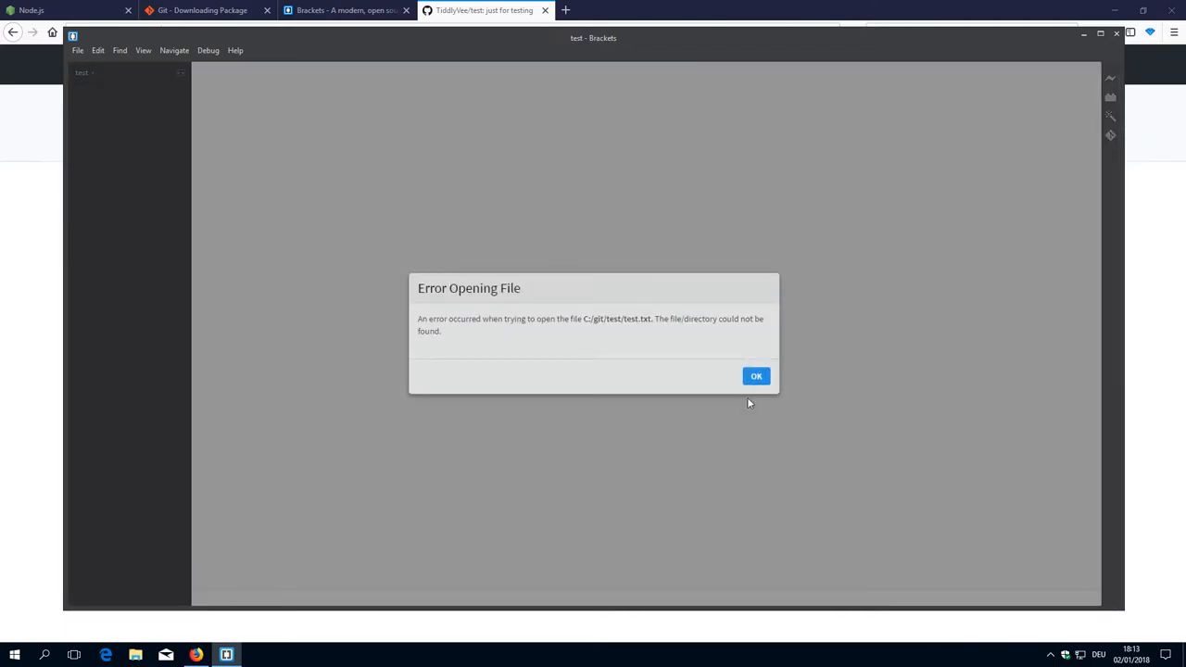
{"action": "mouse_move", "coordinate": [665, 326]}
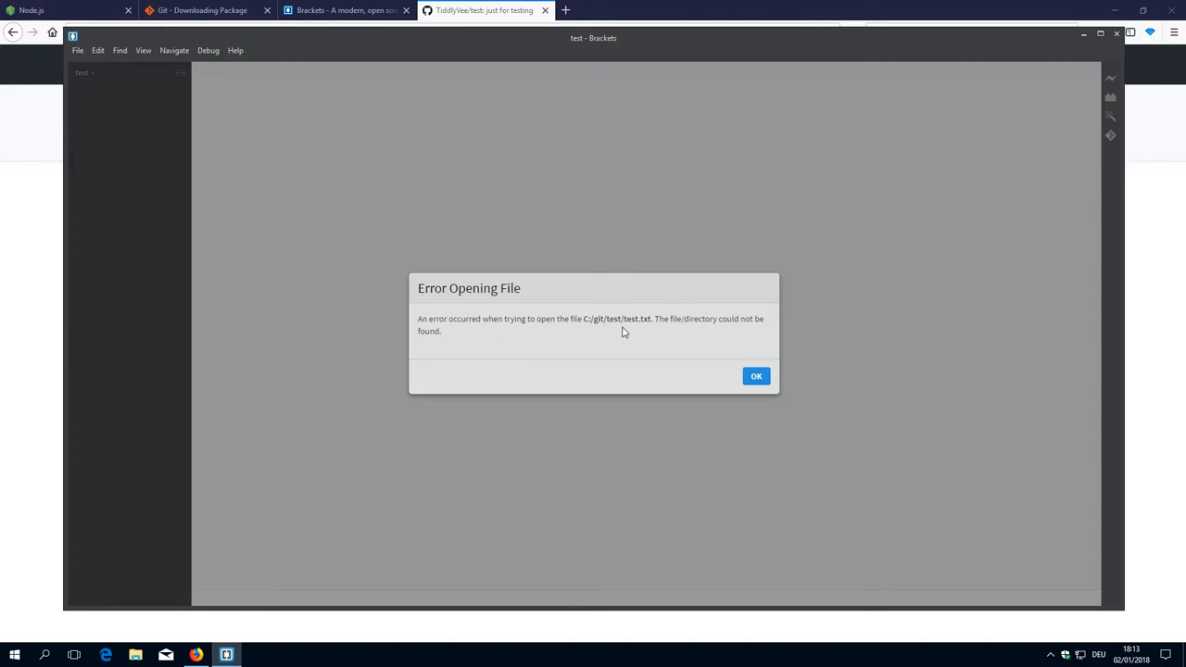
{"action": "left_click", "coordinate": [756, 374]}
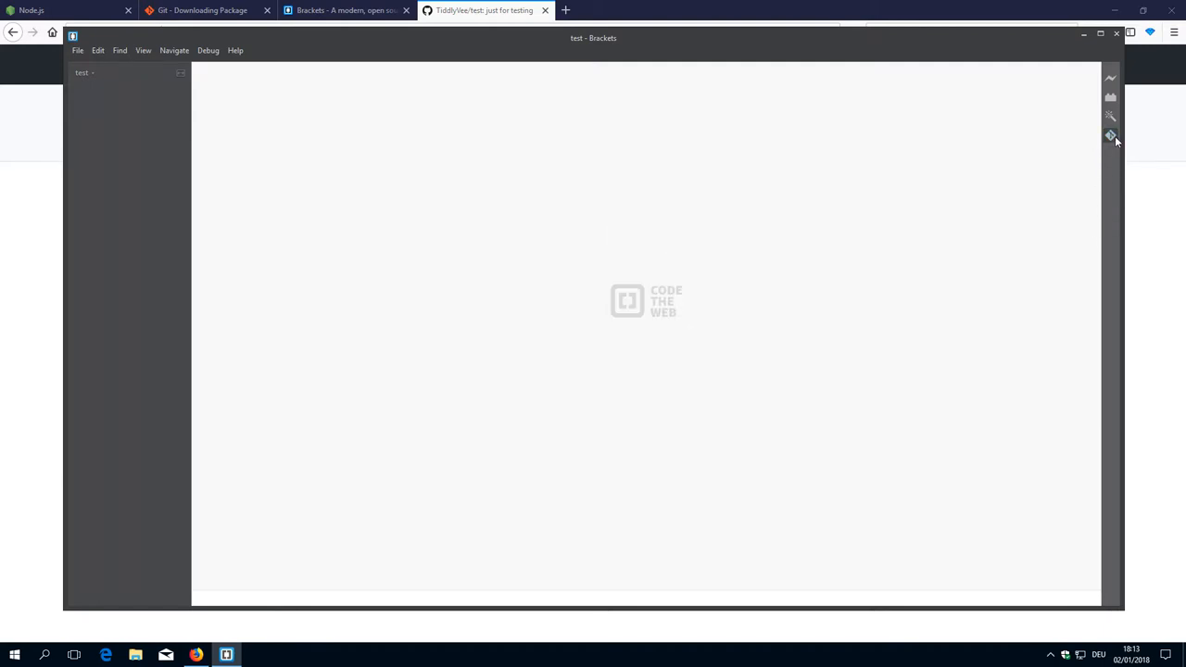
{"action": "left_click", "coordinate": [1110, 136]}
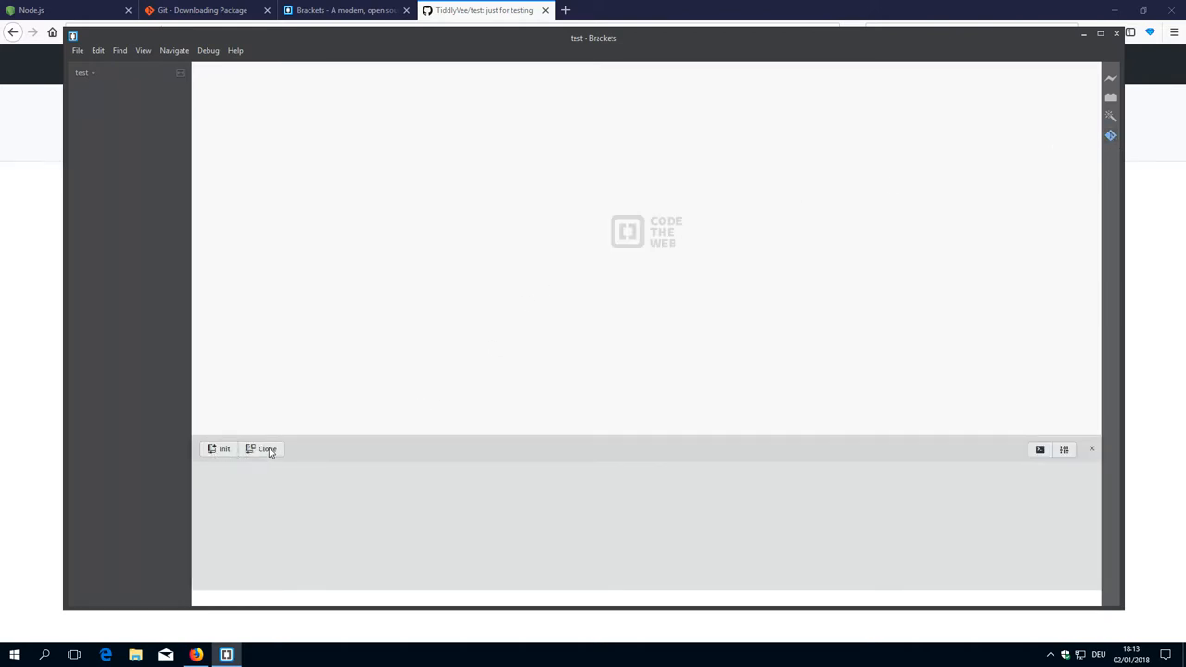
{"action": "mouse_move", "coordinate": [219, 449]}
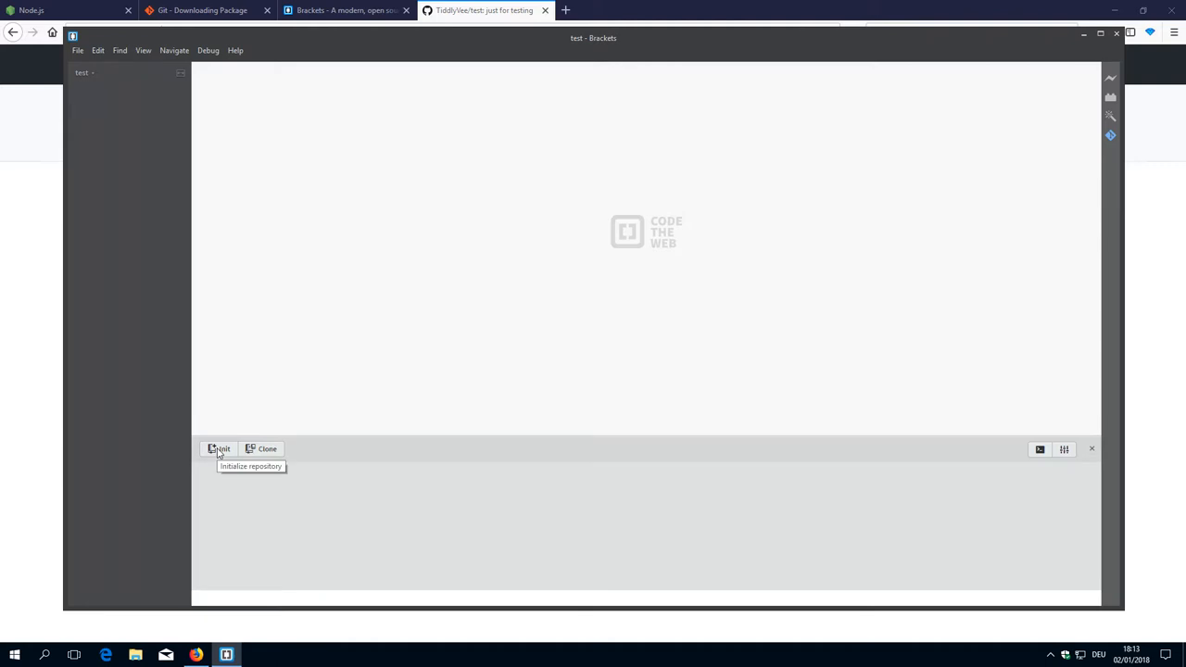
{"action": "mouse_move", "coordinate": [267, 448]}
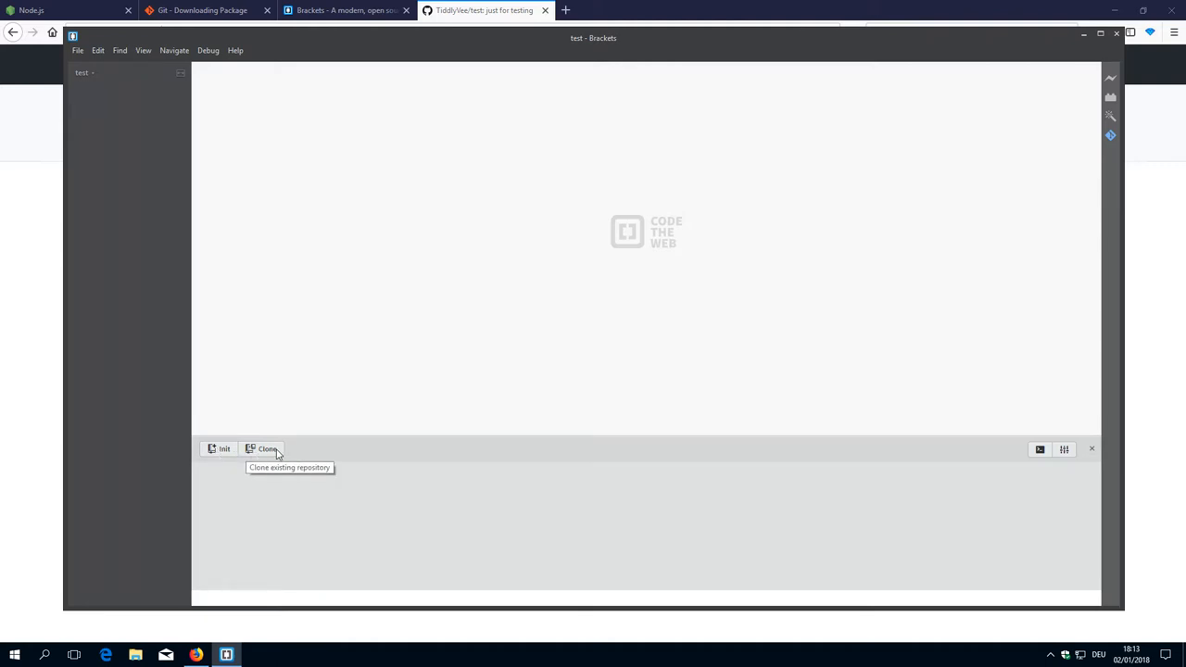
{"action": "left_click", "coordinate": [481, 11]}
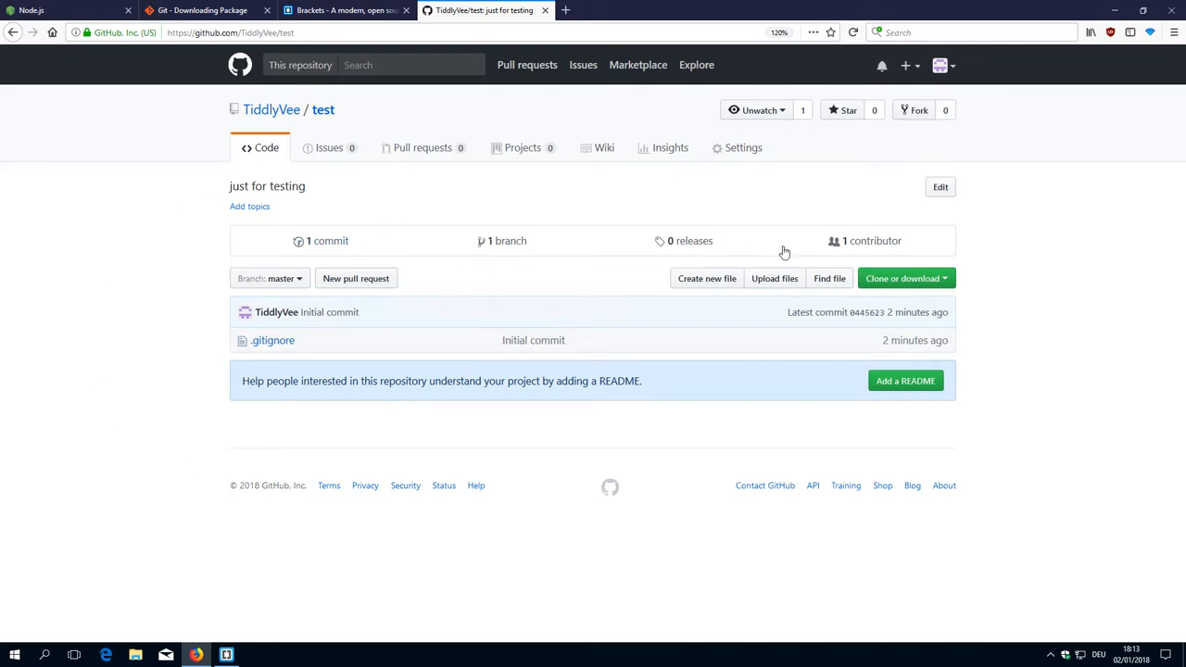
{"action": "left_click", "coordinate": [226, 656]}
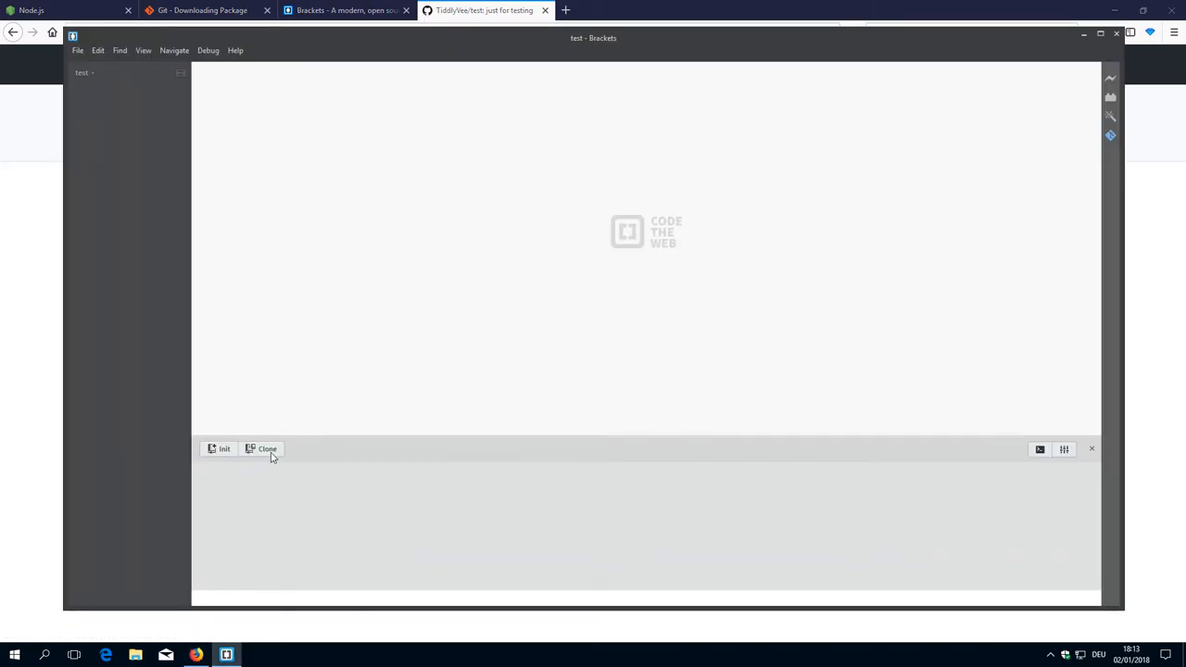
{"action": "left_click", "coordinate": [267, 449]}
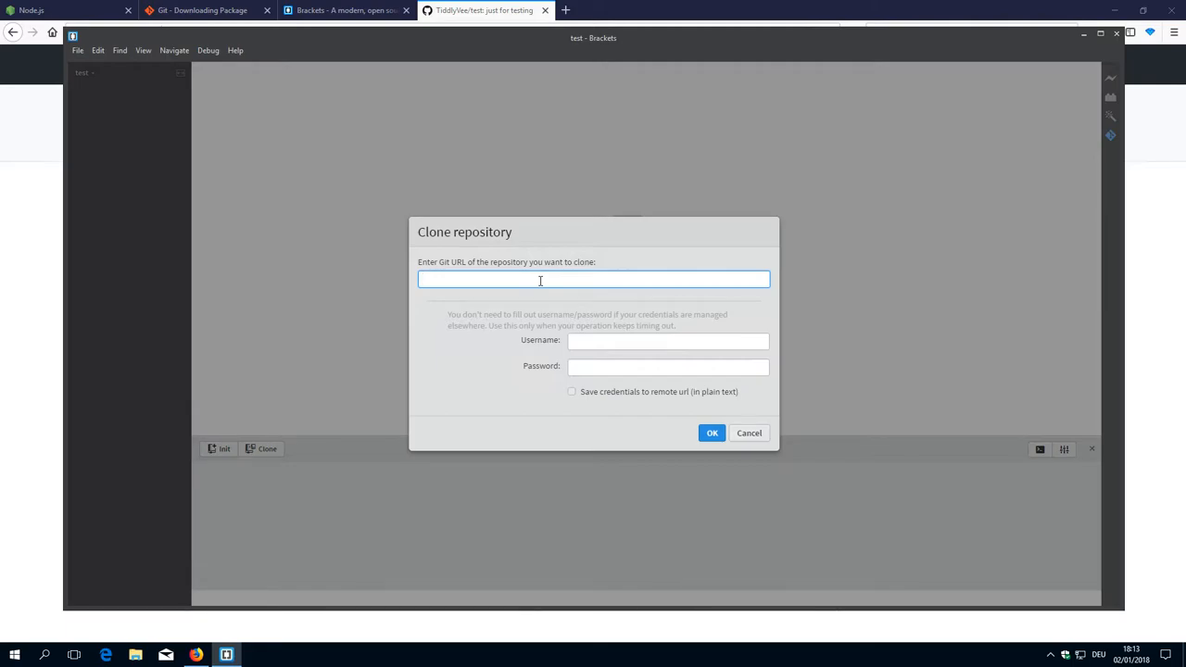
{"action": "type", "text": "https://github.com/TiddlyVee/test.git"}
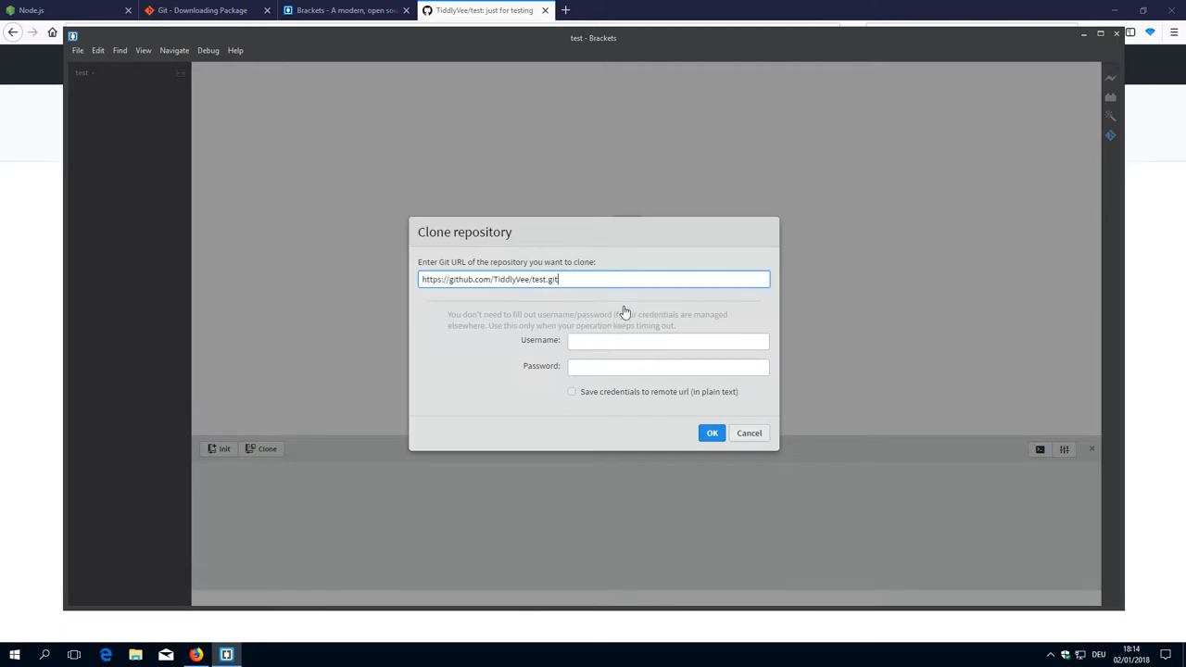
{"action": "mouse_move", "coordinate": [628, 426]}
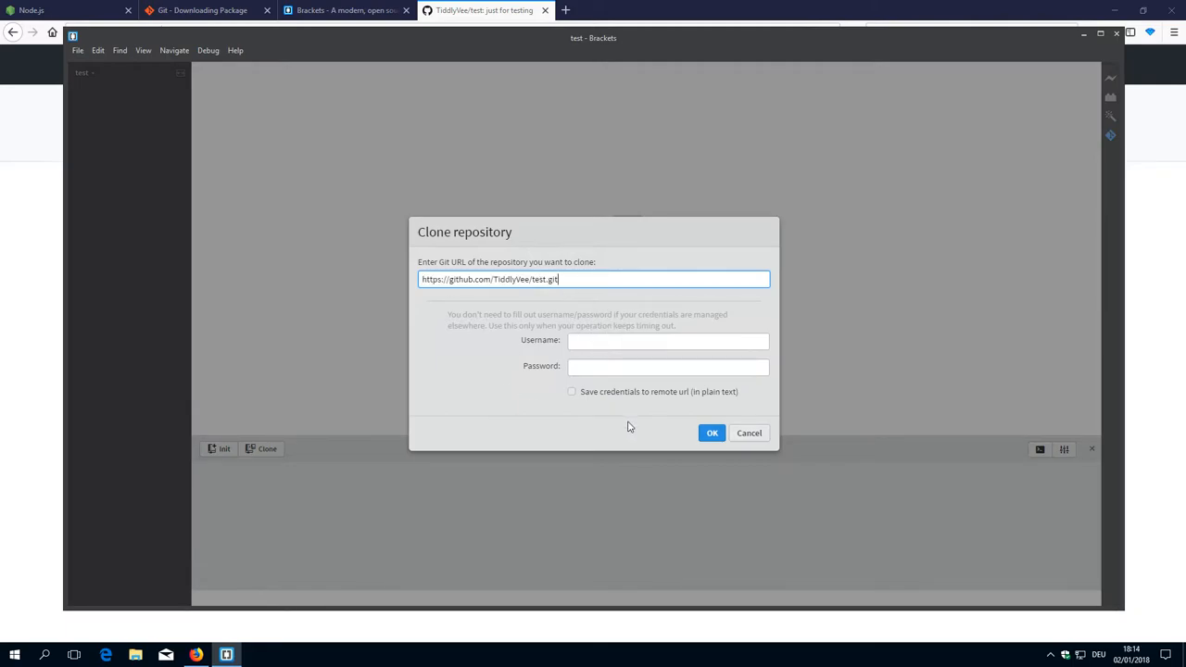
{"action": "left_click", "coordinate": [711, 433]}
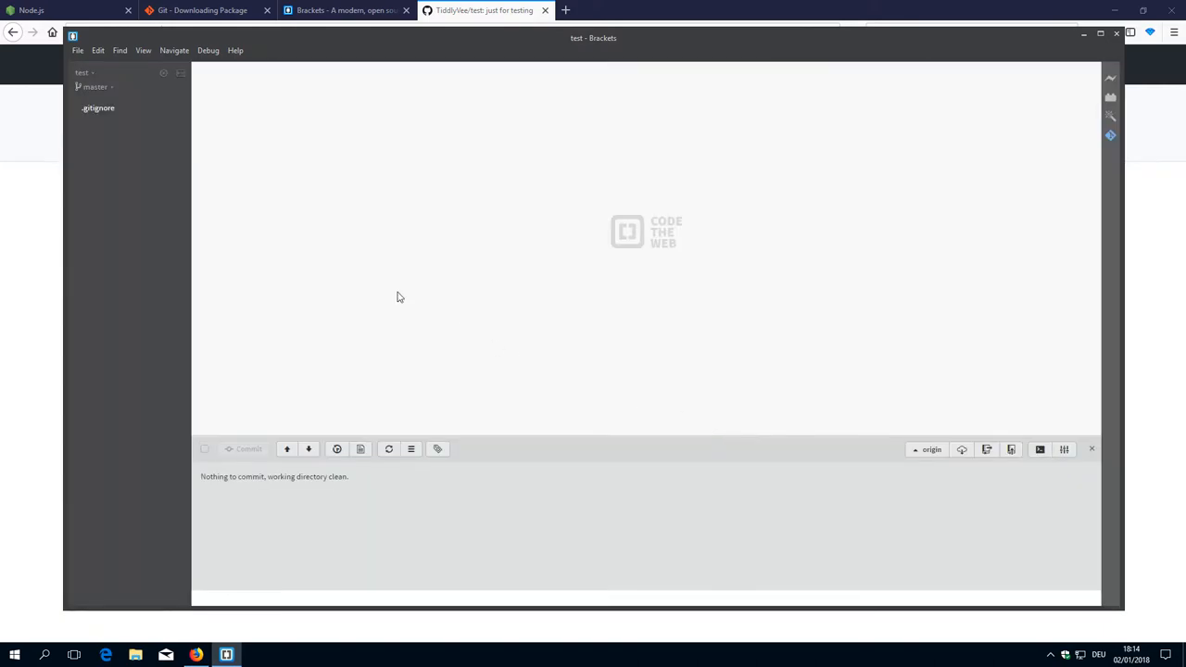
Create a new file containing 'some text' and save it as test.txt in the test folder.
{"action": "left_click", "coordinate": [99, 107]}
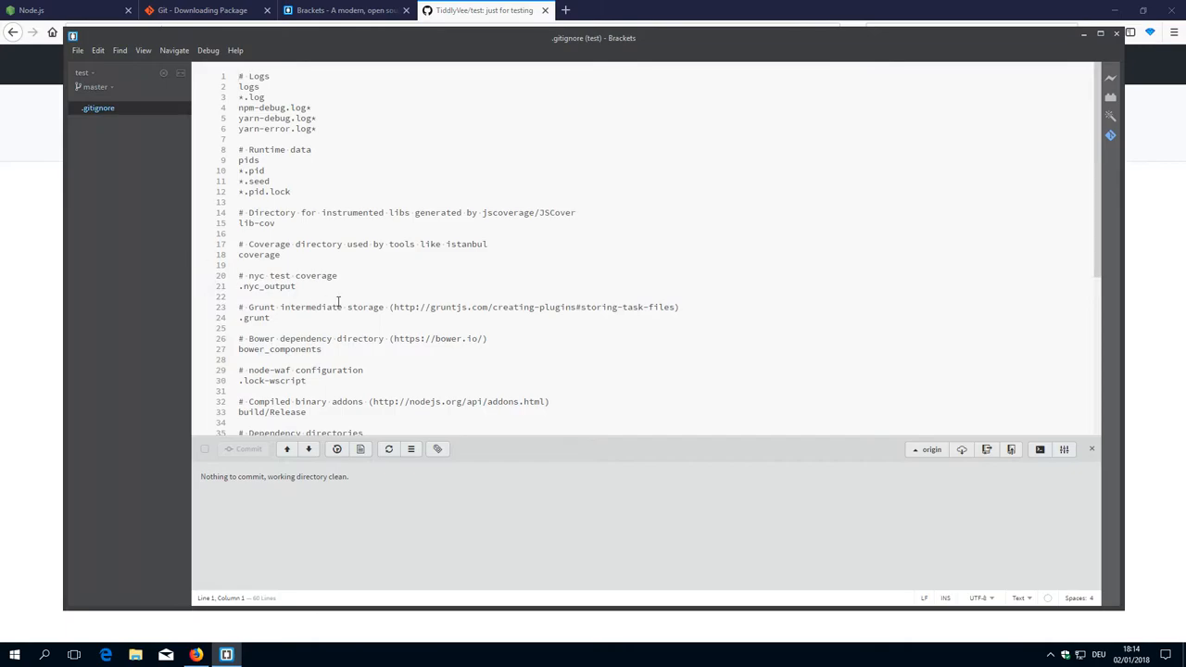
{"action": "mouse_move", "coordinate": [119, 105]}
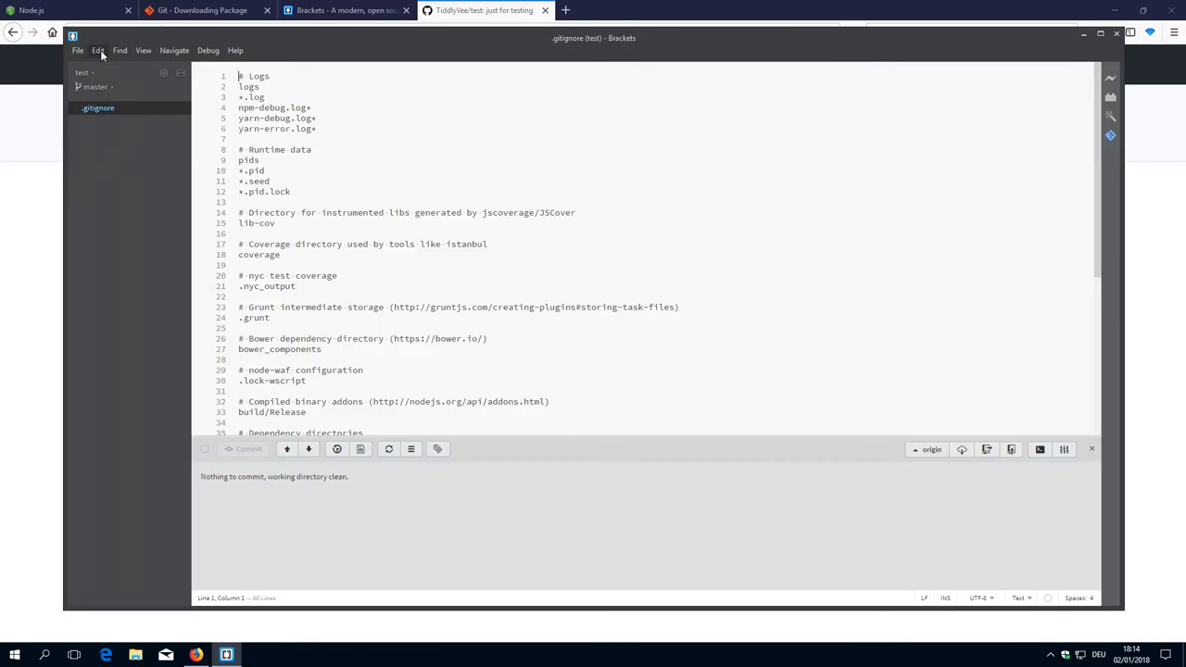
{"action": "left_click", "coordinate": [78, 50]}
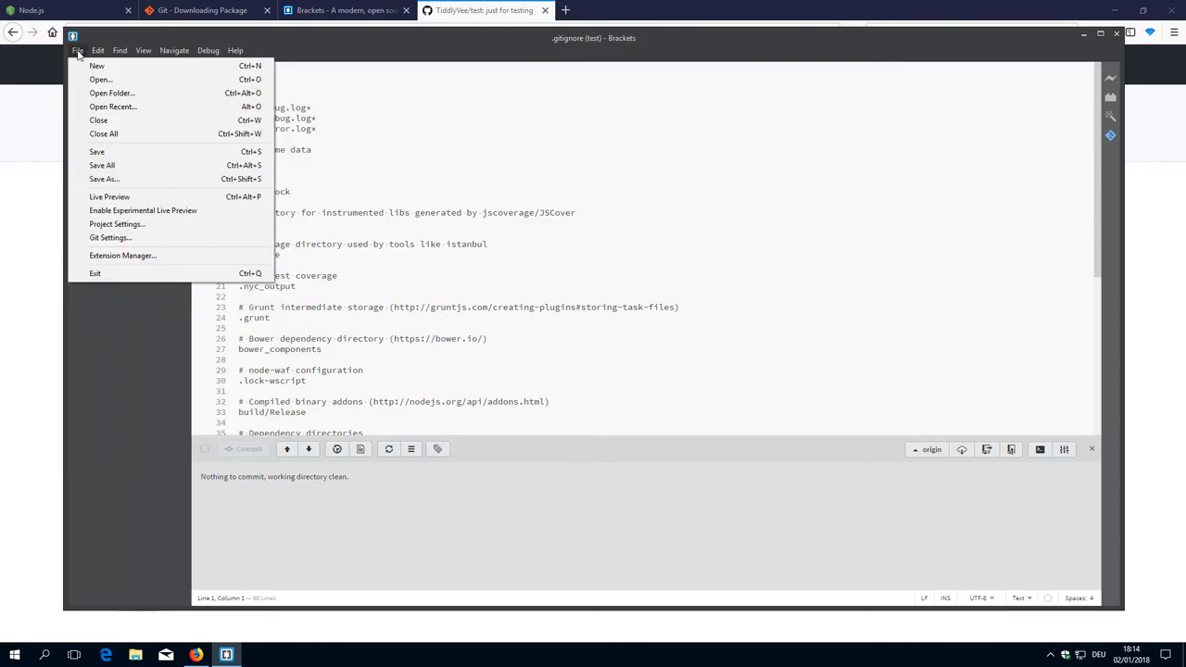
{"action": "left_click", "coordinate": [97, 65]}
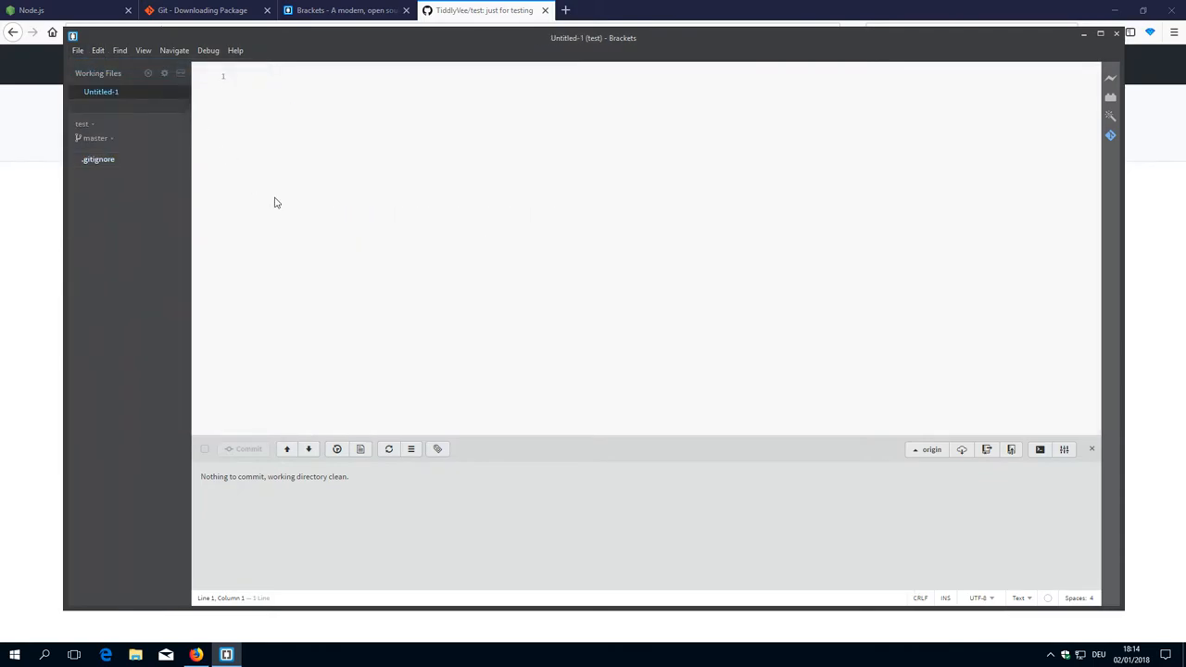
{"action": "type", "text": "t"}
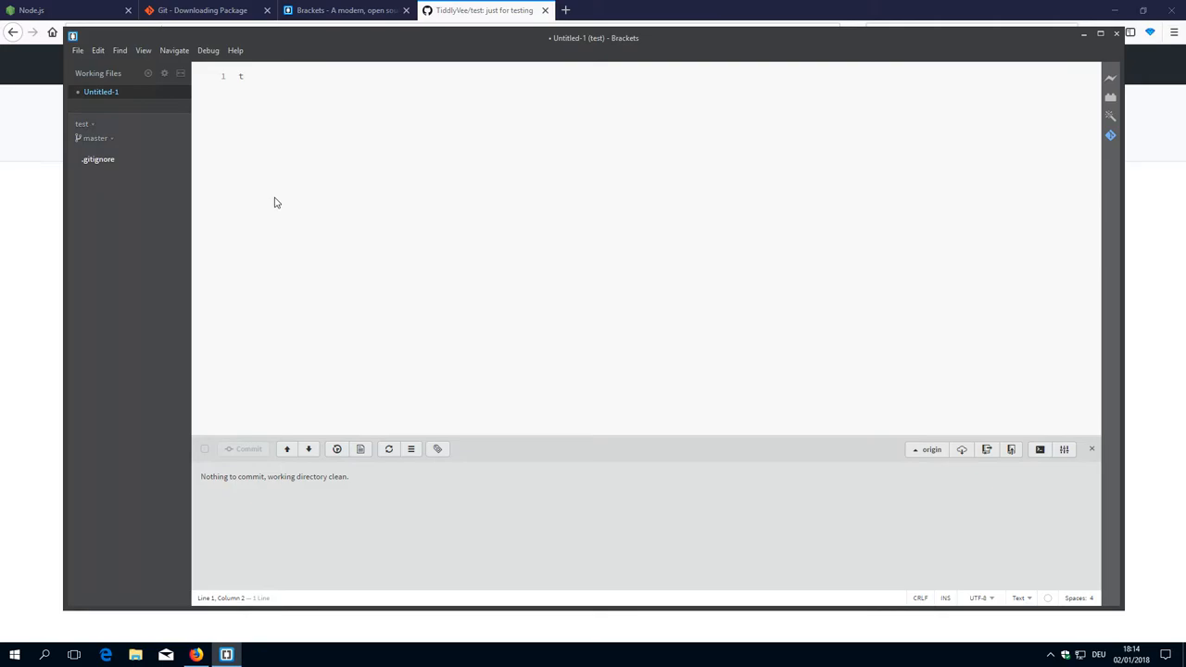
{"action": "type", "text": "some tex"}
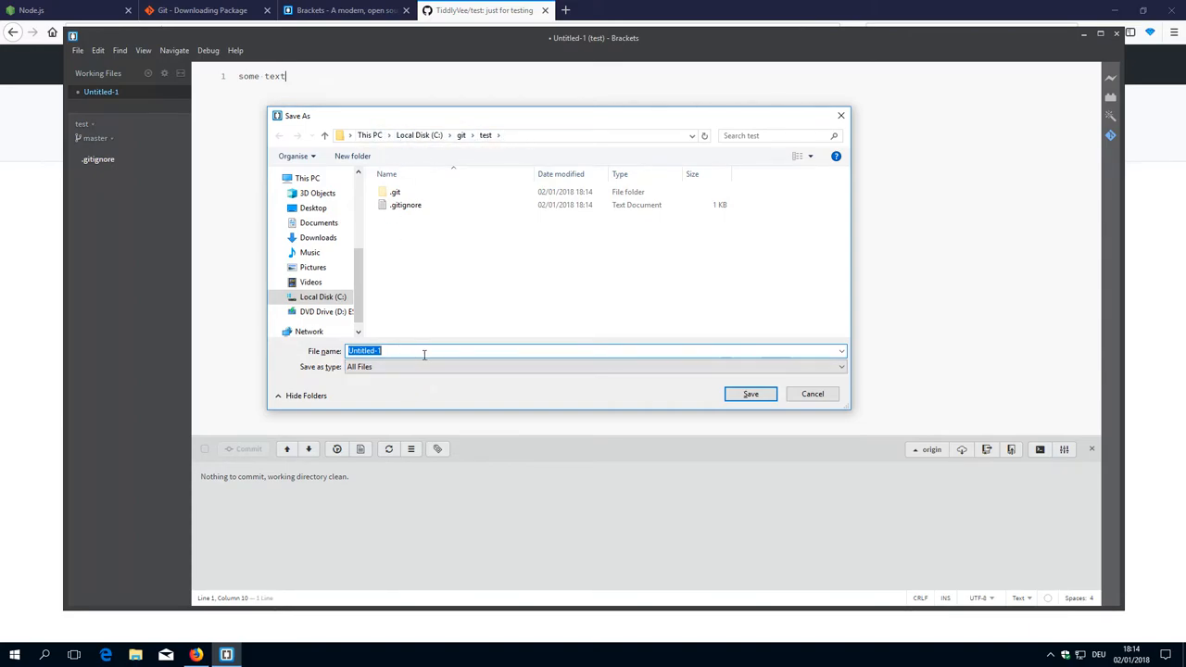
{"action": "type", "text": "test.txt"}
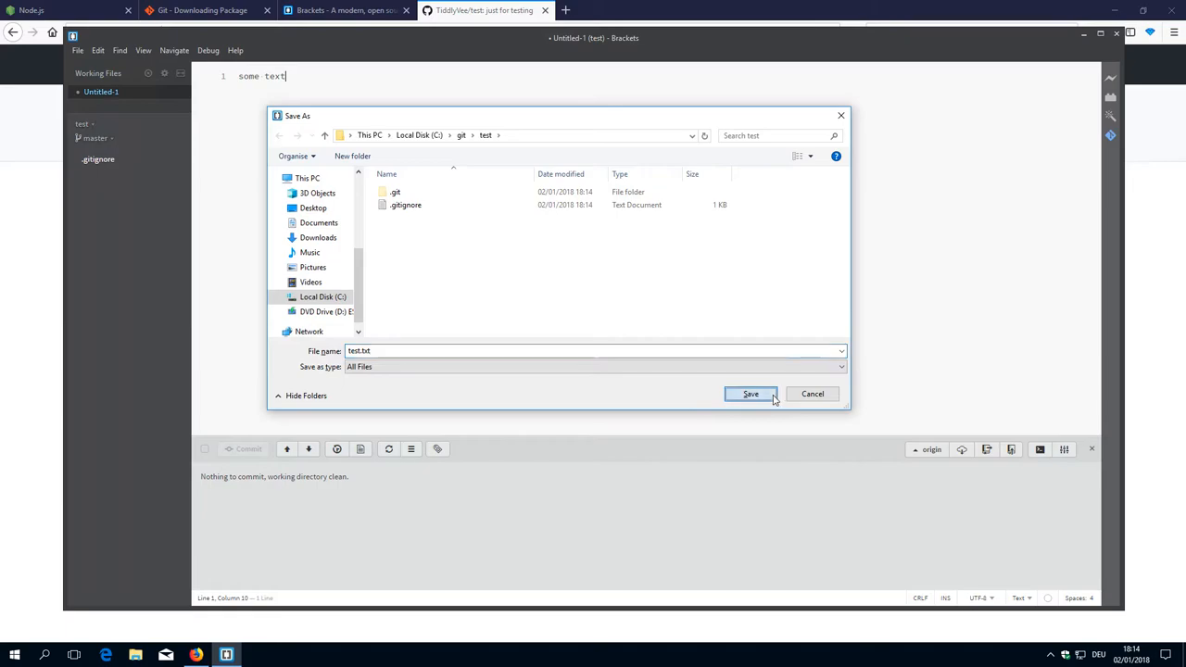
{"action": "left_click", "coordinate": [750, 393]}
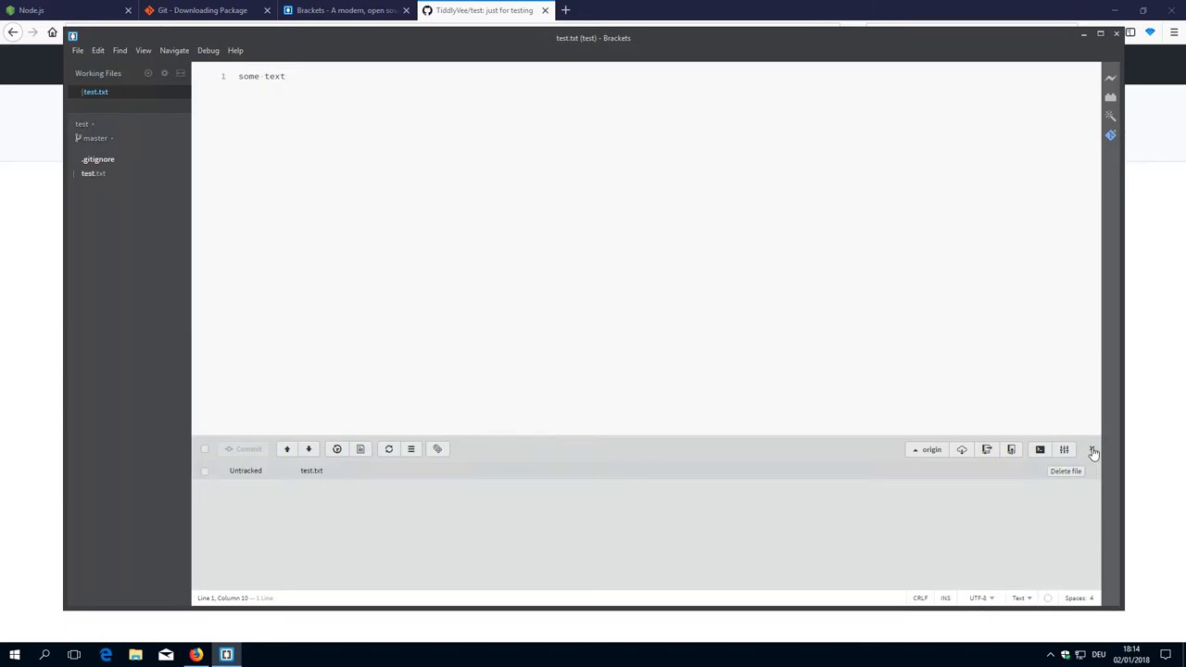
Set test.txt to JavaScript mode and add an 'if (a == b)' line.
{"action": "left_click", "coordinate": [1020, 596]}
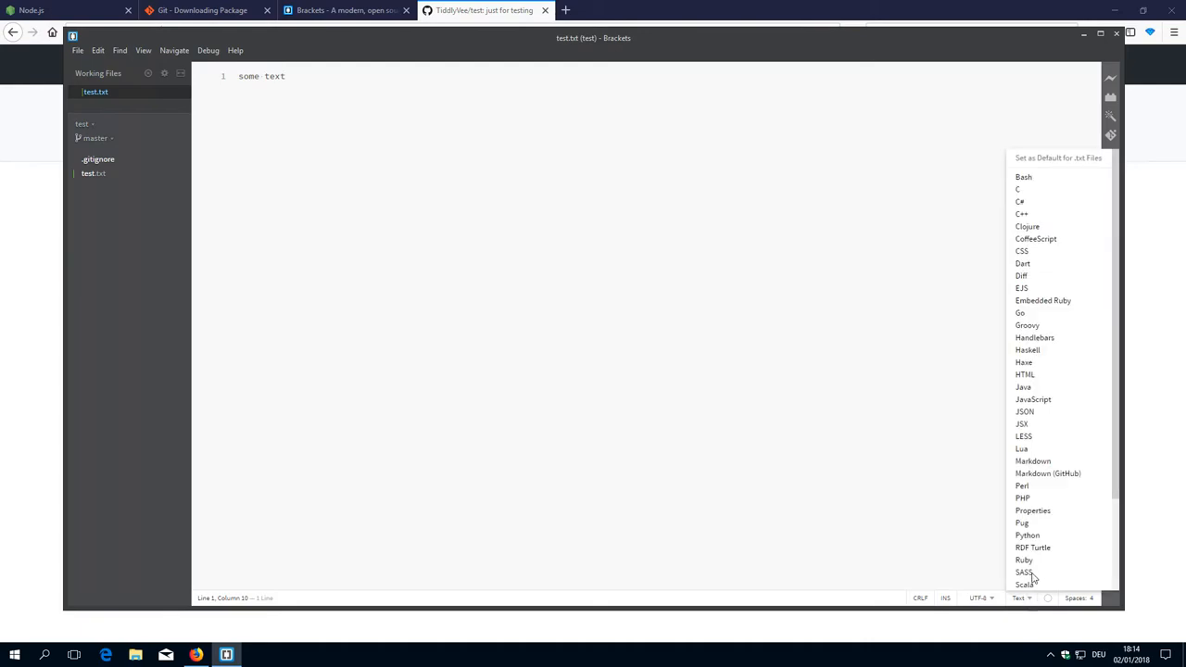
{"action": "scroll", "scroll_direction": "down", "scroll_amount": 3}
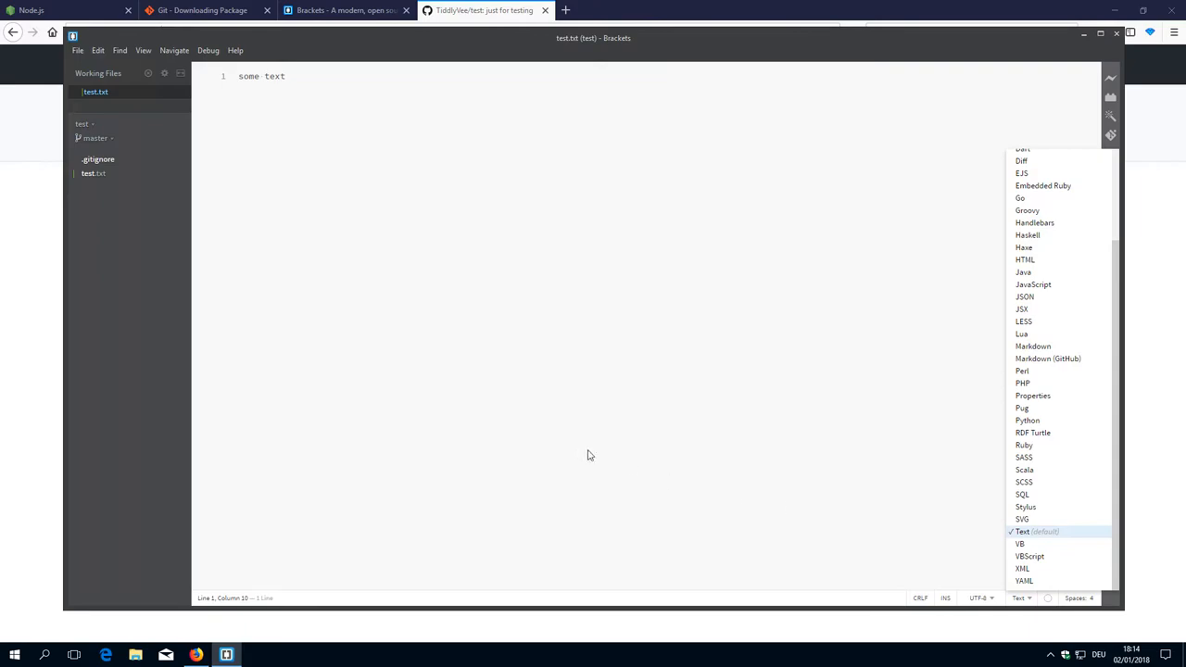
{"action": "mouse_move", "coordinate": [985, 463]}
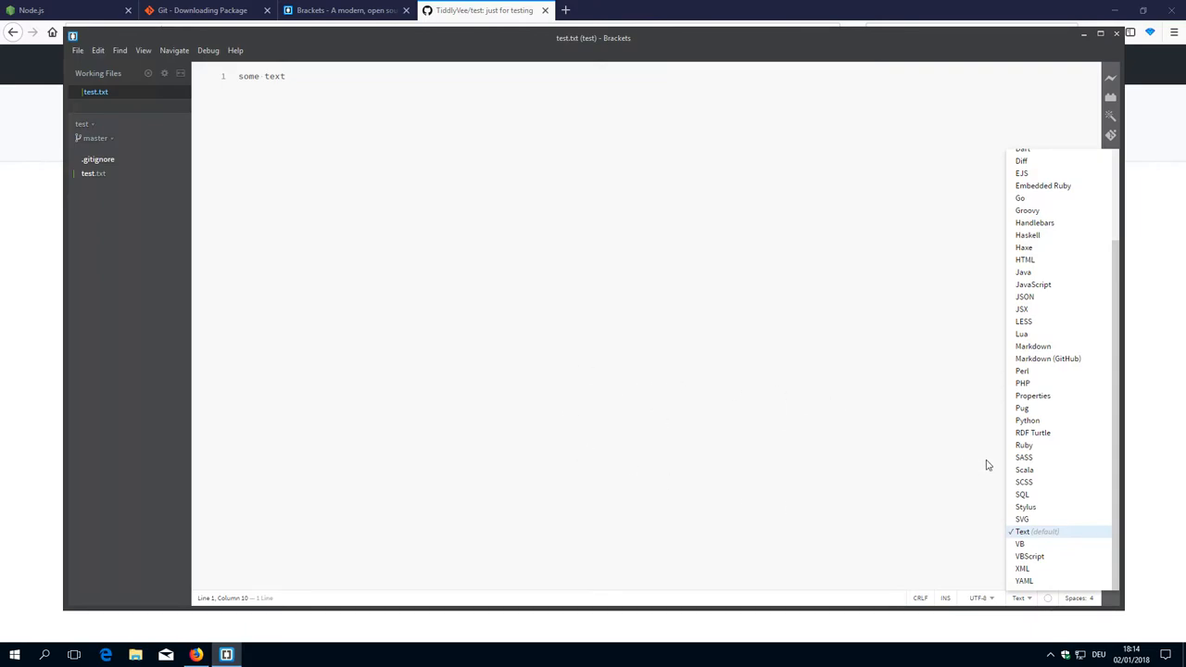
{"action": "left_click", "coordinate": [1034, 285]}
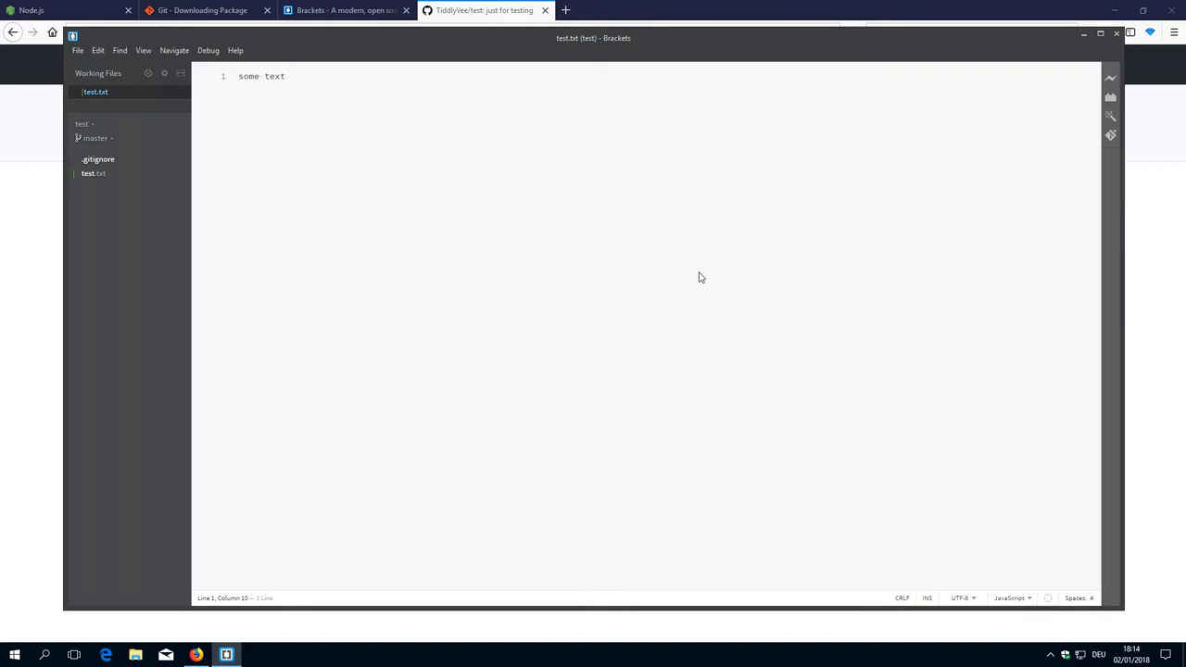
{"action": "type", "text": "if"}
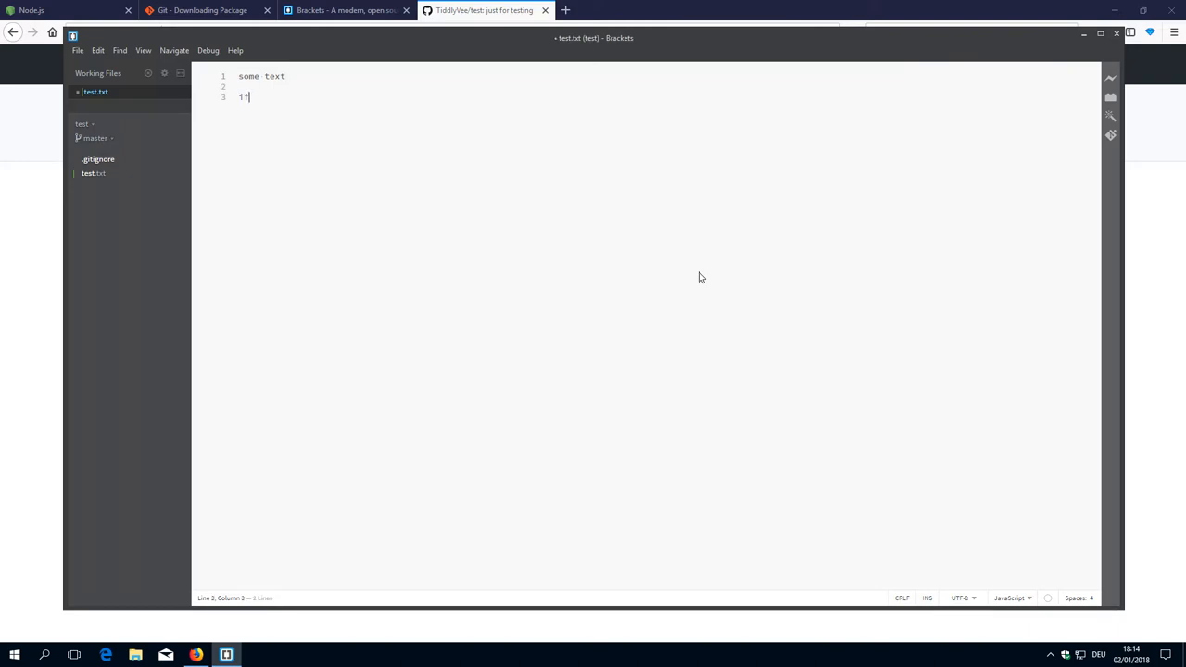
{"action": "type", "text": "()"}
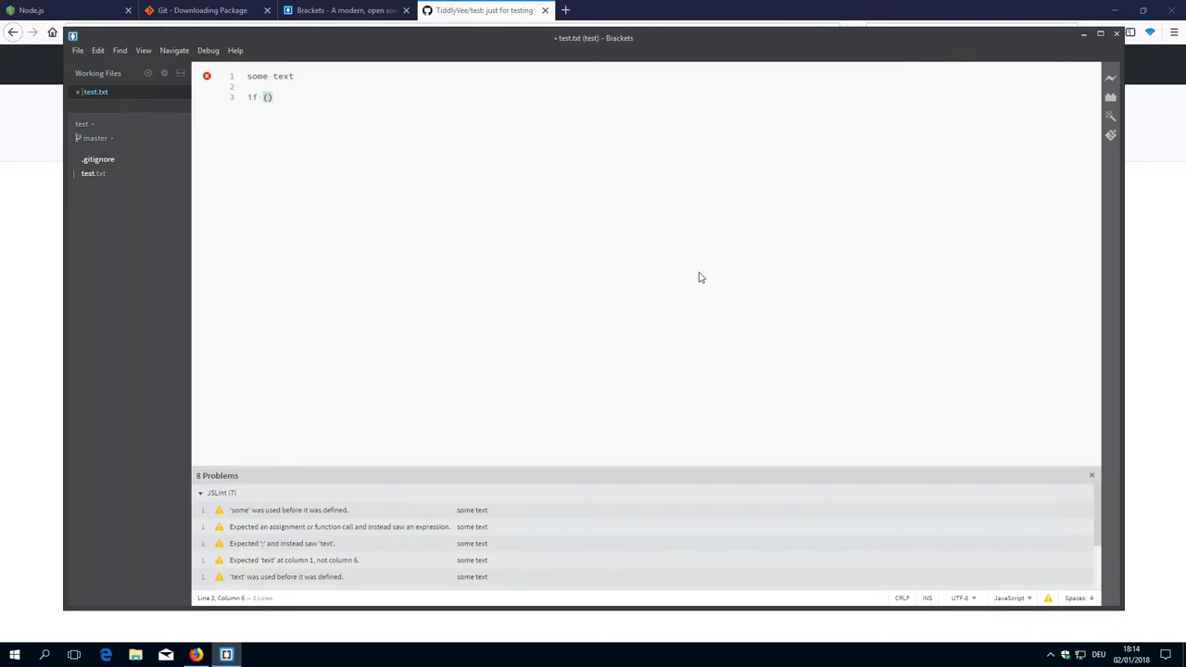
{"action": "type", "text": "a == b"}
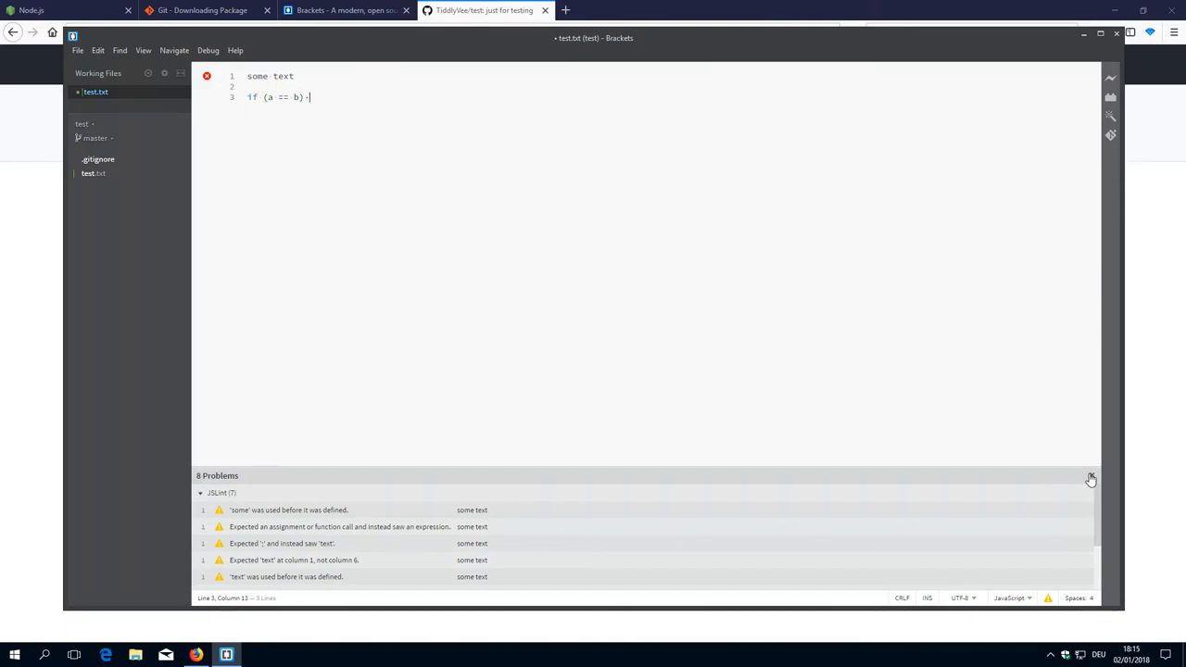
Dismiss the lint problems and switch test.txt's language mode to plain Text.
{"action": "left_click", "coordinate": [1091, 476]}
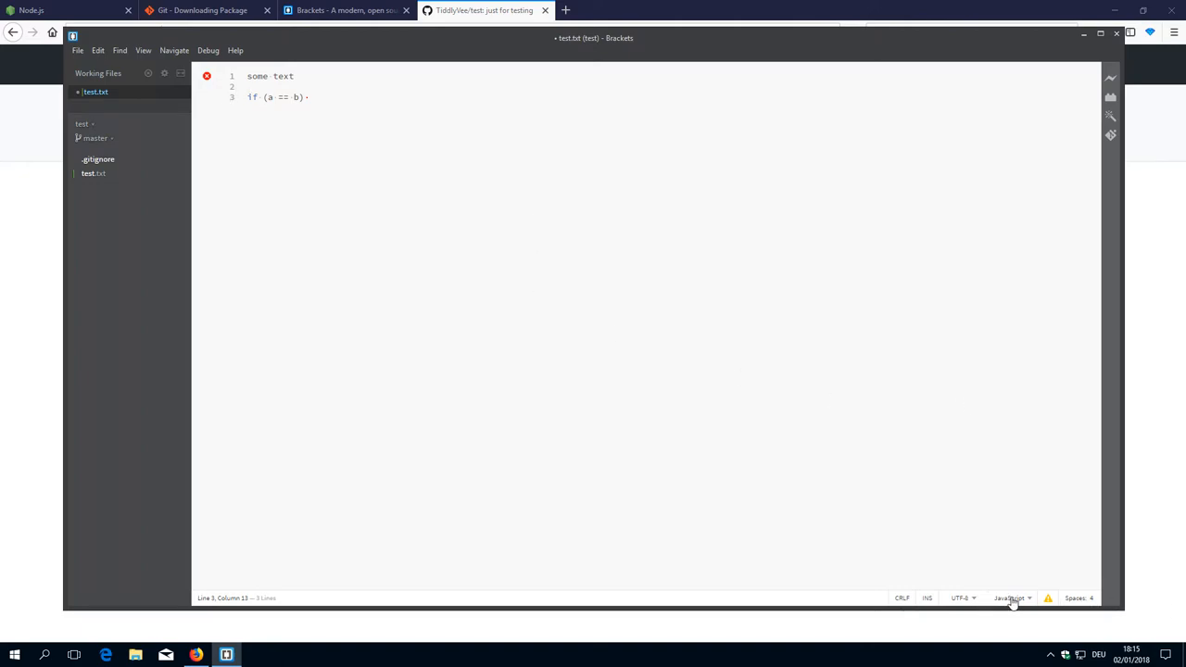
{"action": "left_click", "coordinate": [1008, 596]}
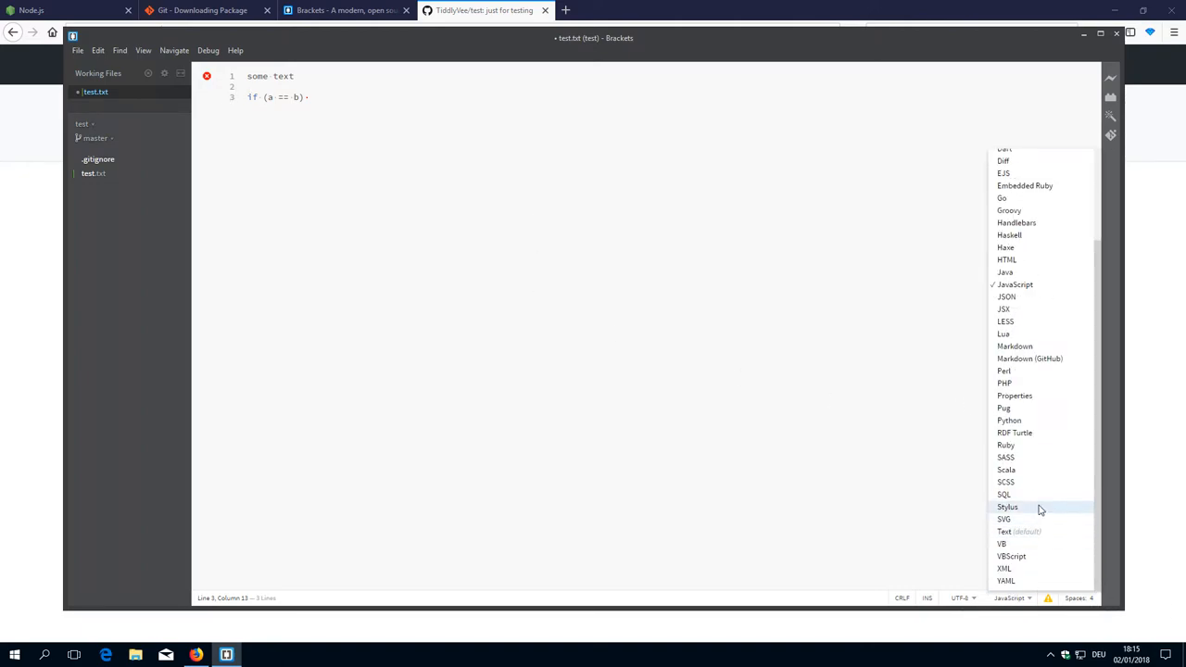
{"action": "mouse_move", "coordinate": [1019, 530]}
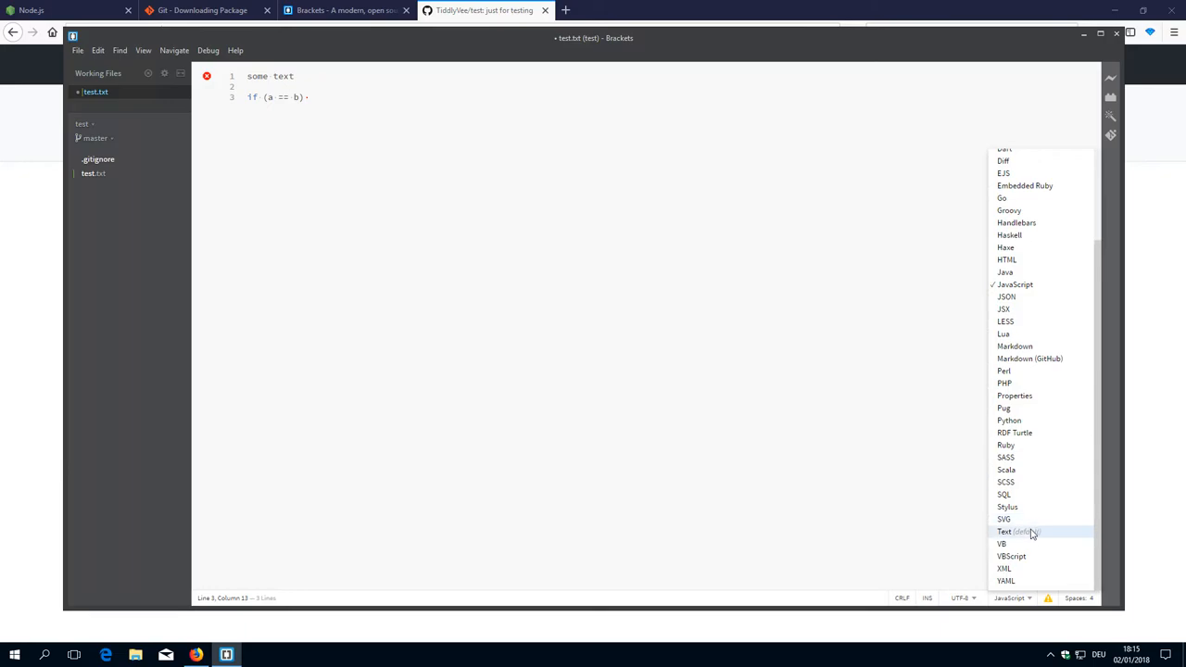
{"action": "left_click", "coordinate": [1004, 530]}
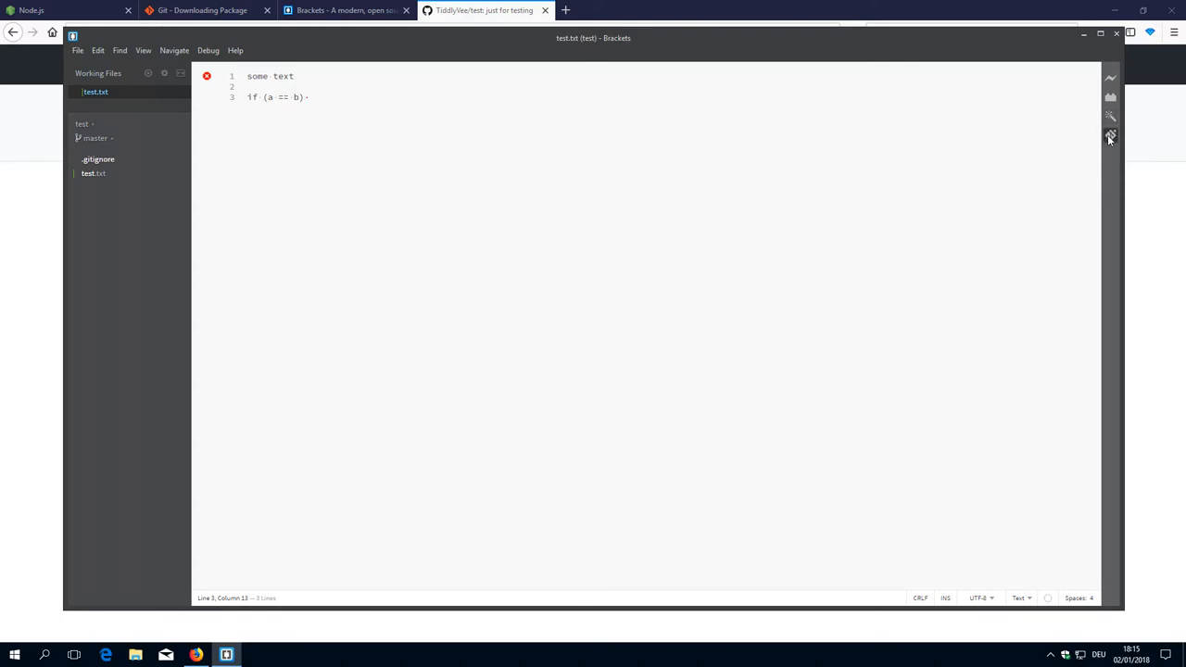
Stage test.txt as a new file in the Git panel after reviewing its two-line diff.
{"action": "left_click", "coordinate": [1110, 135]}
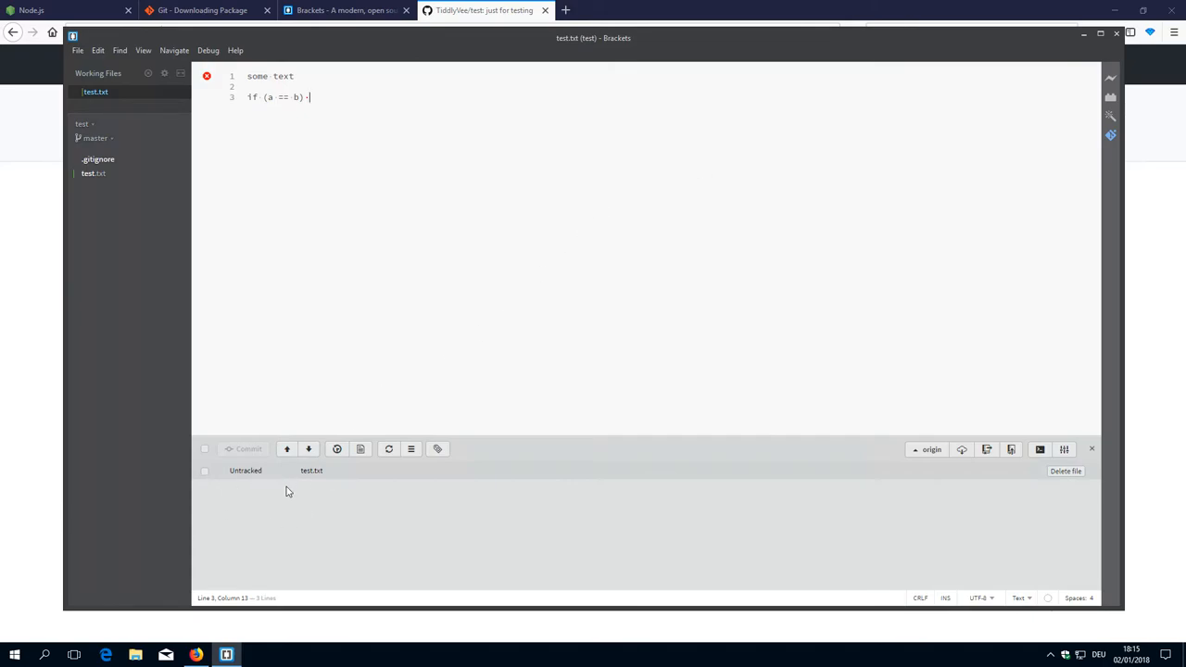
{"action": "mouse_move", "coordinate": [308, 485]}
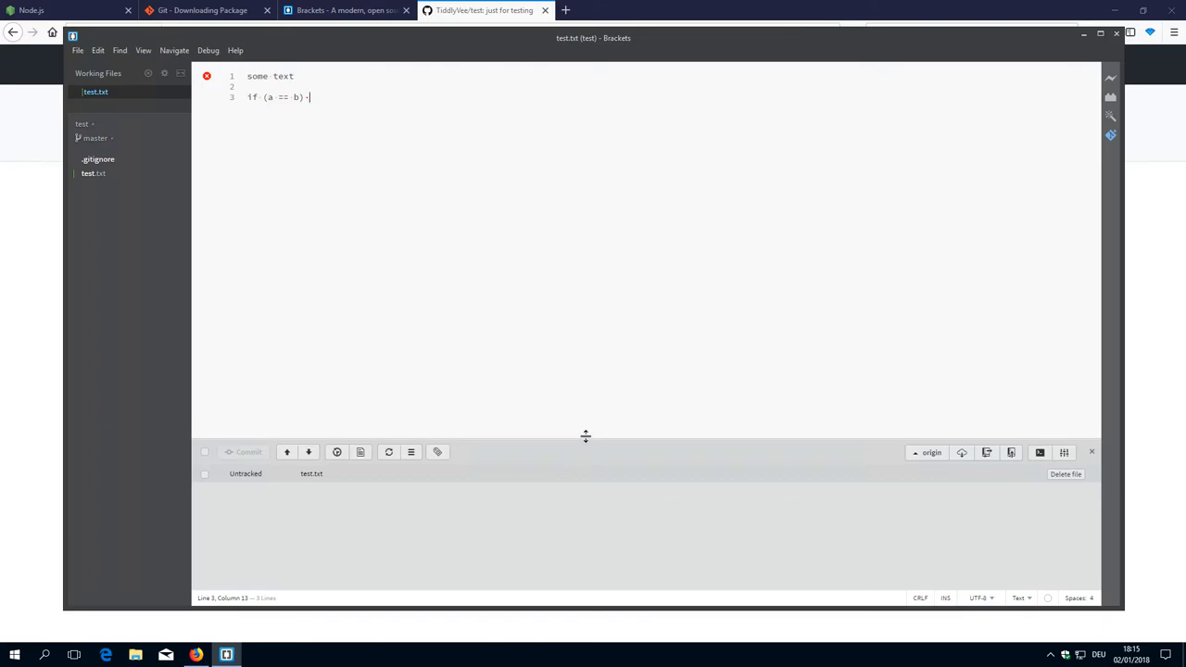
{"action": "left_click_drag", "start_coordinate": [585, 438], "coordinate": [586, 446]}
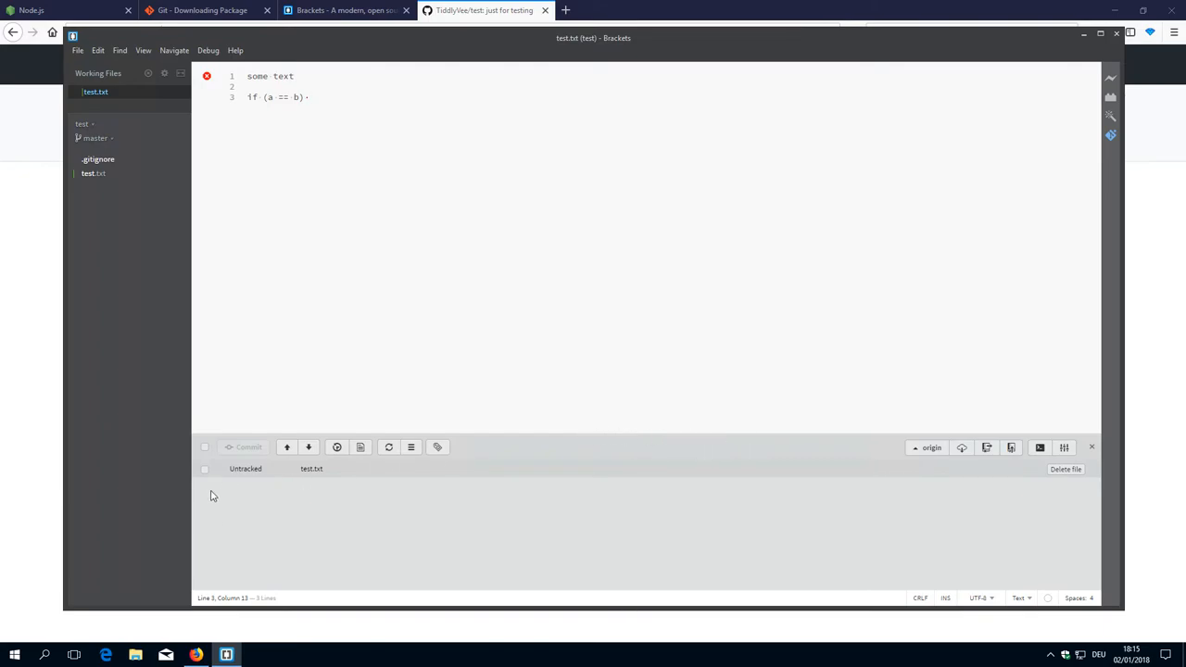
{"action": "left_click", "coordinate": [203, 470]}
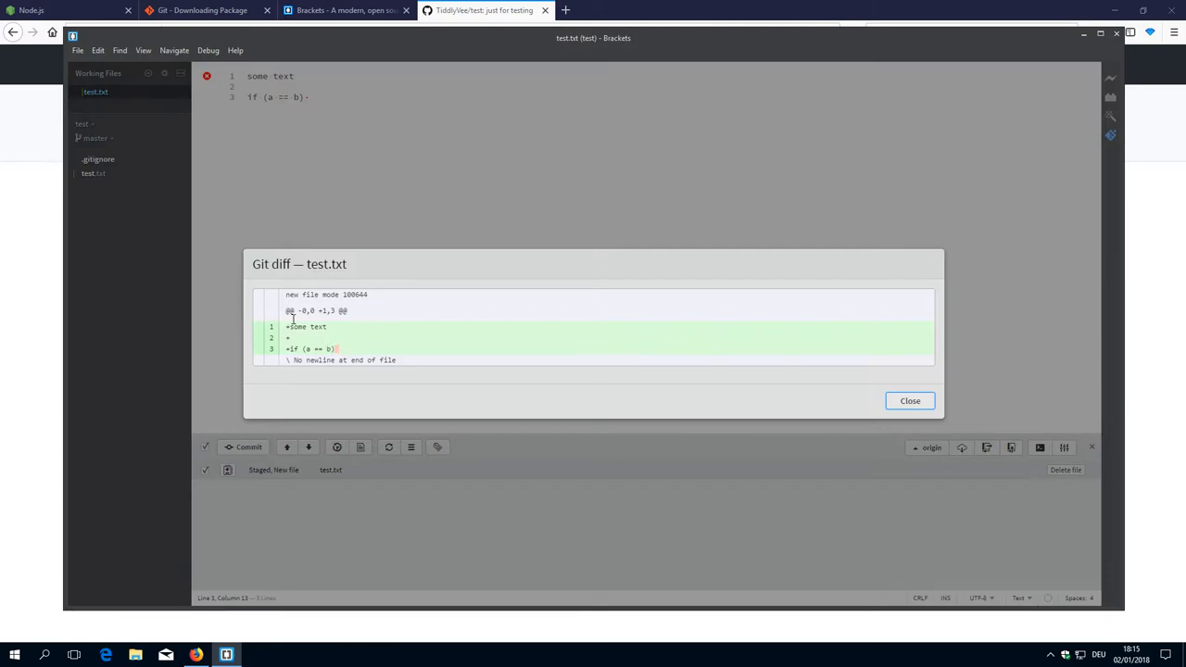
{"action": "left_click", "coordinate": [908, 401]}
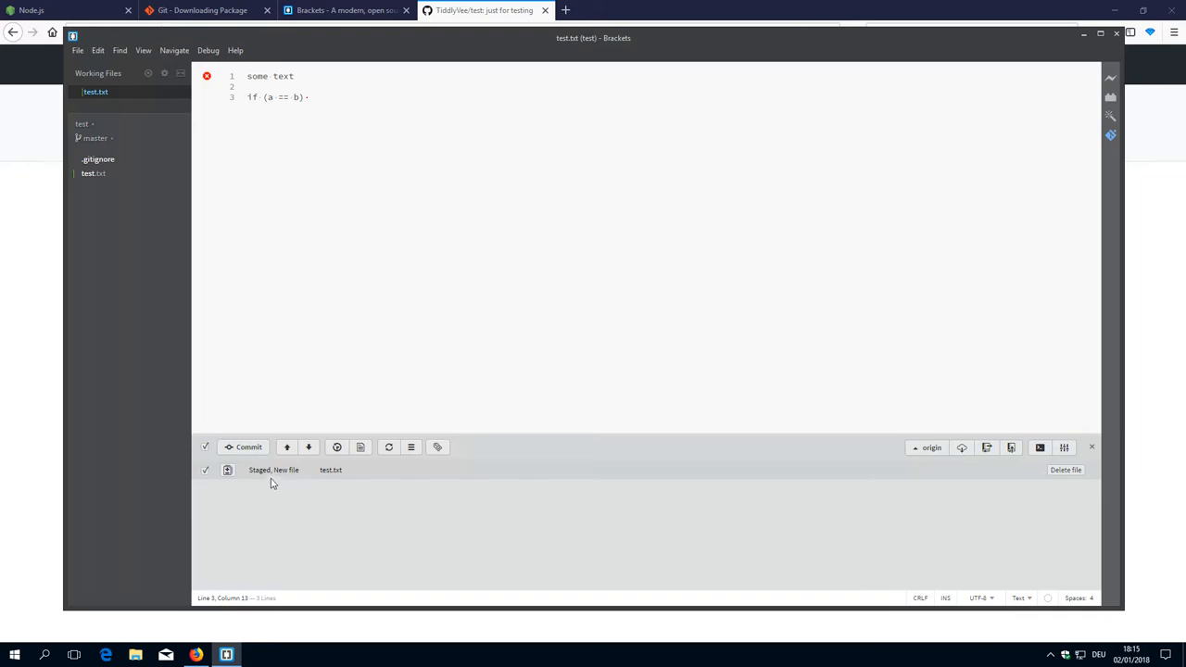
Commit the staged test.txt with the message 'just for testing'.
{"action": "left_click", "coordinate": [244, 446]}
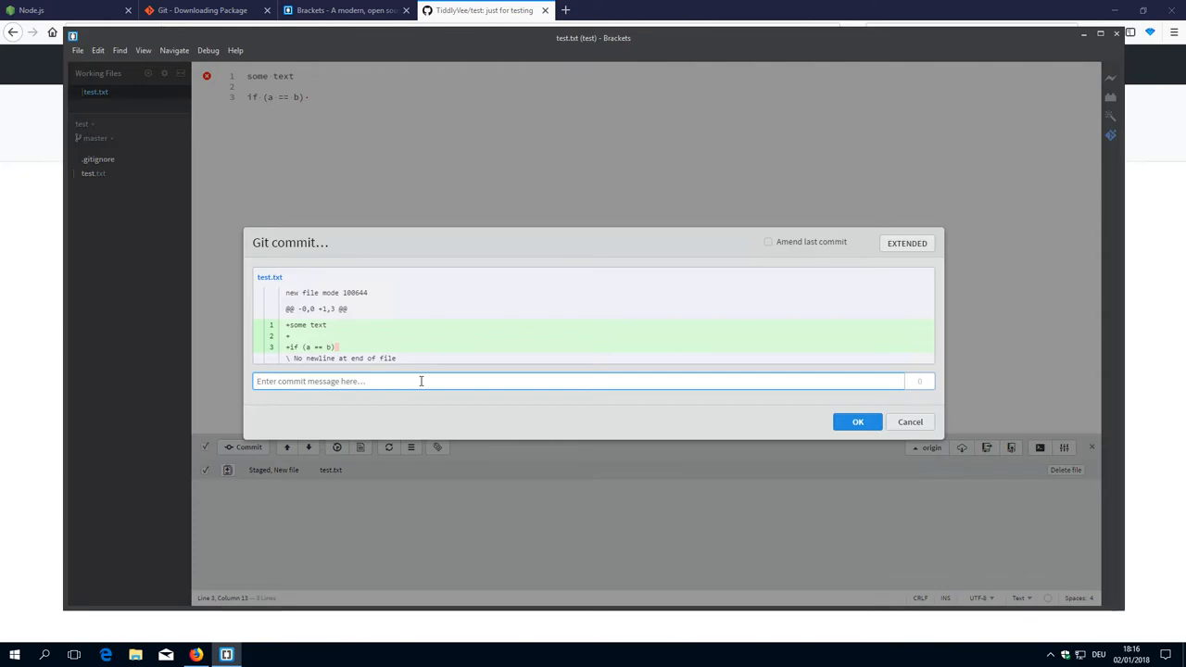
{"action": "type", "text": "just for test"}
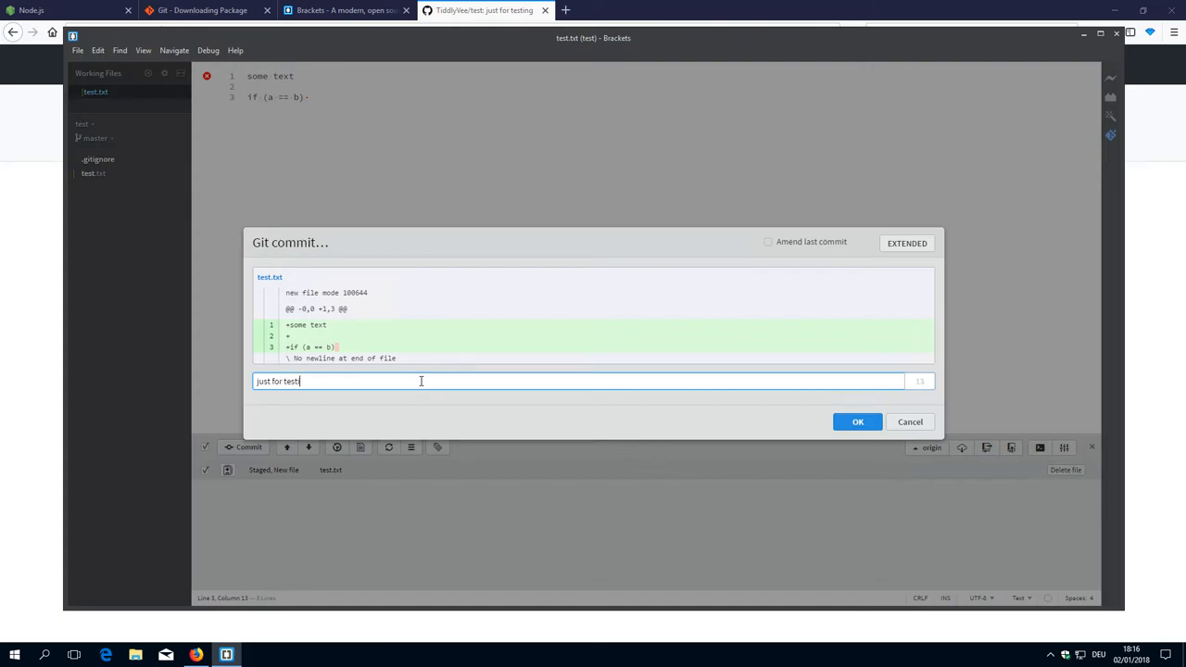
{"action": "type", "text": "ing"}
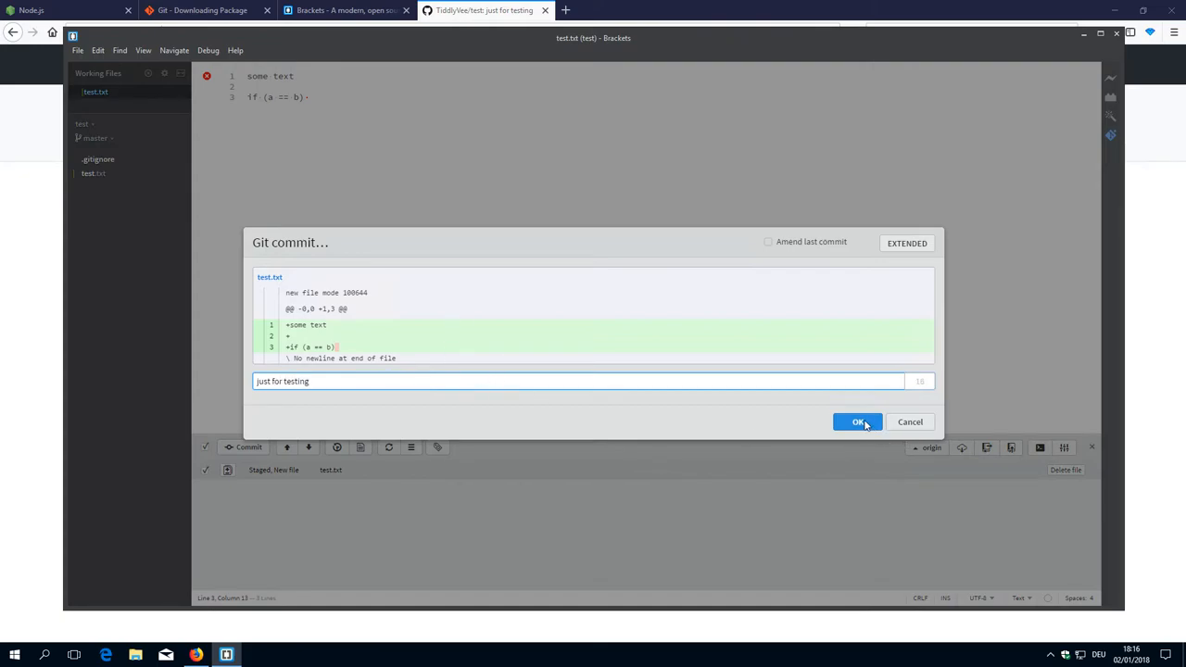
{"action": "mouse_move", "coordinate": [850, 426]}
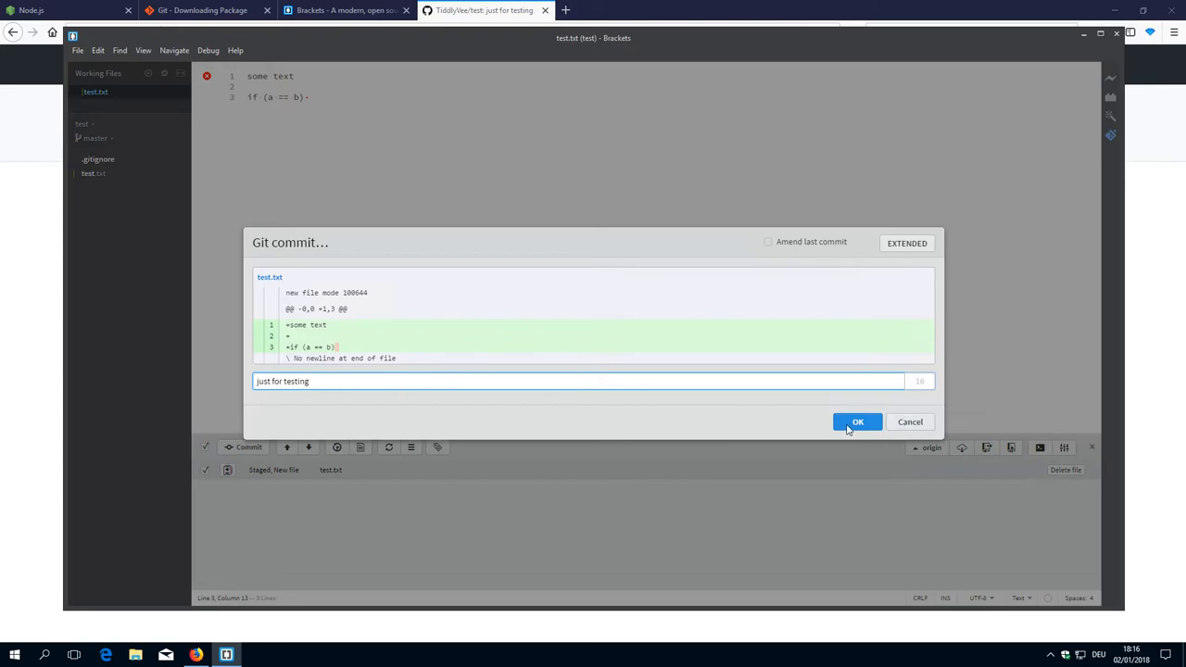
{"action": "left_click", "coordinate": [856, 422]}
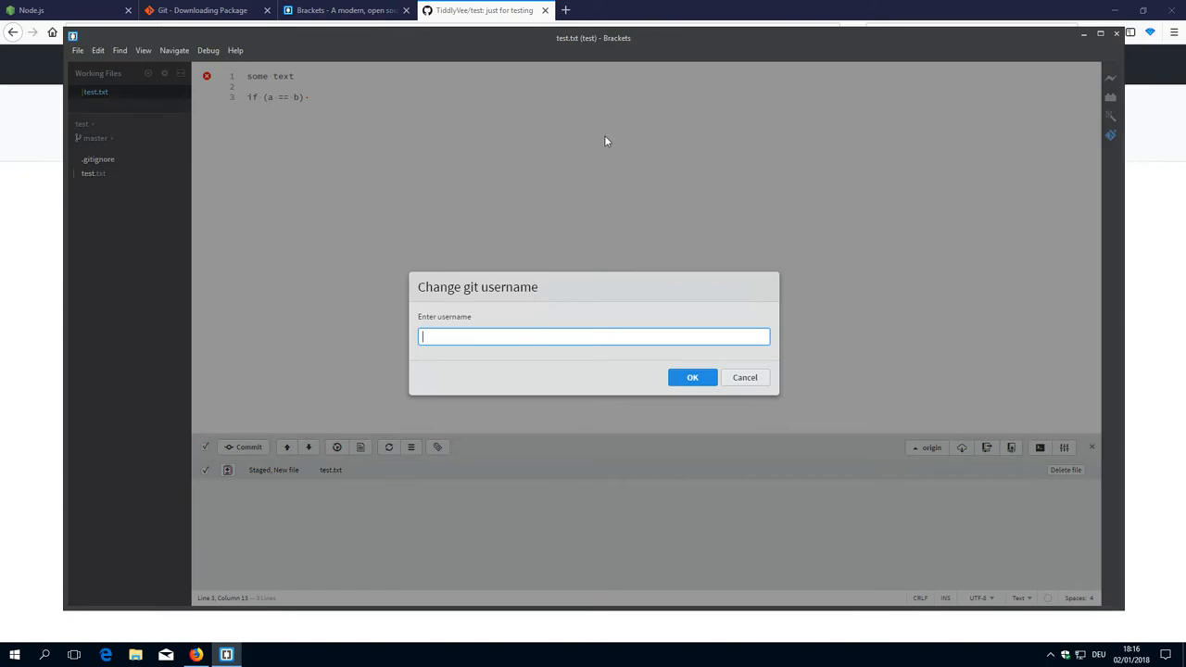
{"action": "mouse_move", "coordinate": [378, 291]}
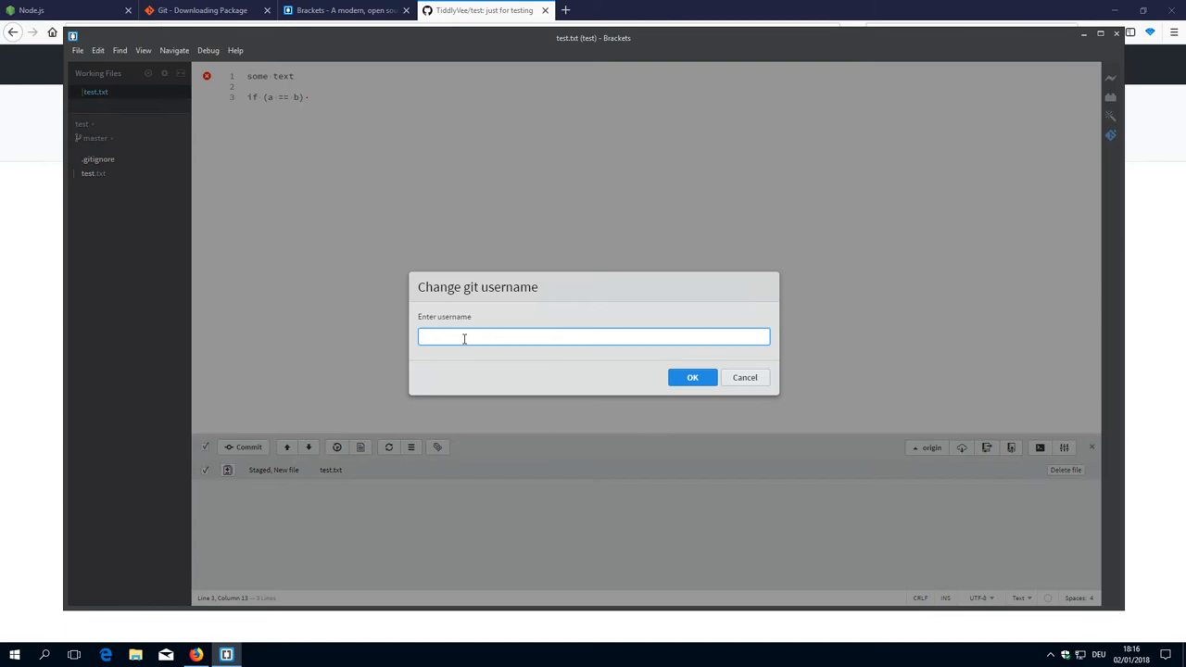
{"action": "left_click", "coordinate": [593, 337]}
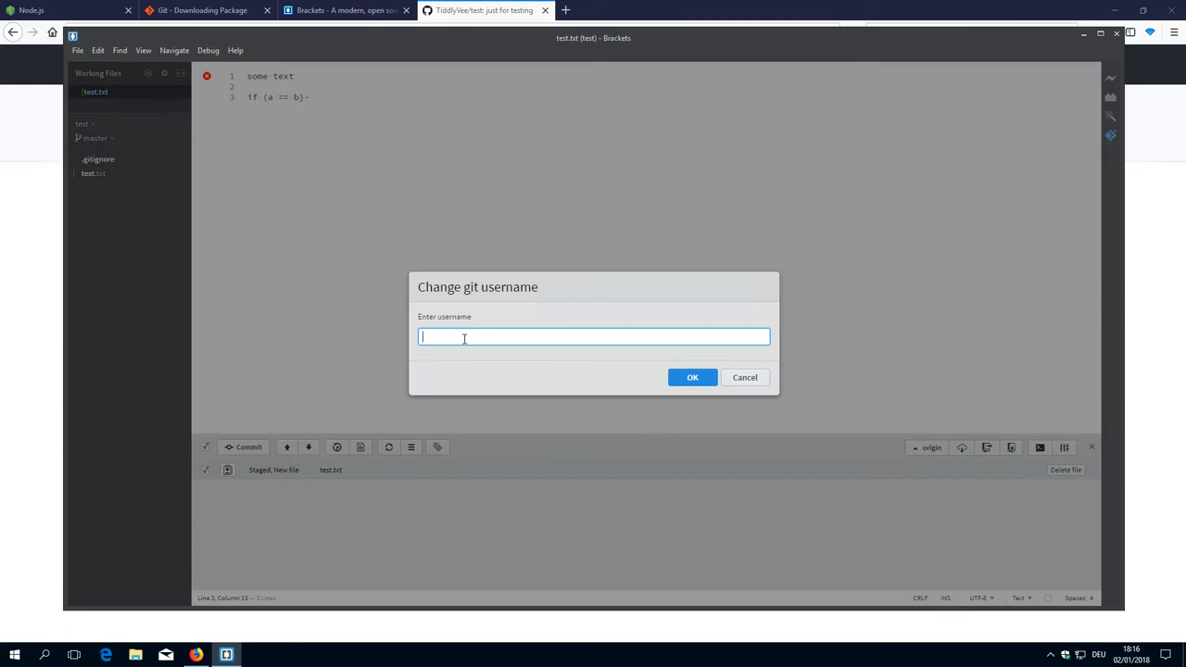
{"action": "type", "text": "tiddlyvee"}
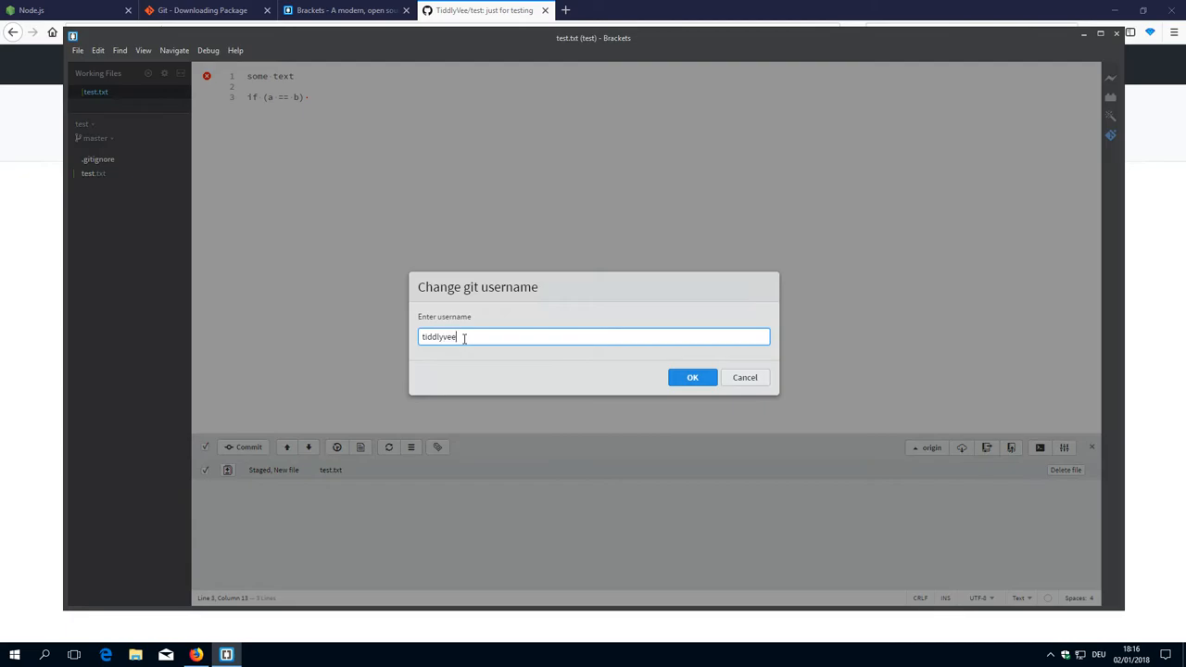
{"action": "left_click", "coordinate": [693, 378]}
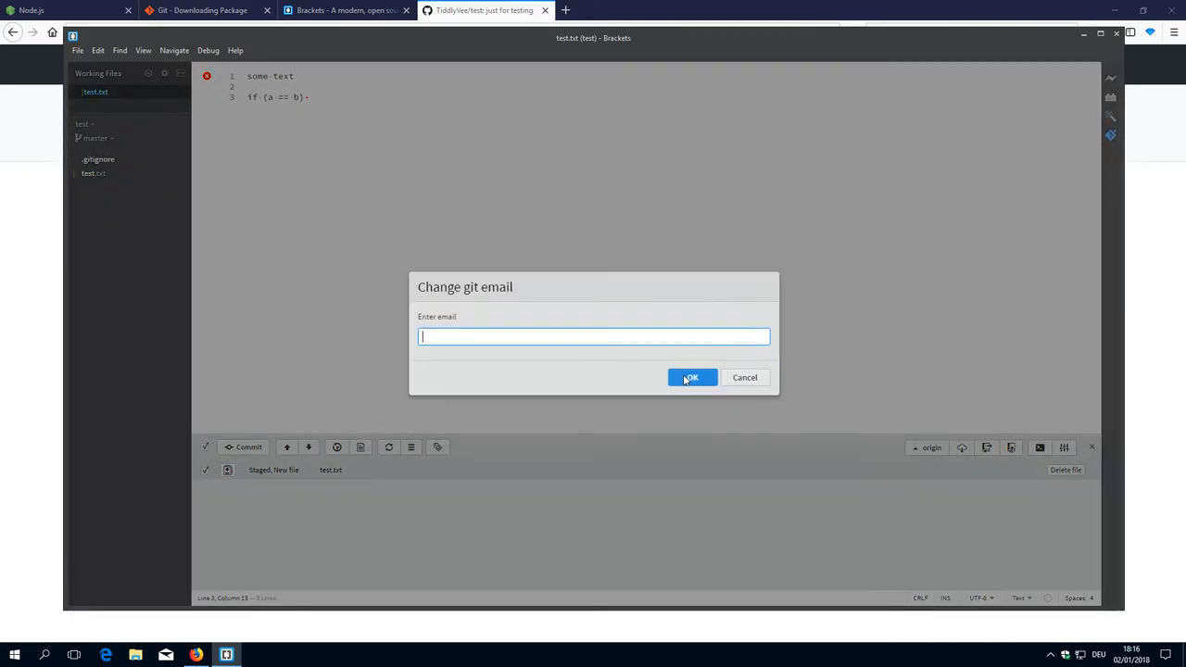
{"action": "type", "text": "tiddlyvee"}
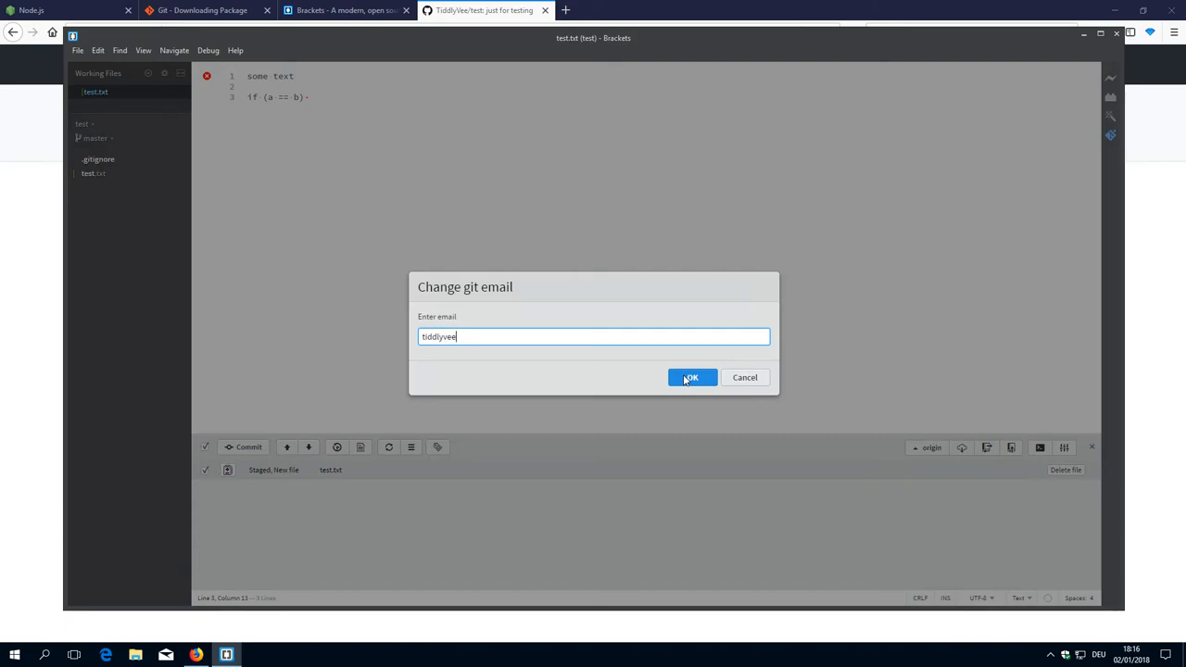
{"action": "type", "text": "@example"}
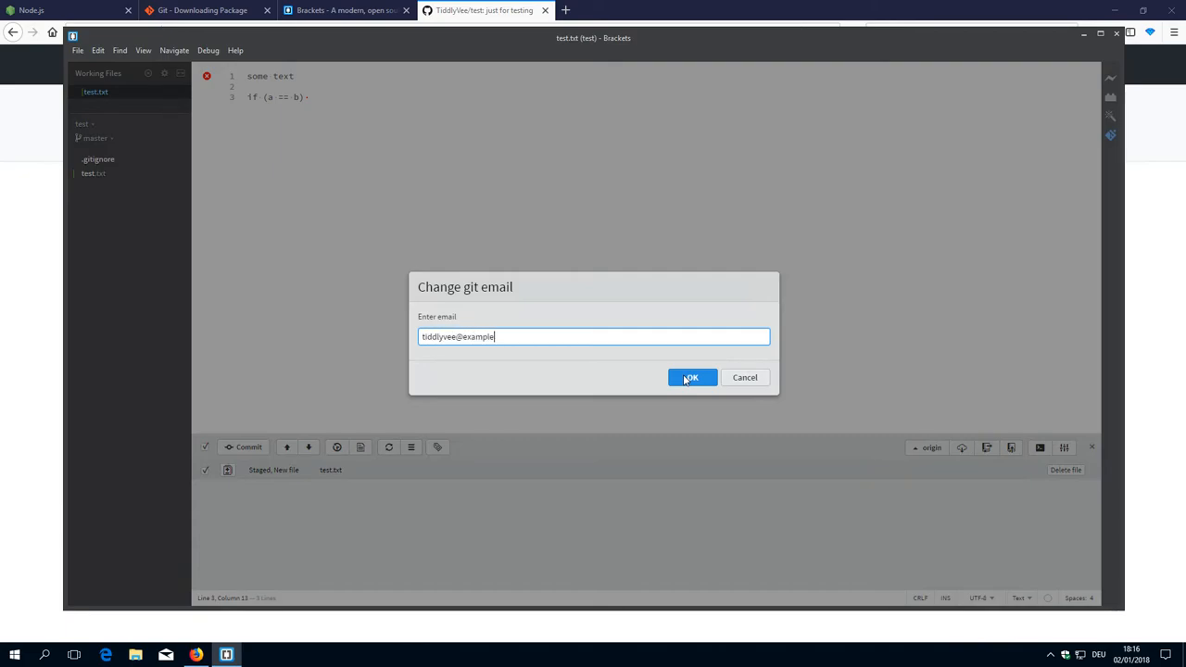
{"action": "type", "text": ".com"}
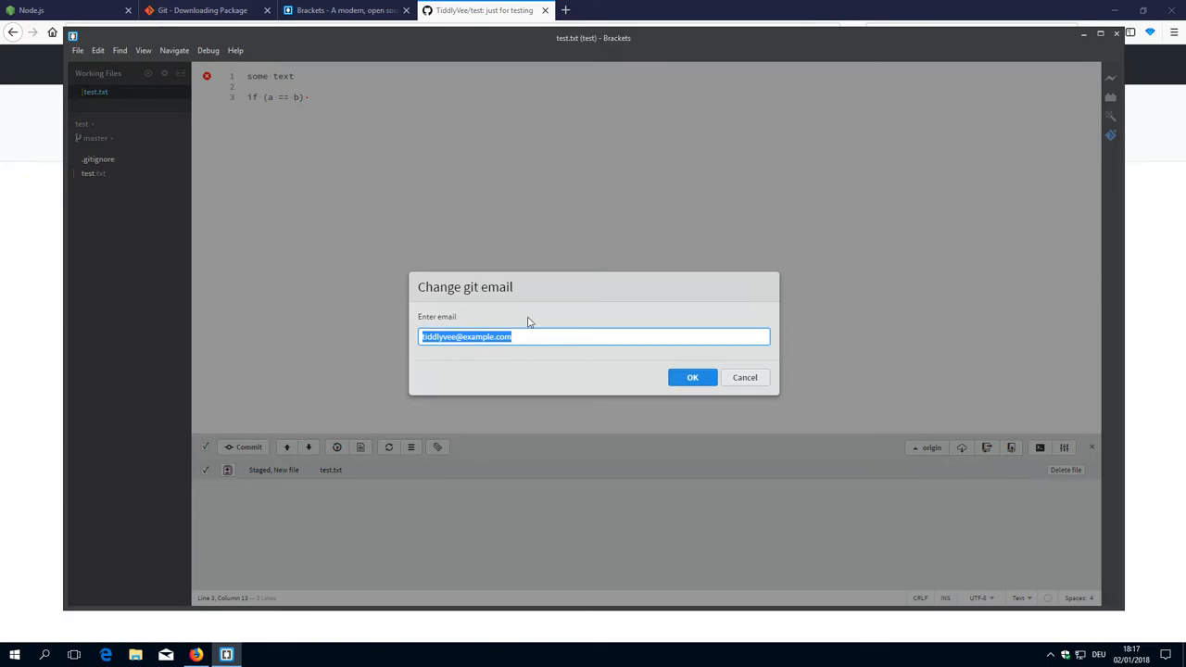
{"action": "mouse_move", "coordinate": [723, 389]}
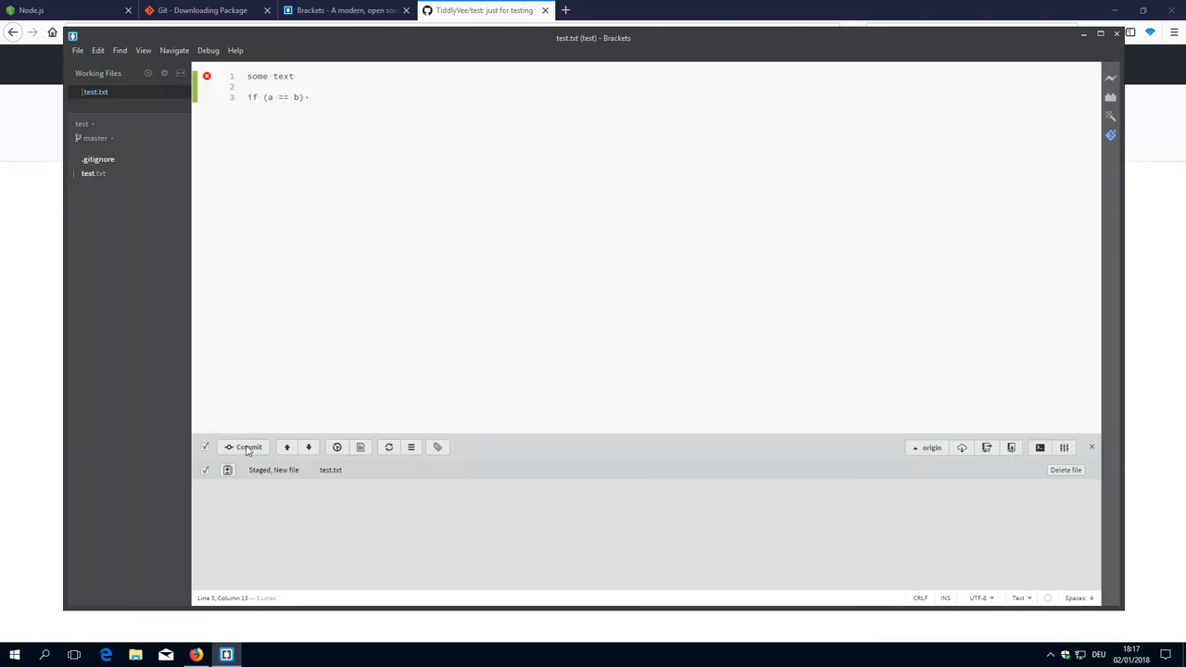
Re-run the 'just for testing' commit of test.txt and start a push to origin.
{"action": "left_click", "coordinate": [248, 446]}
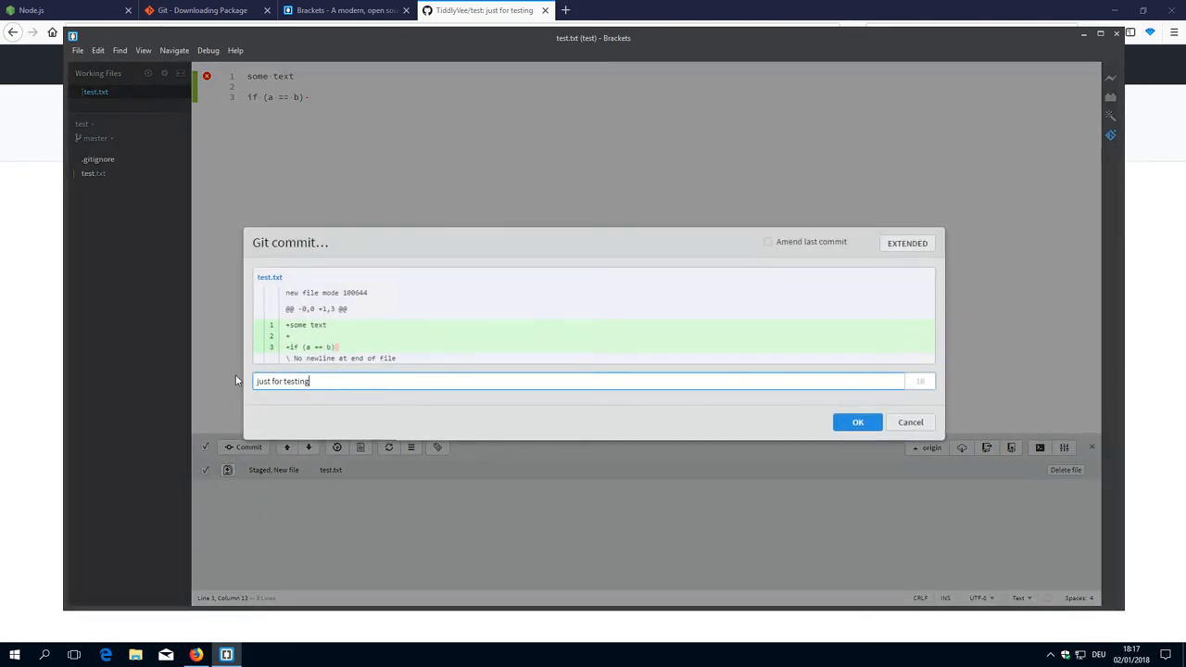
{"action": "left_click", "coordinate": [856, 423]}
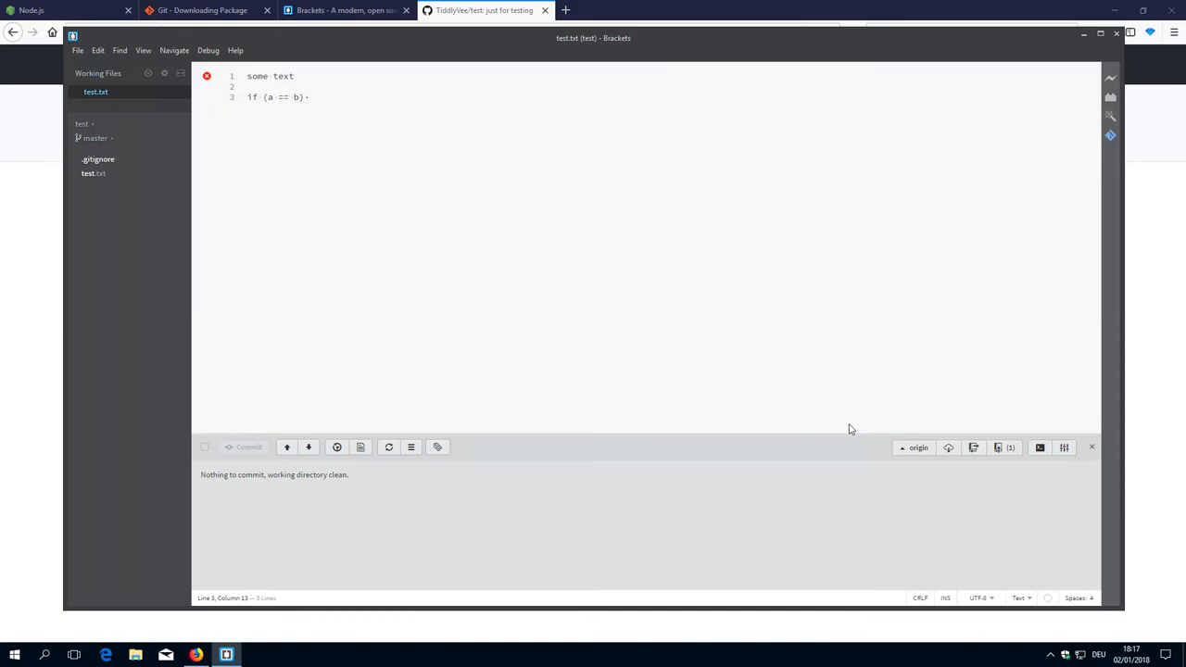
{"action": "mouse_move", "coordinate": [289, 483]}
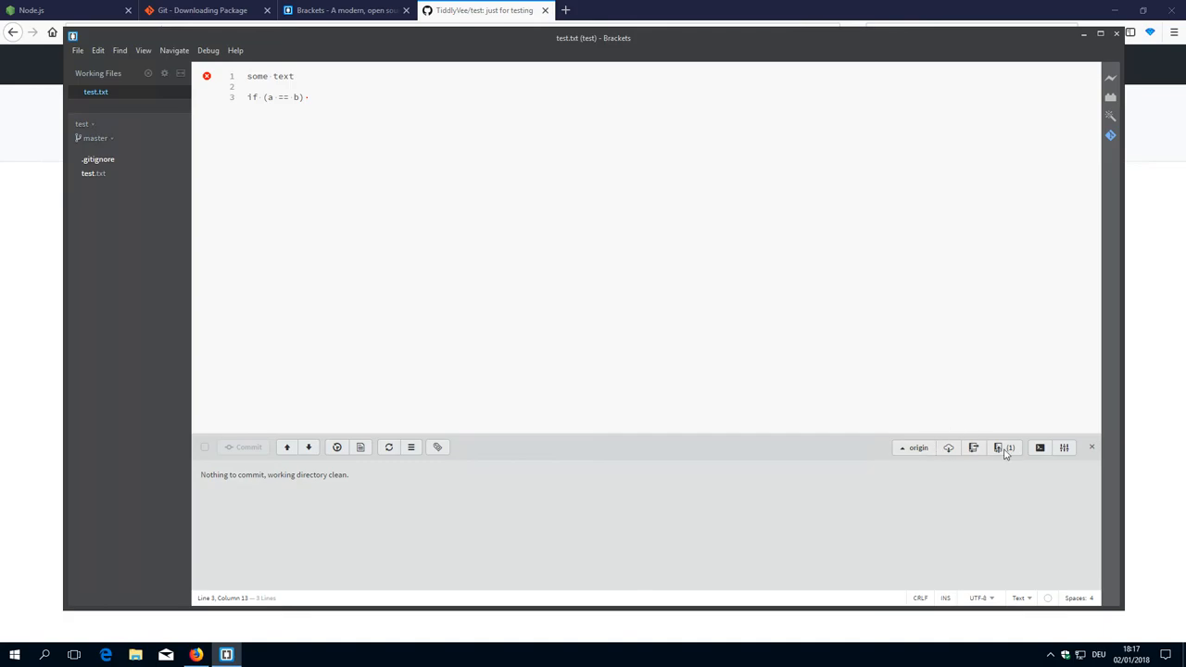
{"action": "mouse_move", "coordinate": [1012, 447]}
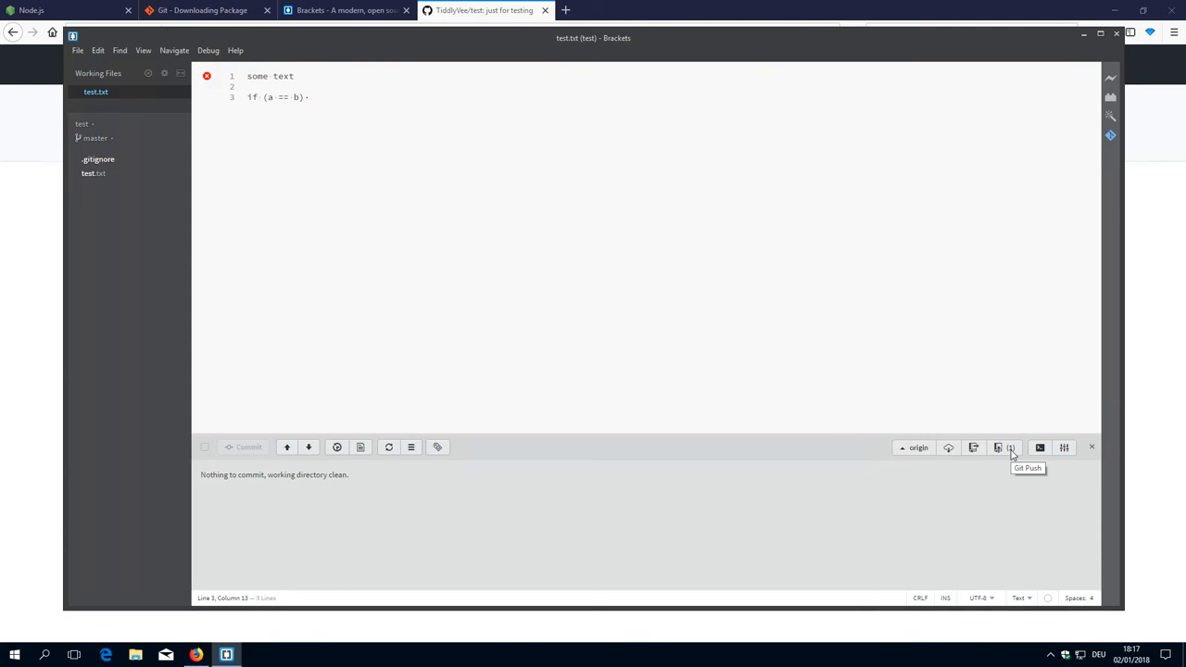
{"action": "left_click", "coordinate": [482, 11]}
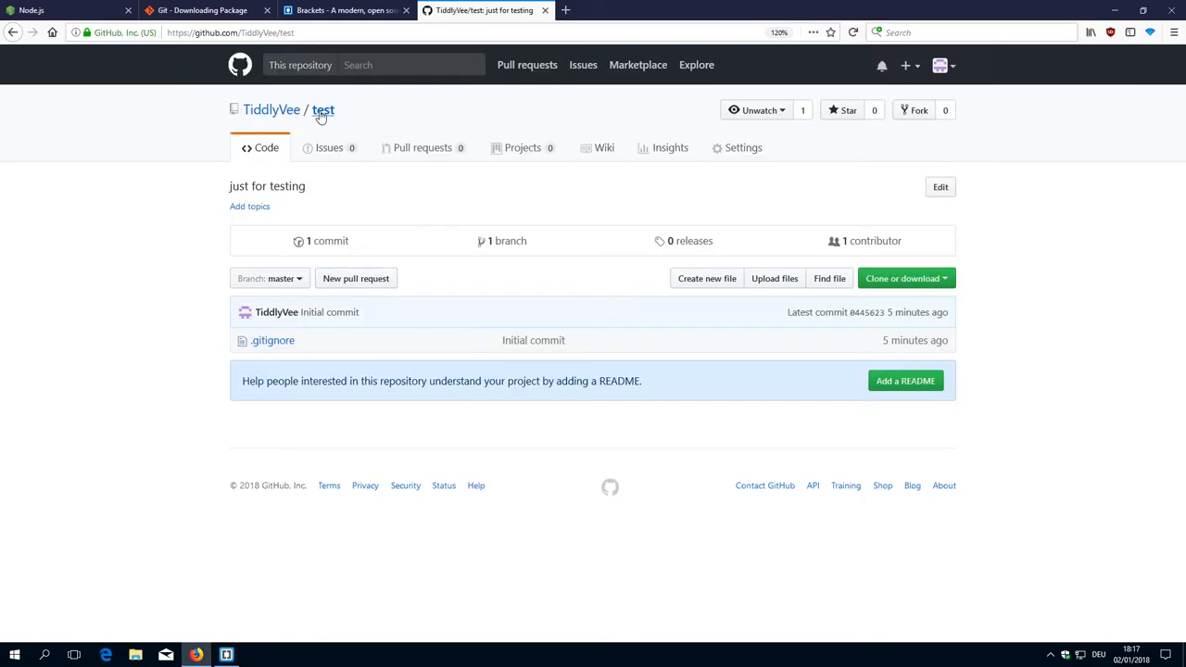
{"action": "mouse_move", "coordinate": [430, 296]}
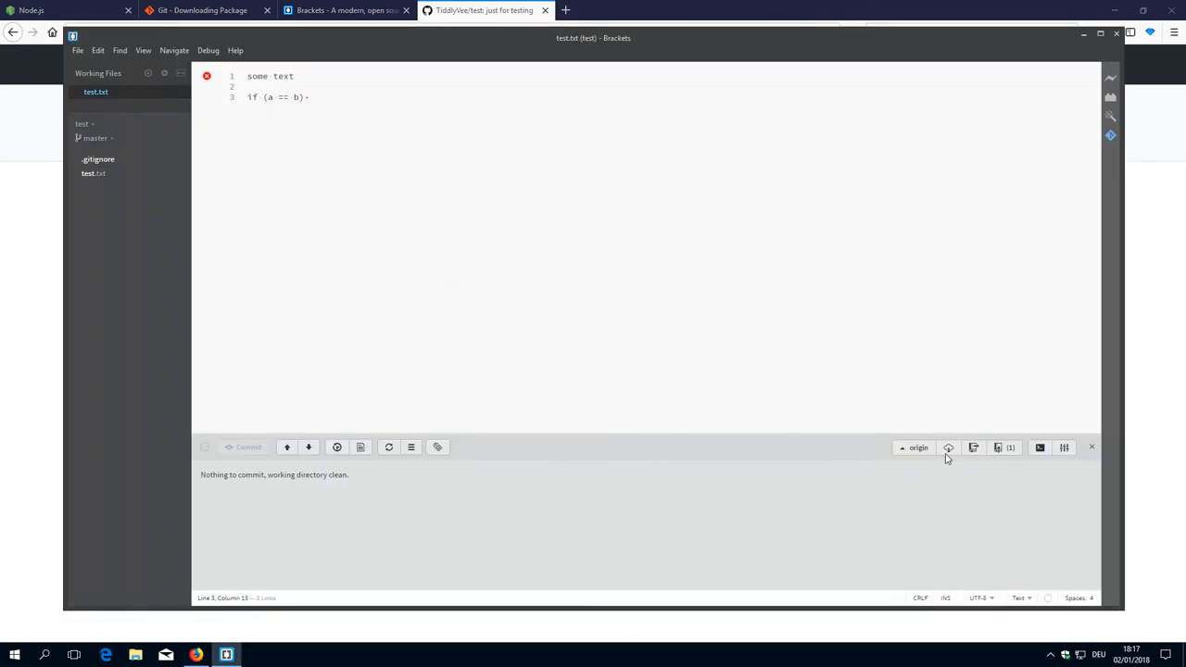
{"action": "mouse_move", "coordinate": [1008, 452]}
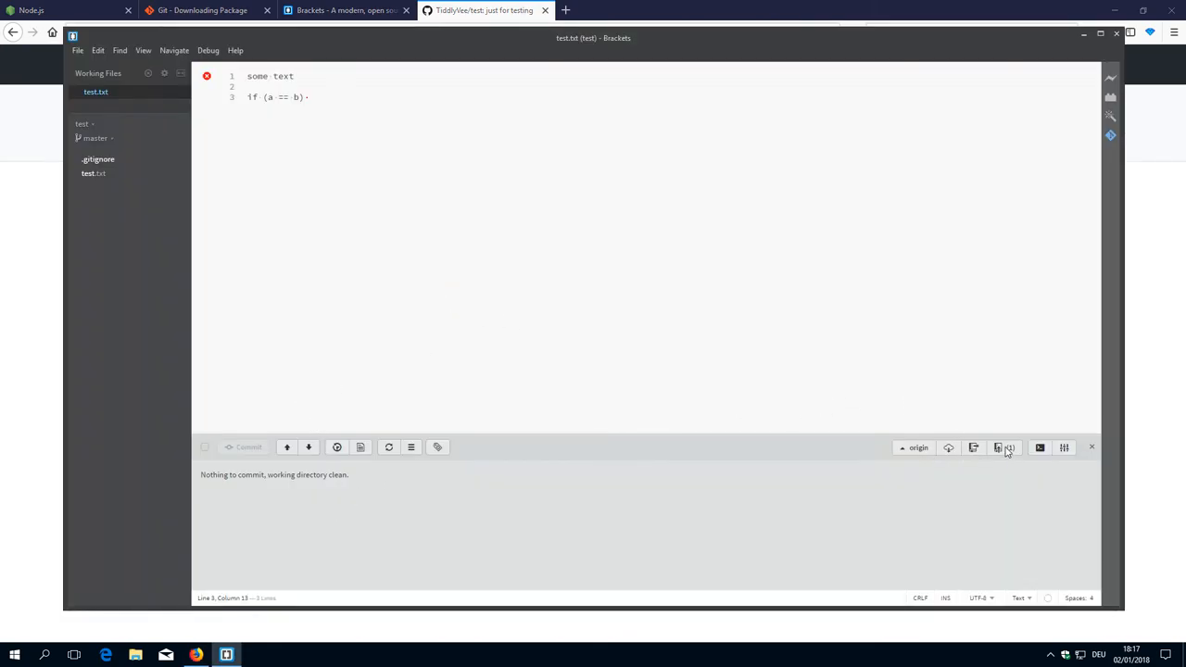
Push the local master branch to the origin remote's tracking branch.
{"action": "left_click", "coordinate": [996, 446]}
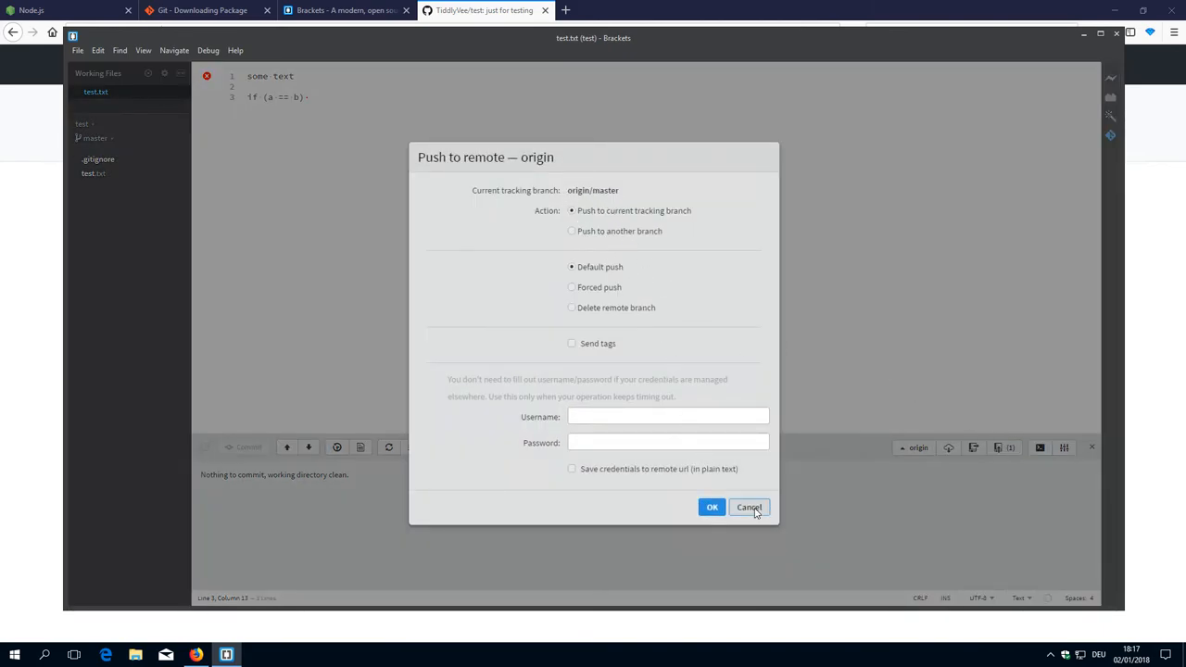
{"action": "left_click", "coordinate": [749, 508]}
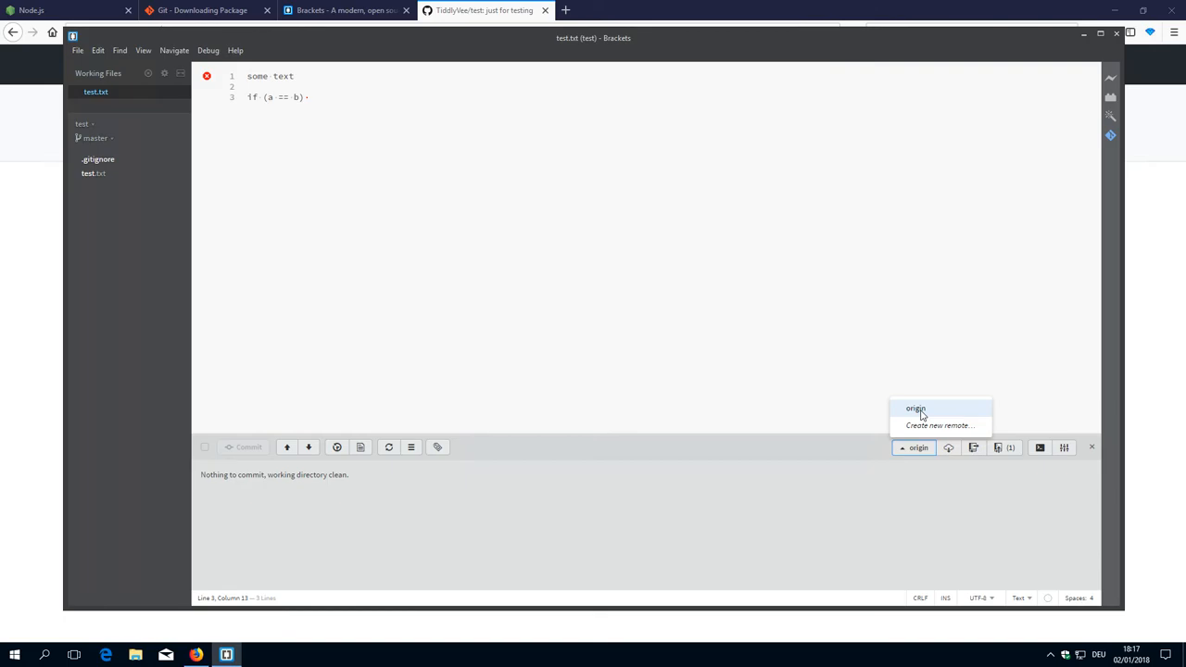
{"action": "left_click", "coordinate": [915, 410]}
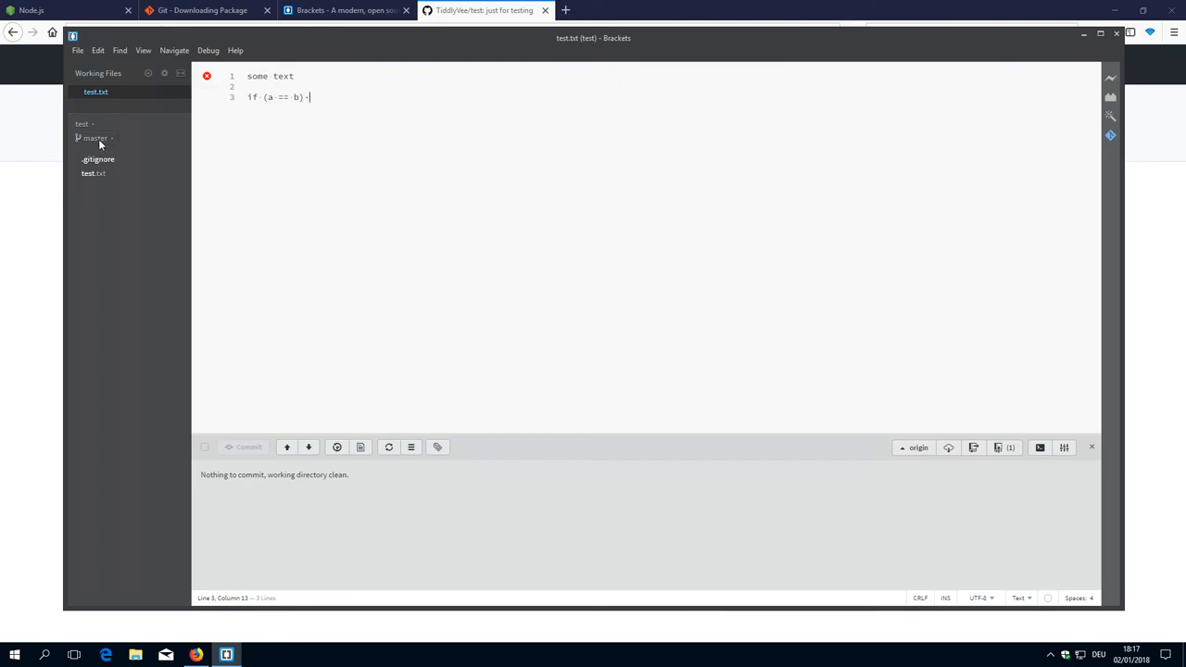
{"action": "left_click", "coordinate": [97, 137]}
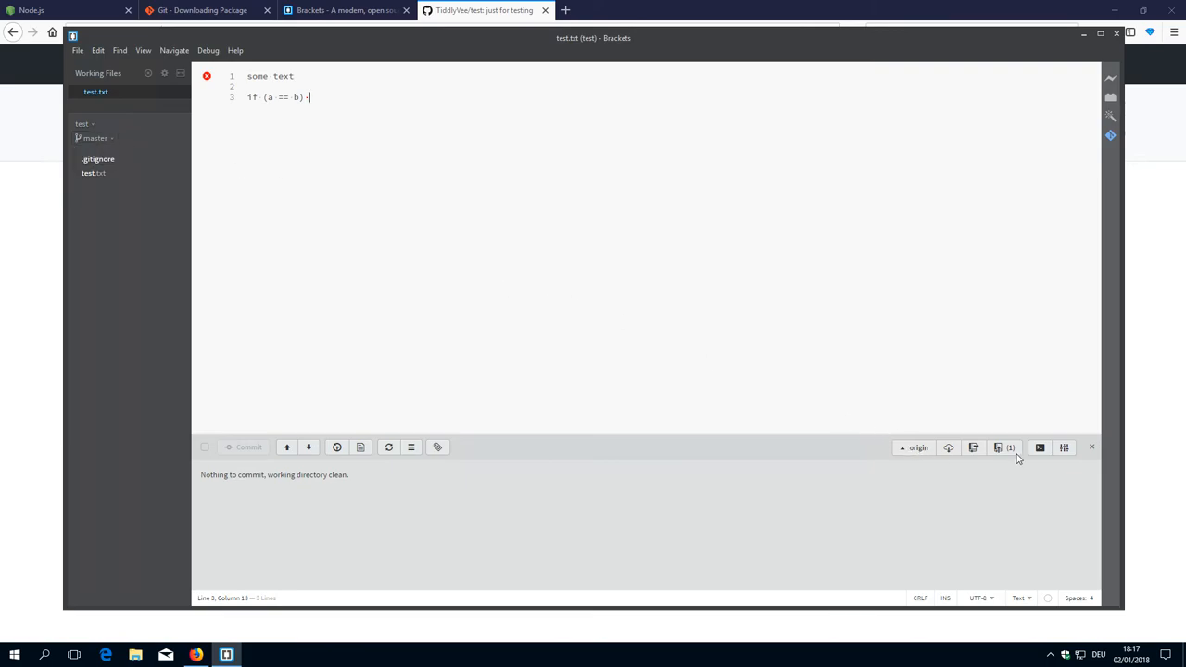
{"action": "left_click", "coordinate": [949, 446]}
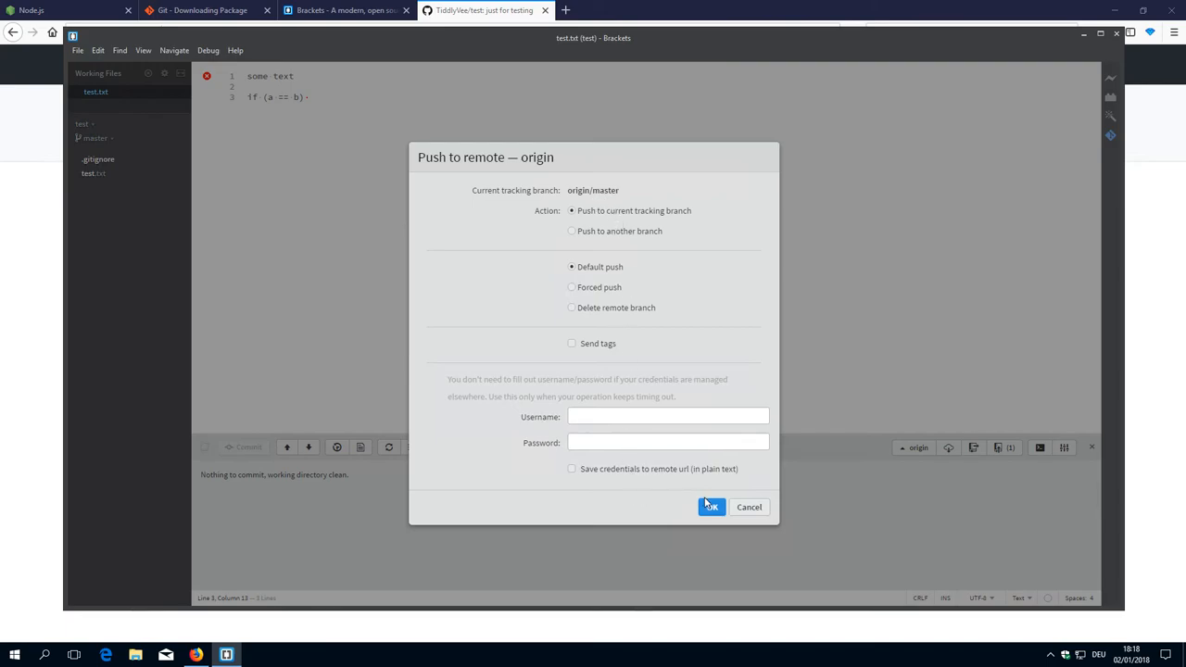
{"action": "mouse_move", "coordinate": [678, 511]}
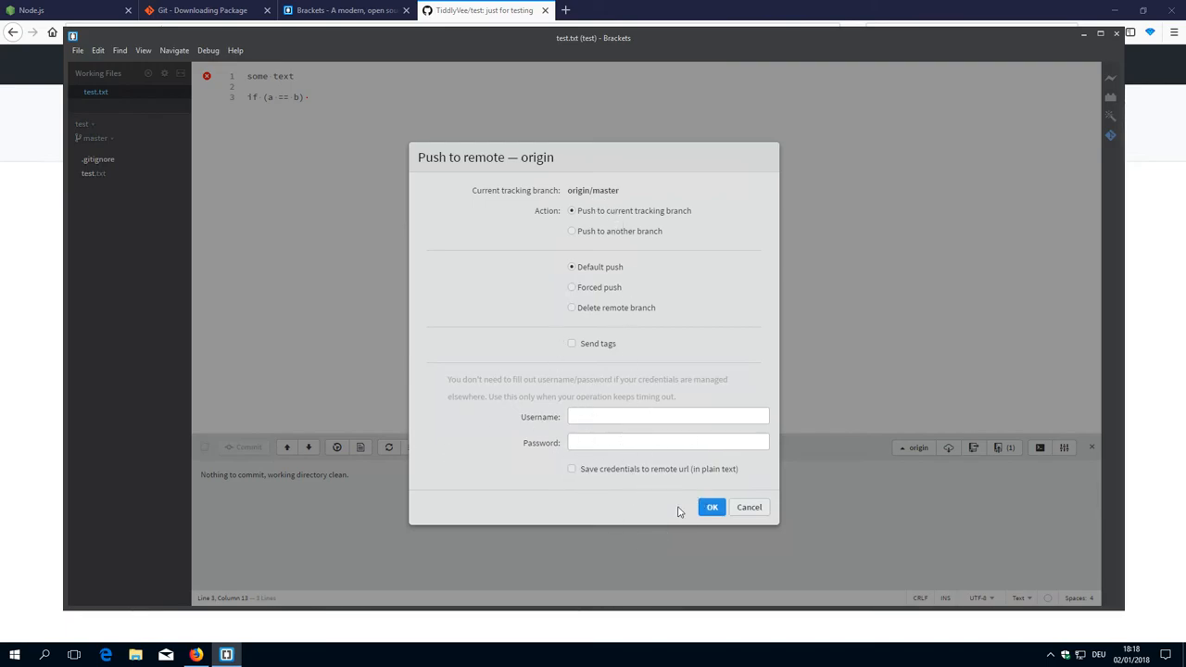
{"action": "left_click", "coordinate": [712, 508]}
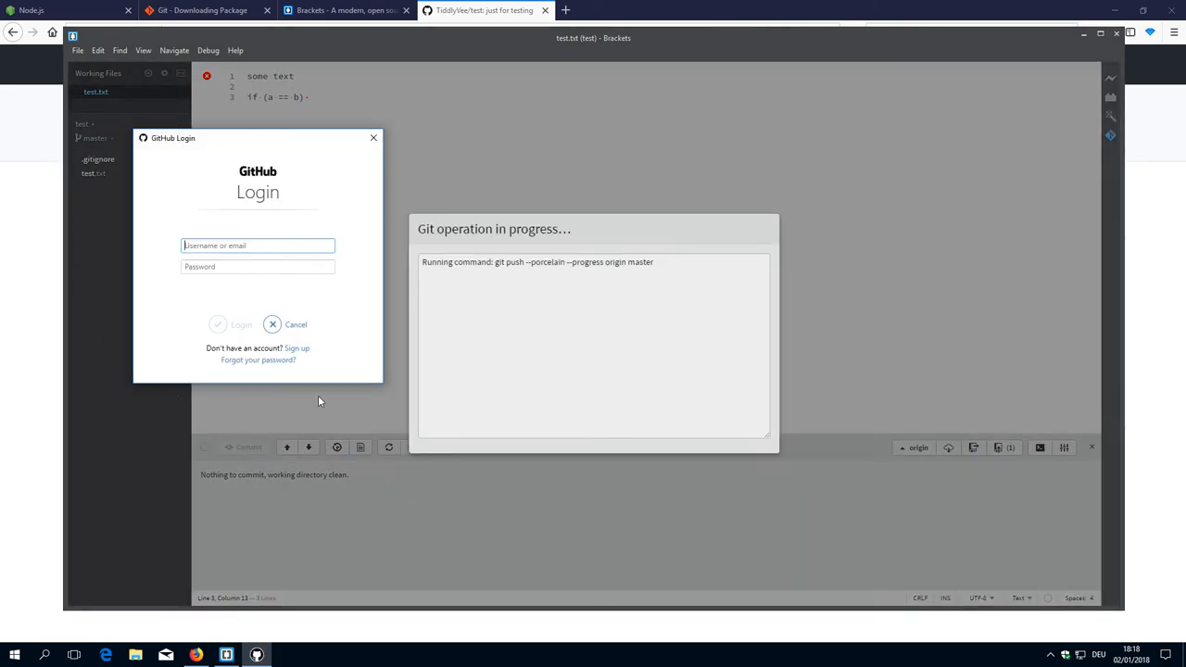
{"action": "mouse_move", "coordinate": [93, 248]}
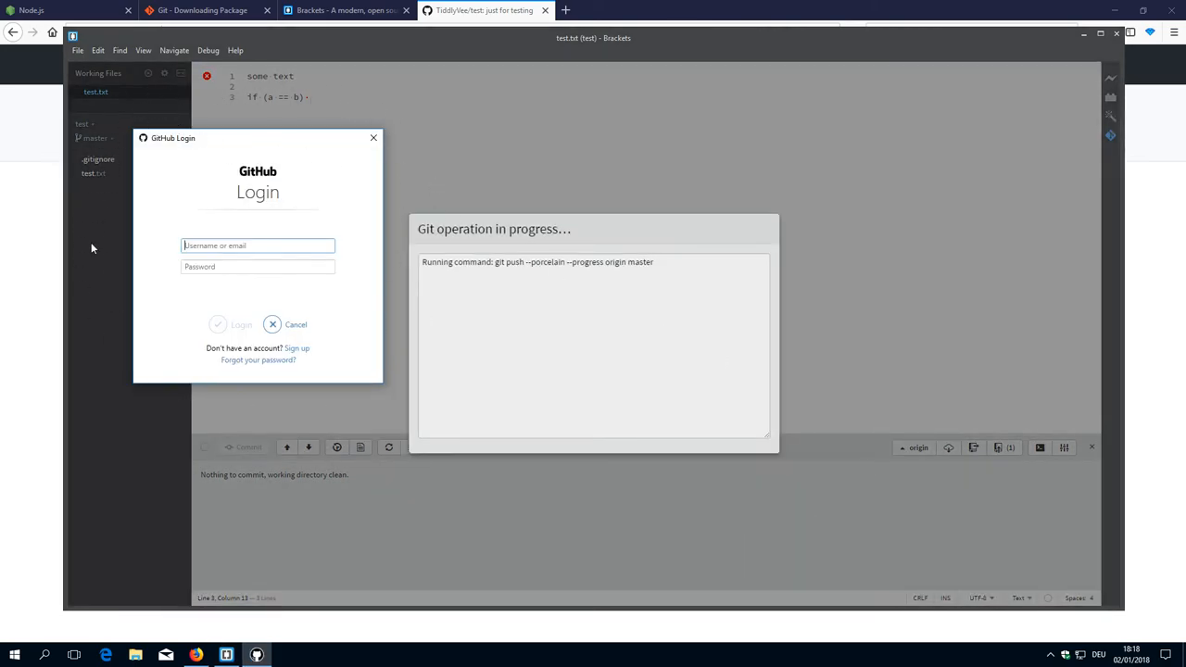
{"action": "mouse_move", "coordinate": [388, 361]}
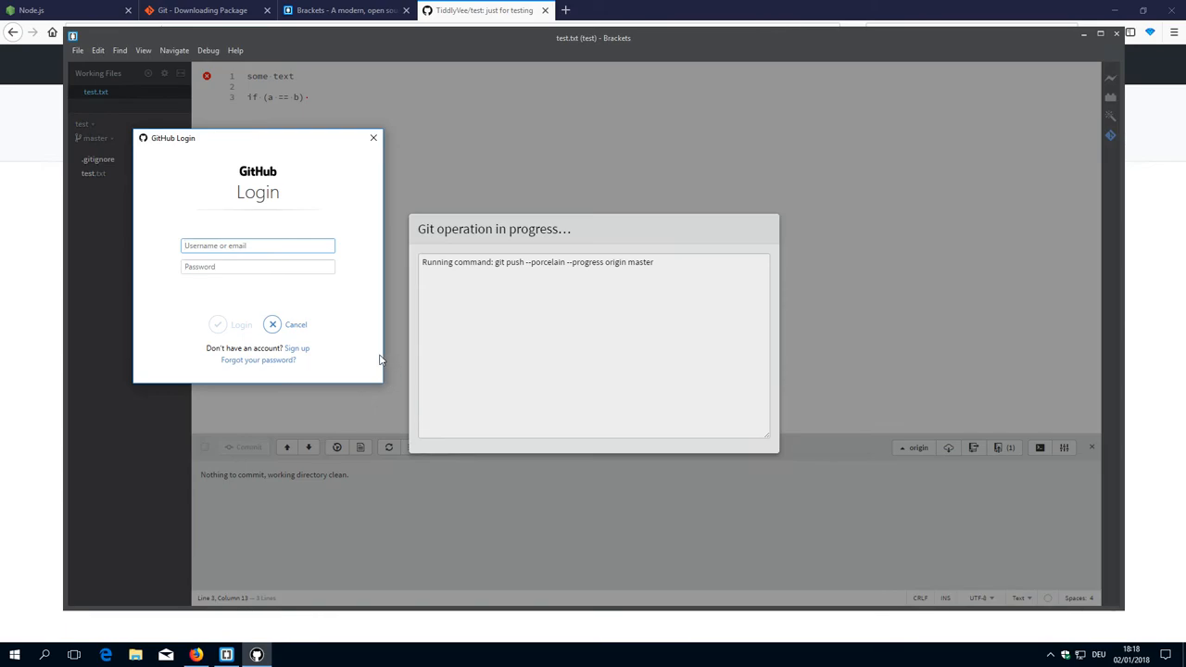
{"action": "mouse_move", "coordinate": [371, 352]}
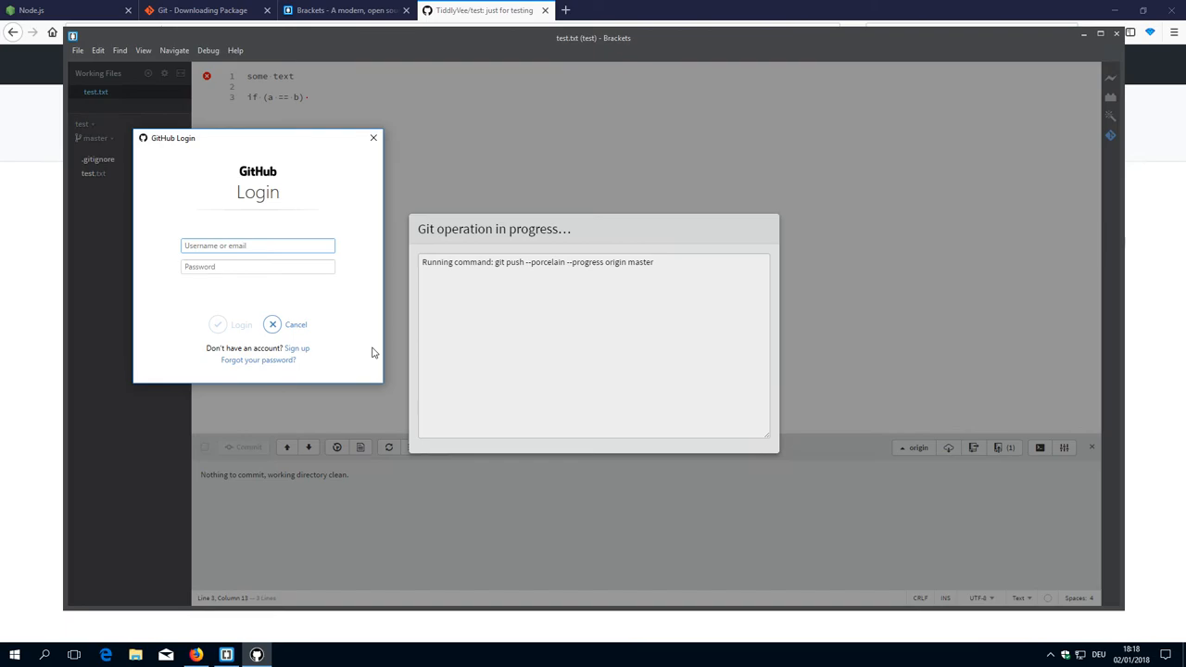
{"action": "mouse_move", "coordinate": [375, 304]}
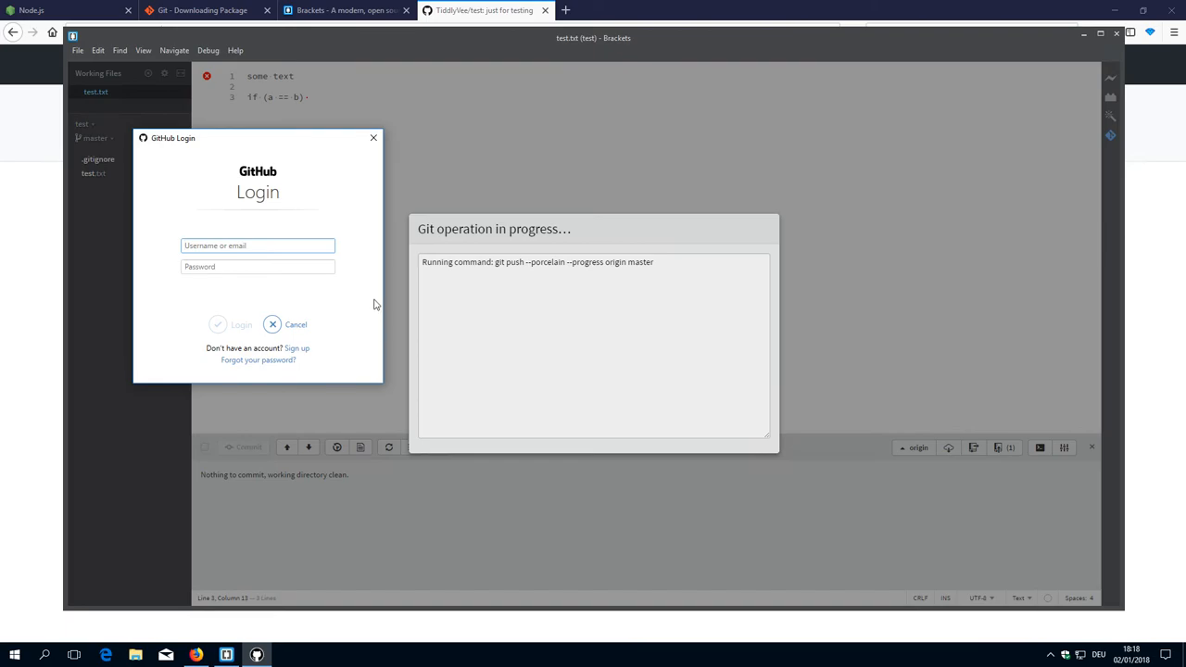
Log in to GitHub as 'tiddly' with the password so the push succeeds.
{"action": "left_click", "coordinate": [258, 244]}
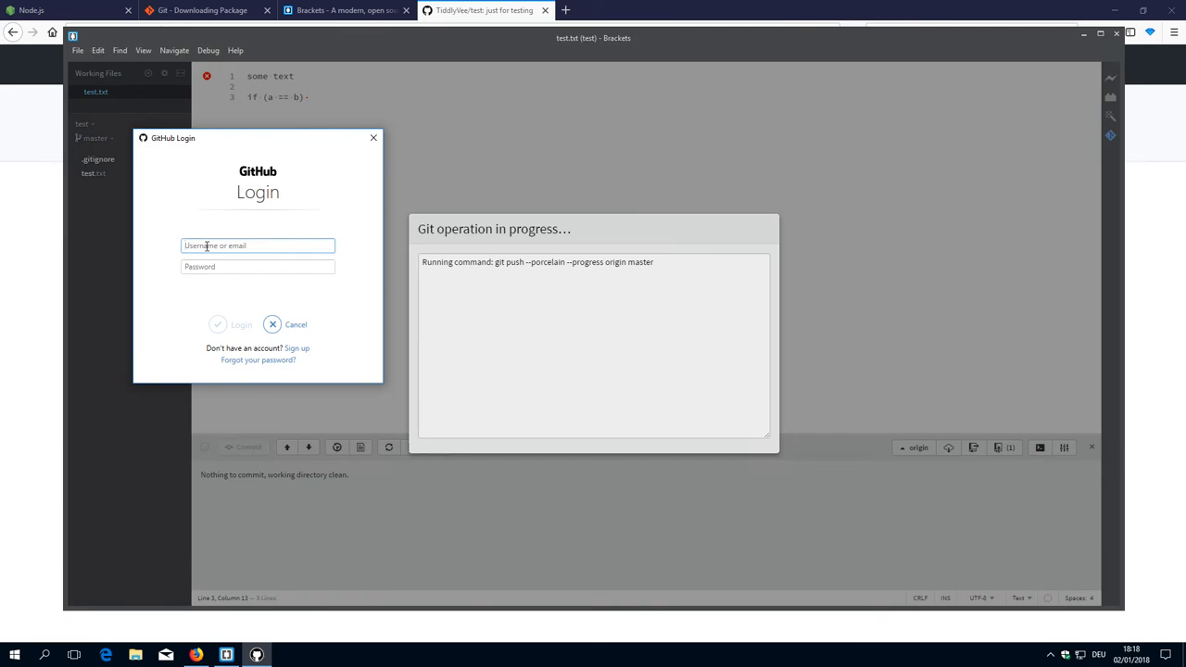
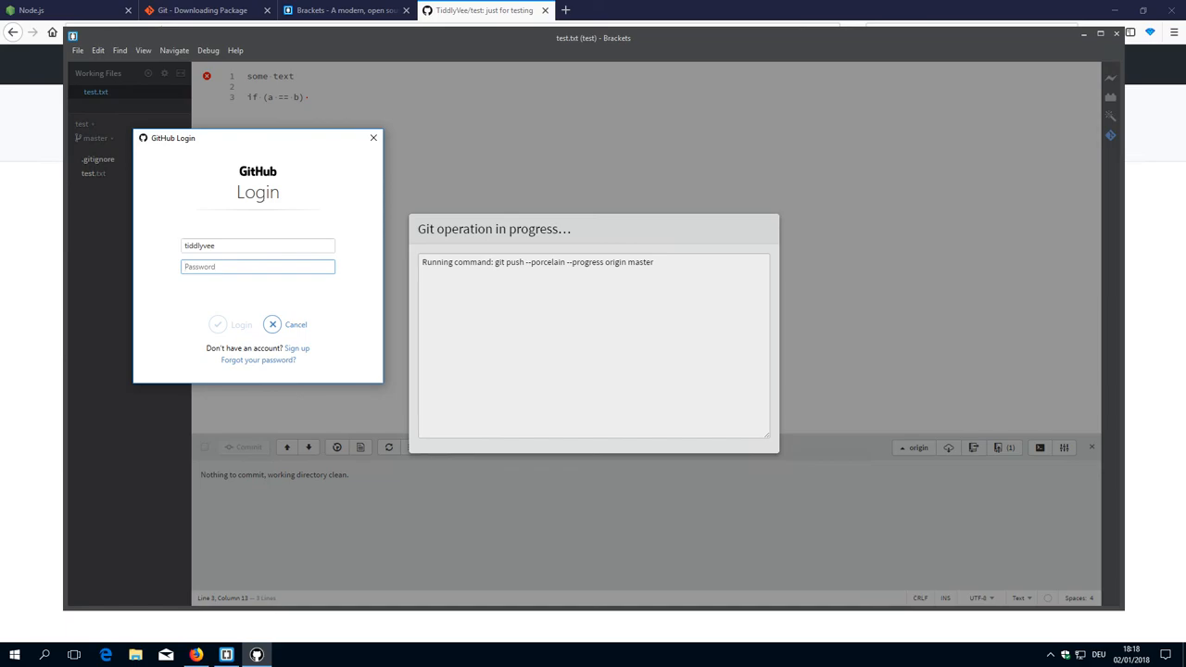
{"action": "left_click", "coordinate": [258, 266]}
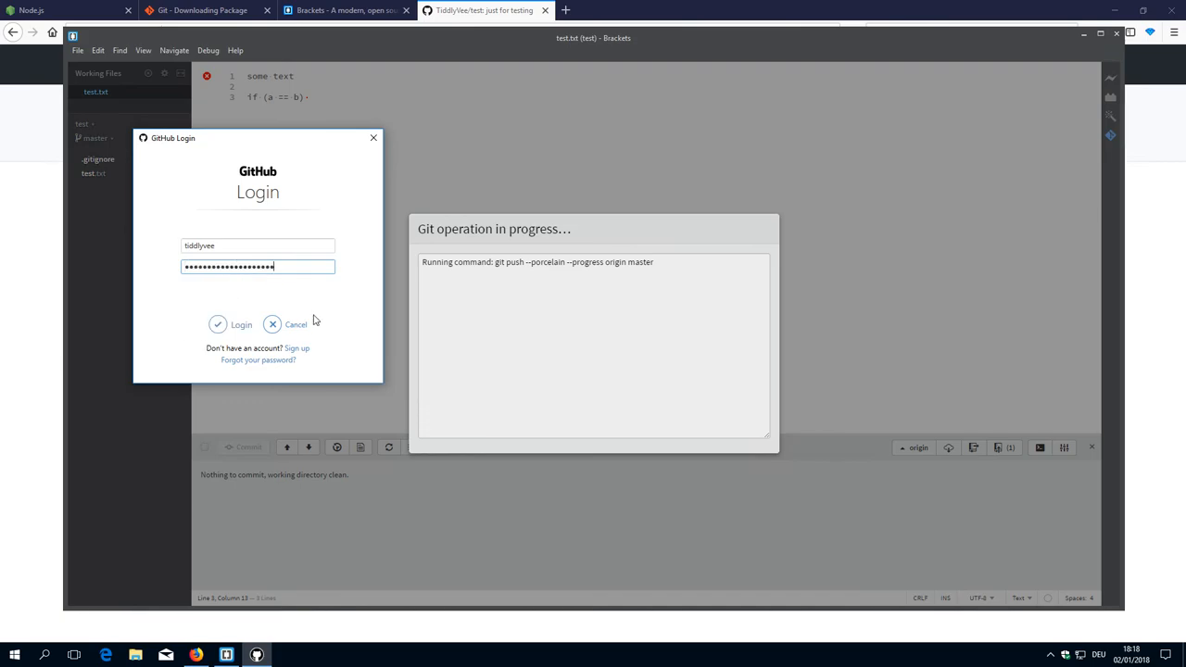
{"action": "left_click", "coordinate": [218, 324]}
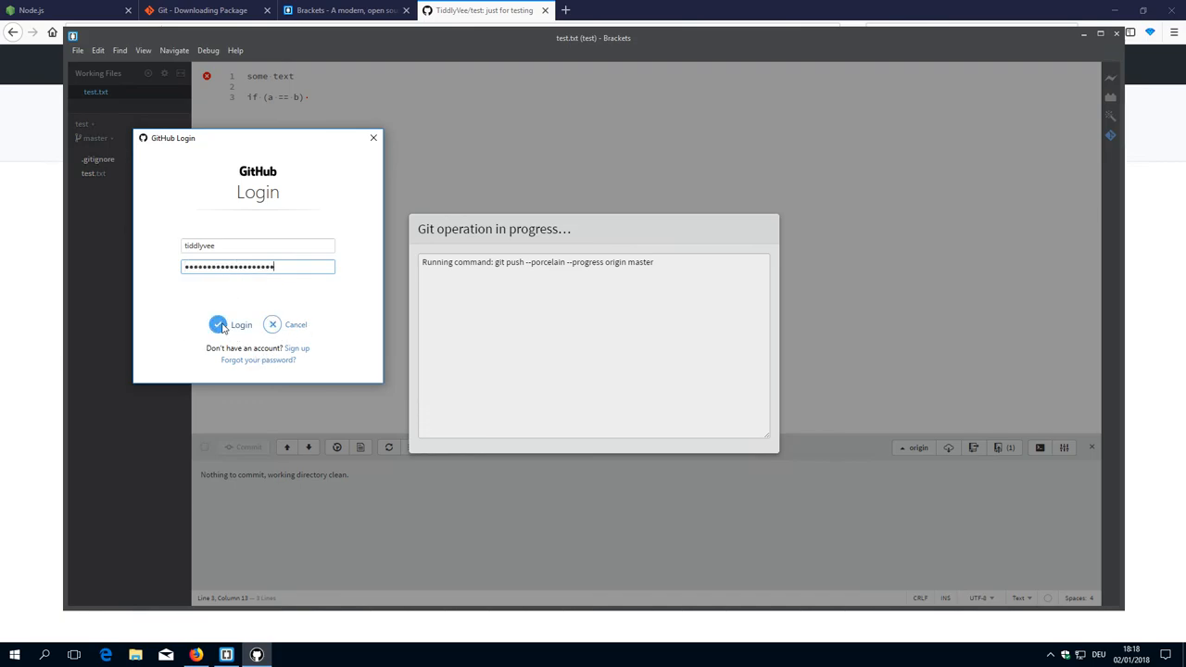
{"action": "left_click", "coordinate": [230, 324]}
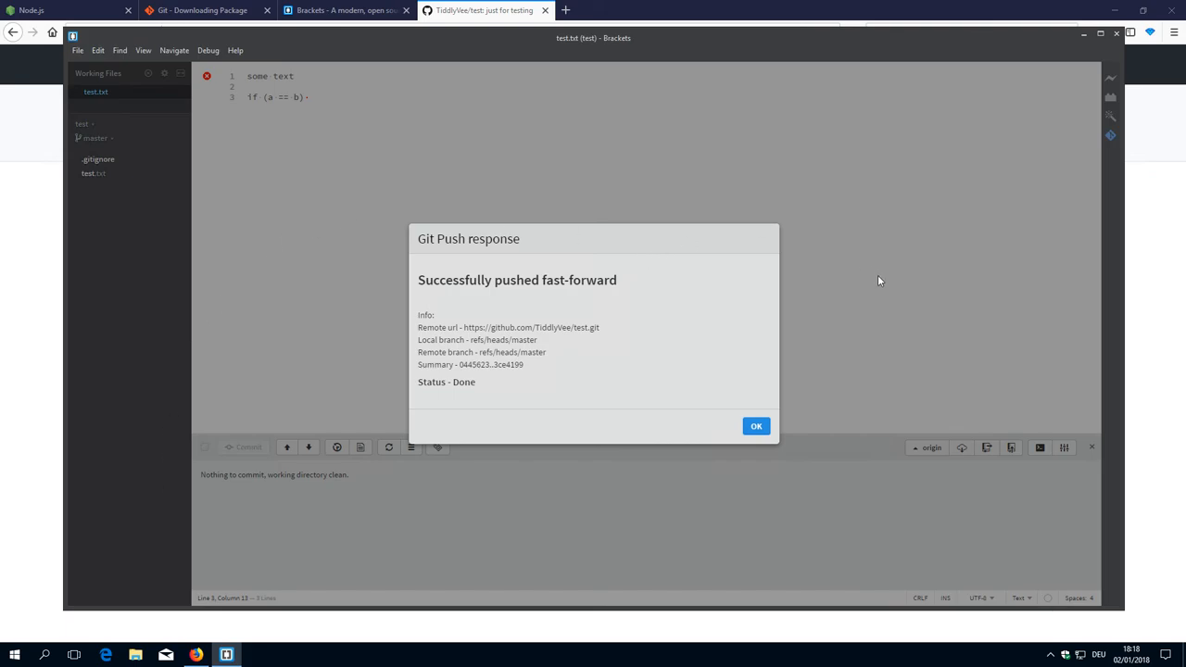
{"action": "mouse_move", "coordinate": [637, 358]}
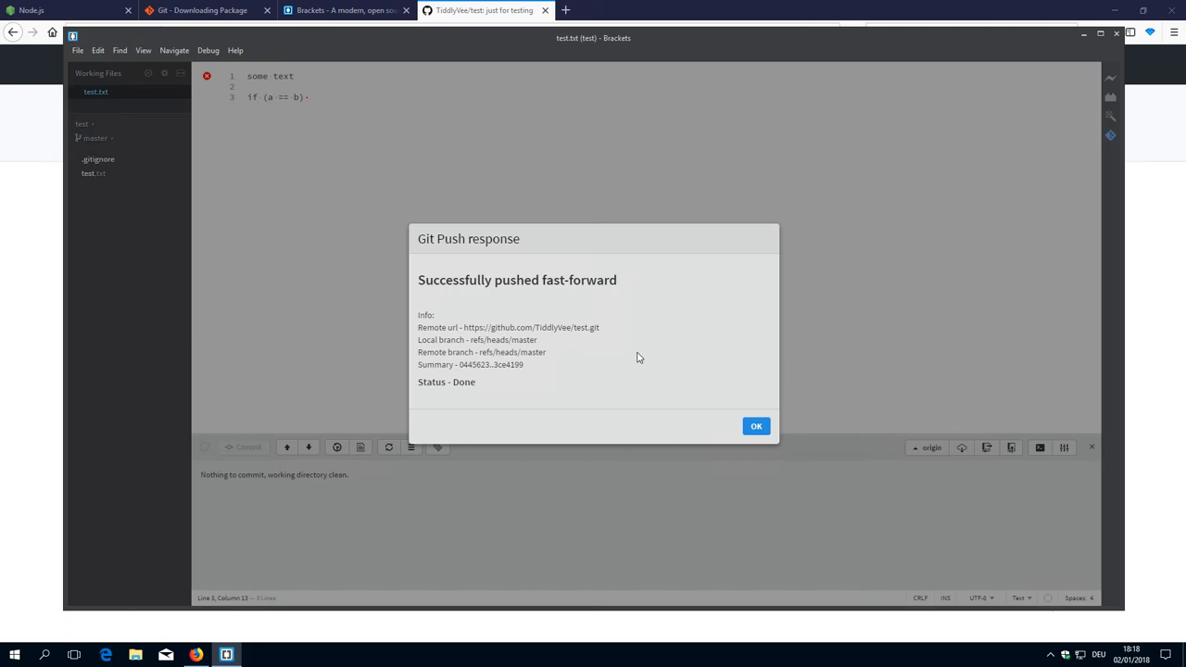
{"action": "mouse_move", "coordinate": [456, 289]}
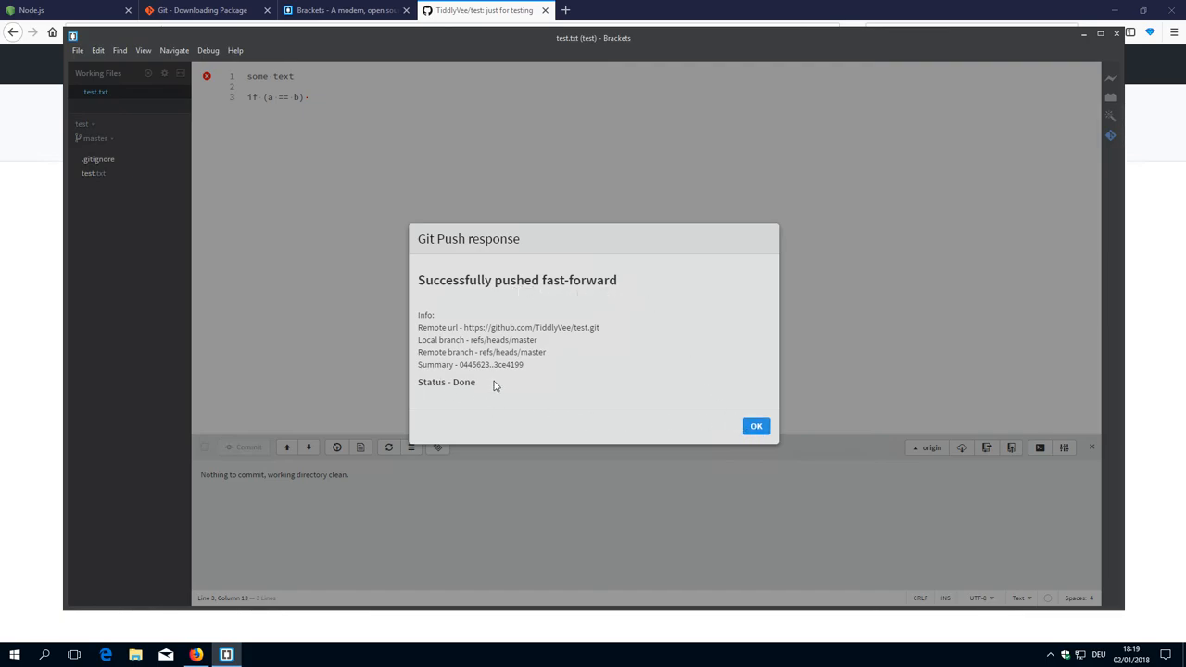
Dismiss the push report and bring the GitHub repository page forward.
{"action": "left_click", "coordinate": [756, 426]}
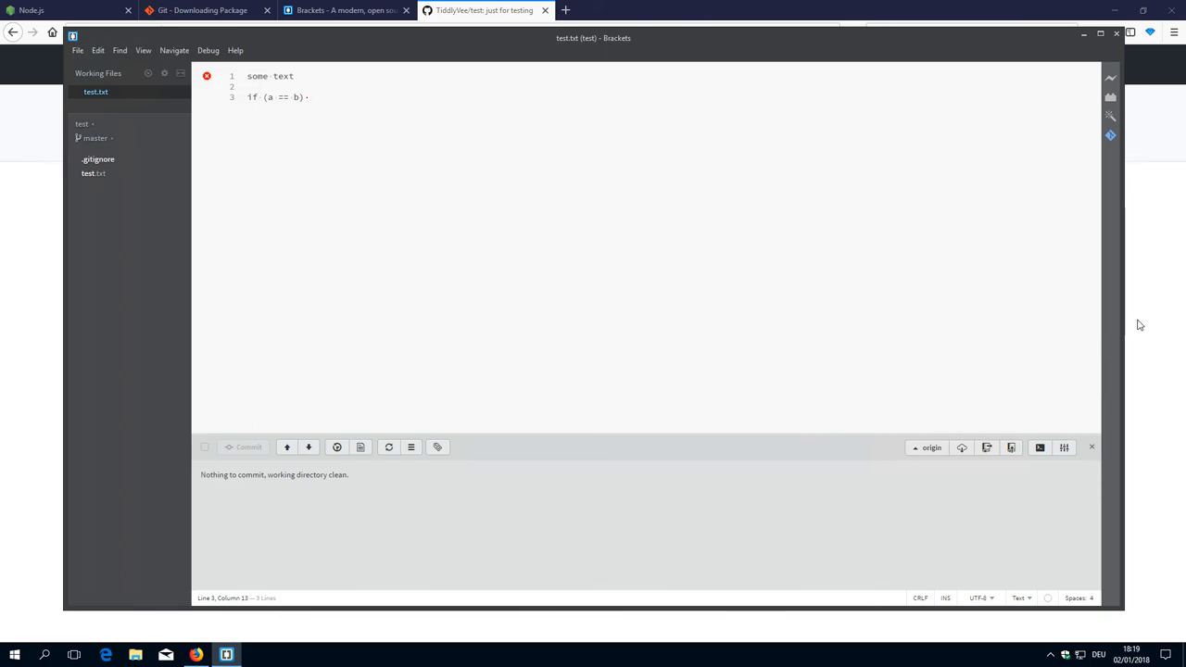
{"action": "left_click", "coordinate": [484, 11]}
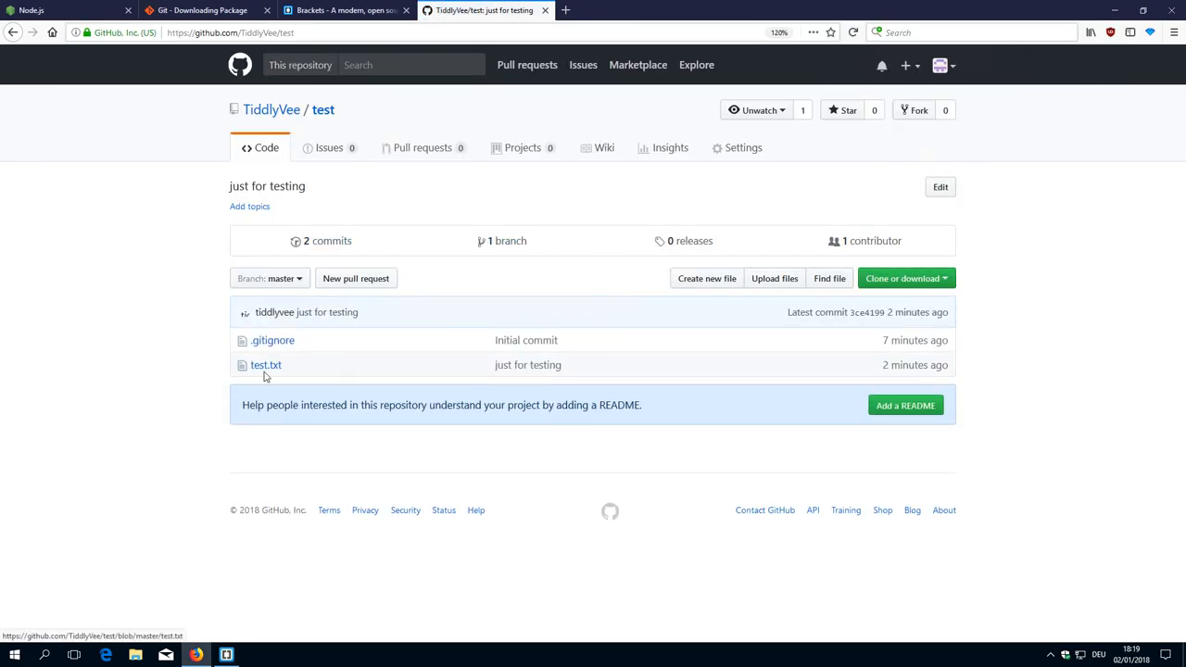
View test.txt's contents on GitHub under the 'just for testing' commit.
{"action": "left_click", "coordinate": [266, 363]}
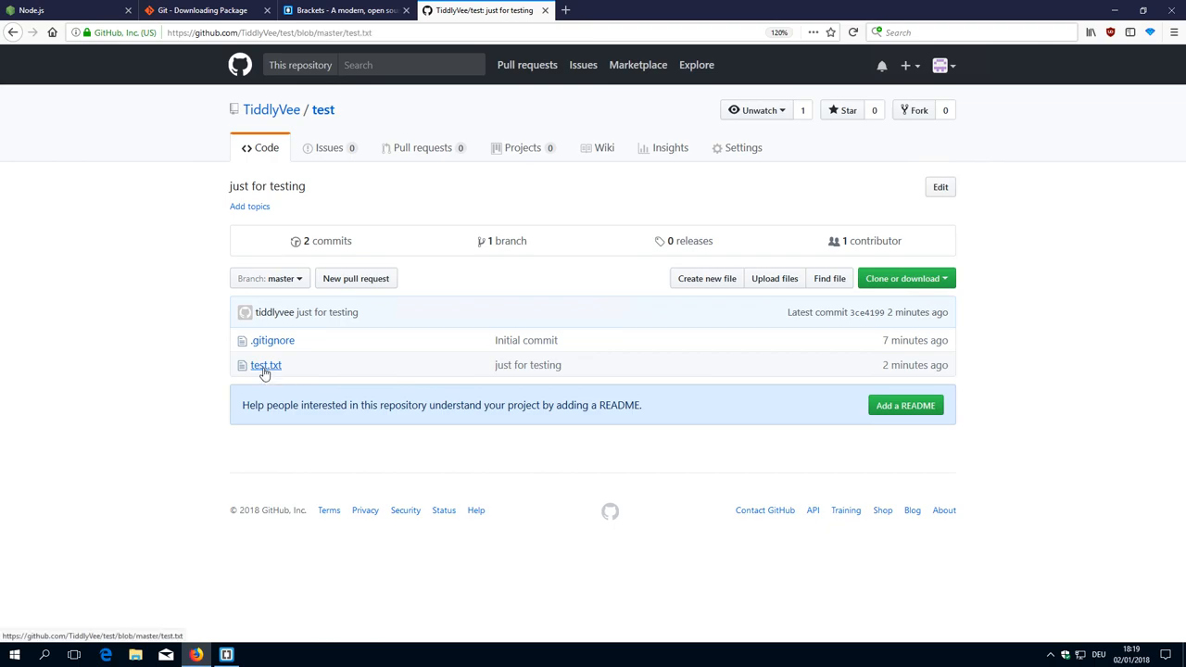
{"action": "left_click", "coordinate": [267, 363]}
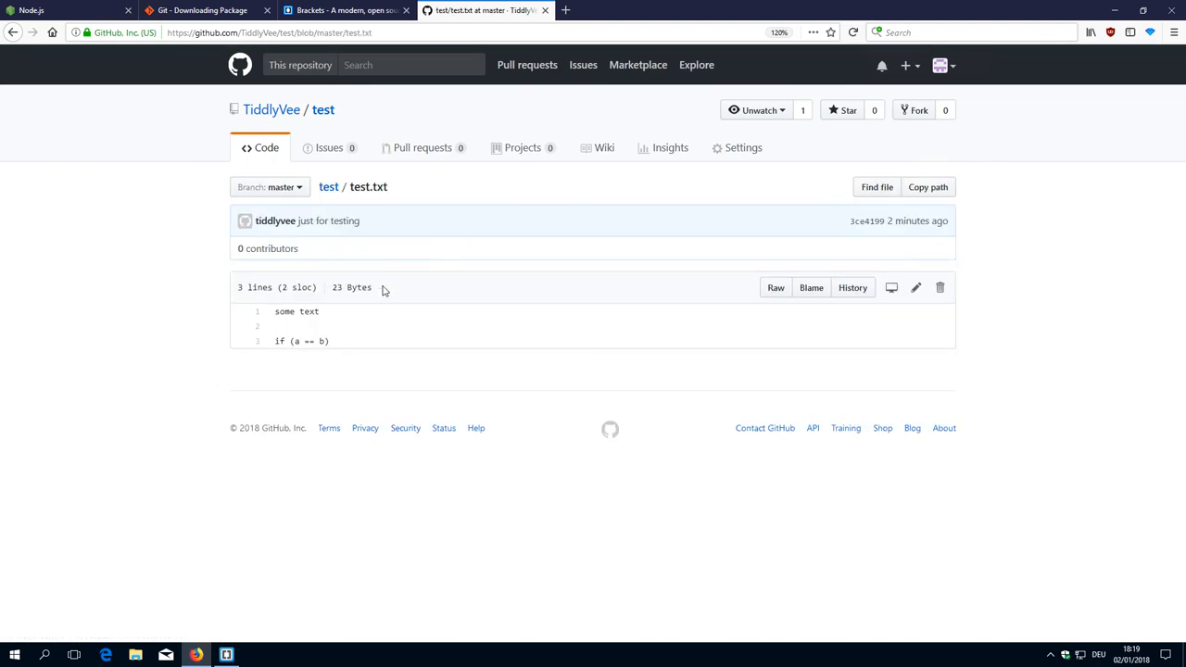